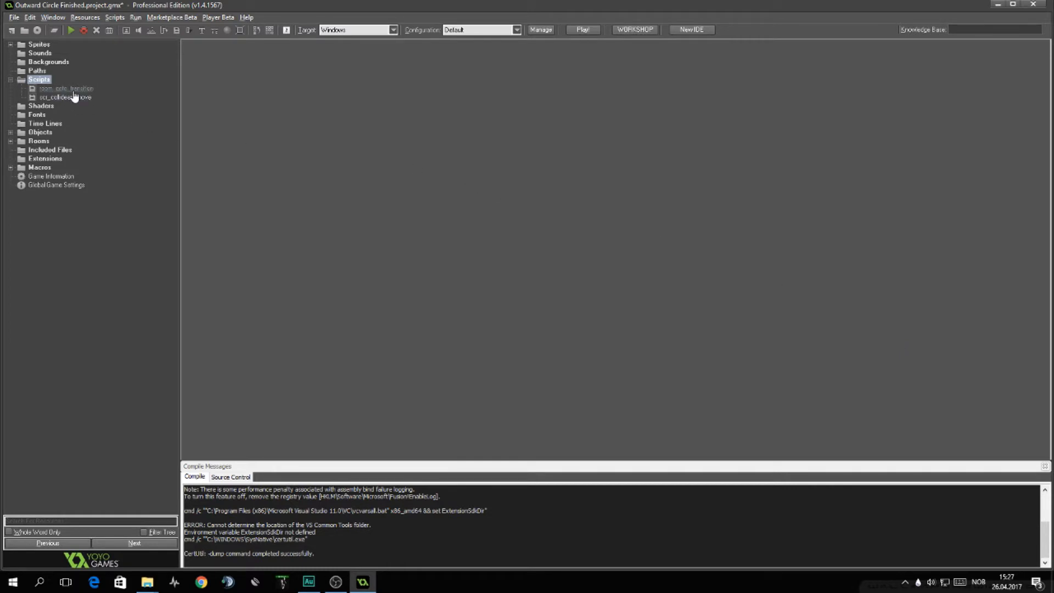
# Step: Save the room_goto_transition script, then rename room4 to rm_initialize at 640x480, speed 60
pyautogui.doubleClick(64, 87)
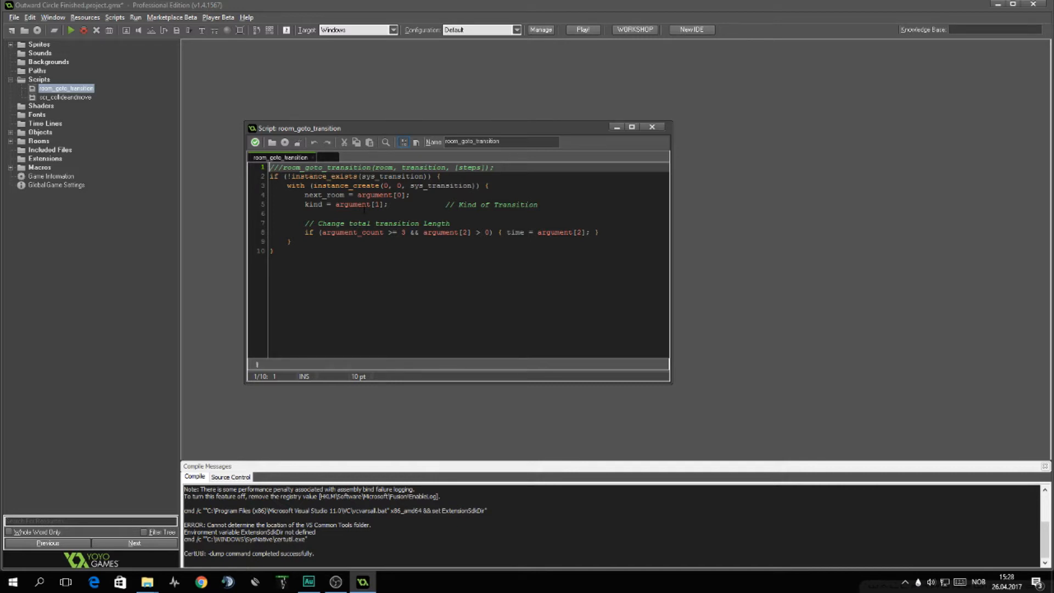
pyautogui.moveTo(255, 142)
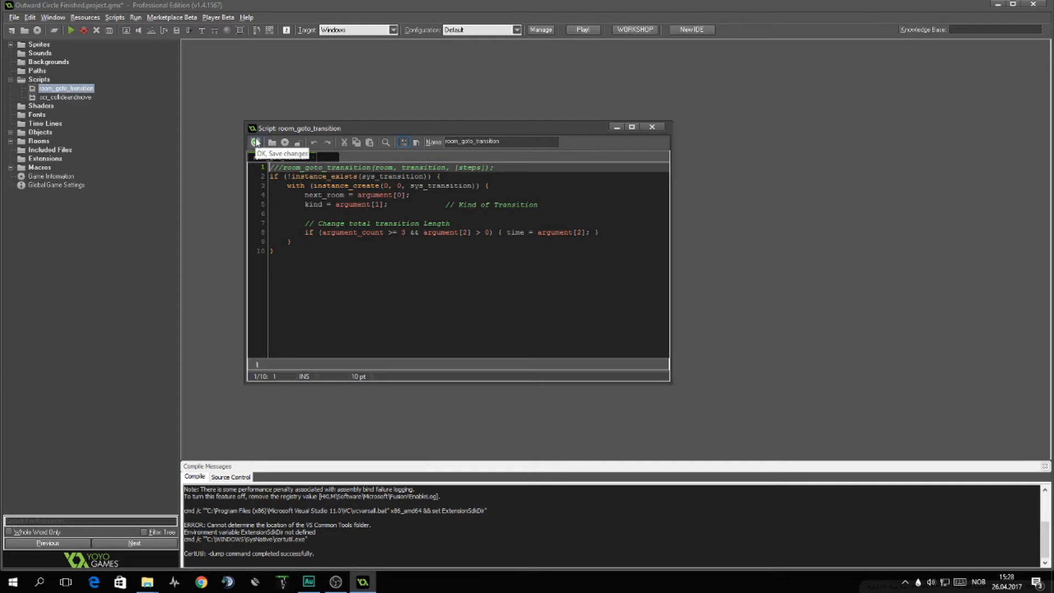
pyautogui.click(256, 142)
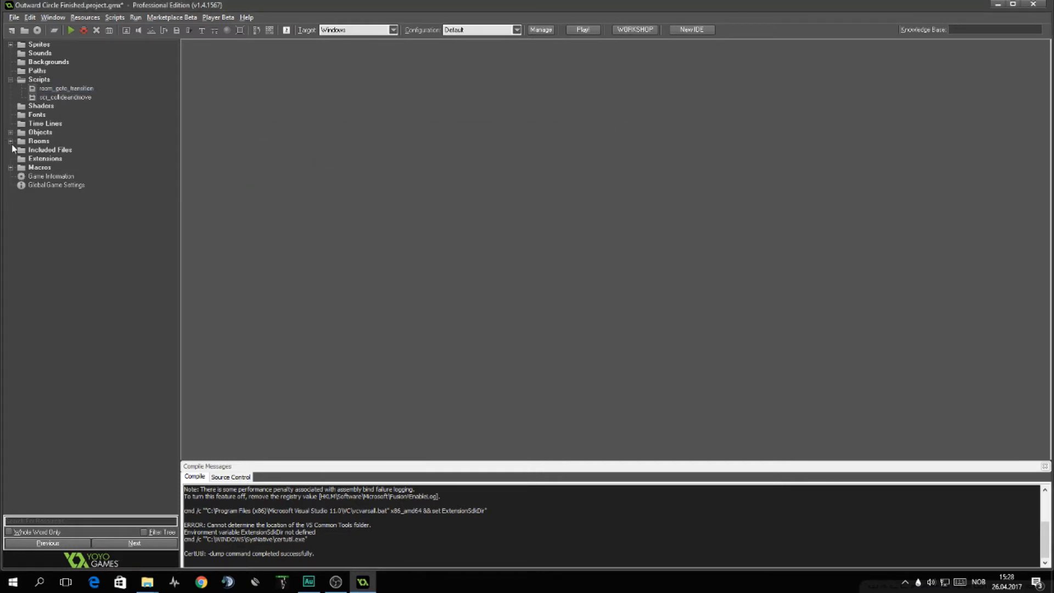
pyautogui.doubleClick(45, 149)
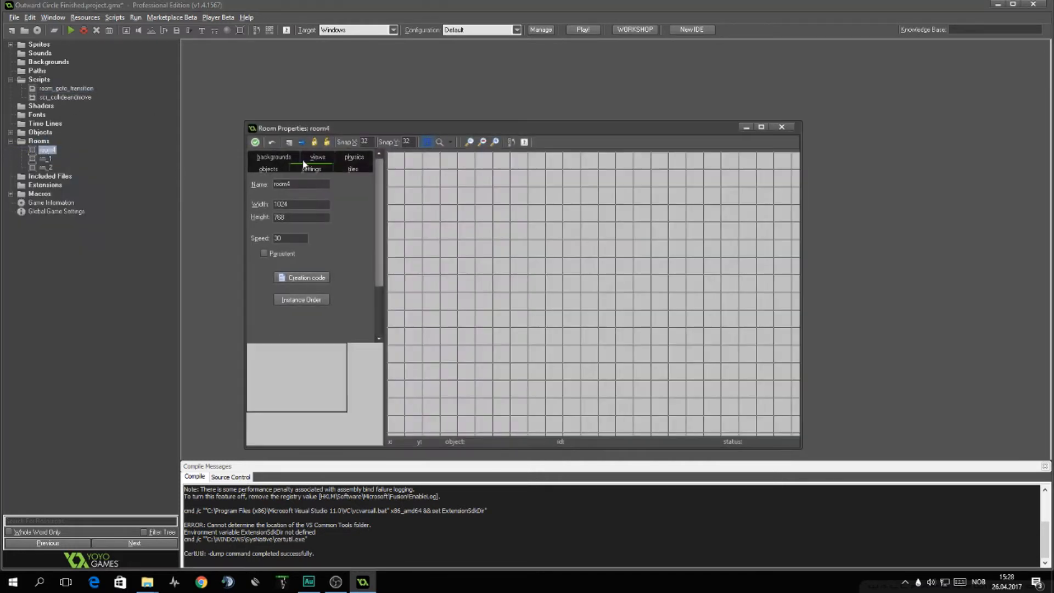
pyautogui.write('rm_initalize')
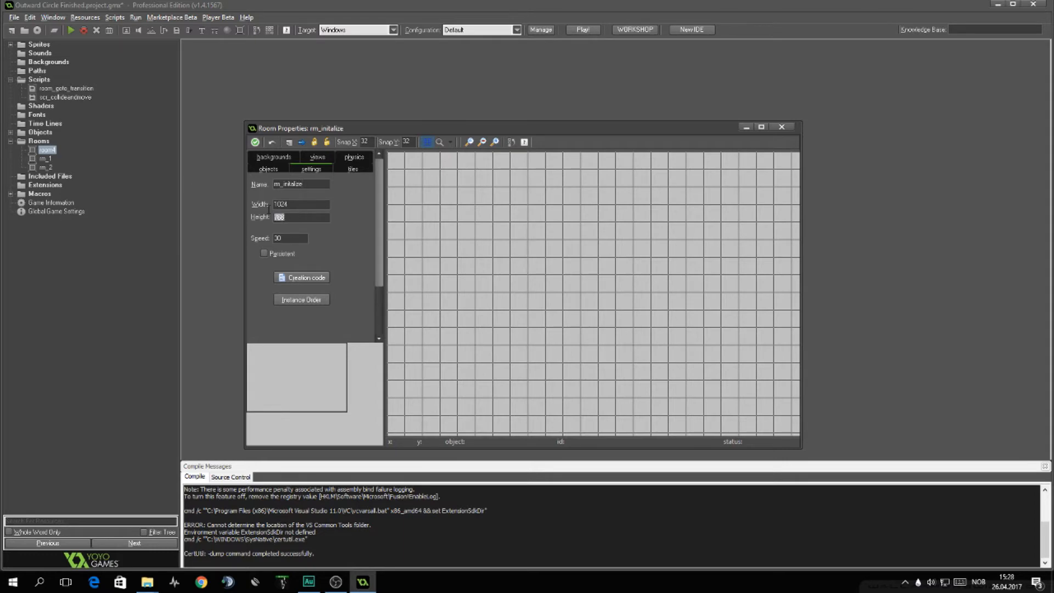
pyautogui.write('640')
pyautogui.write('480')
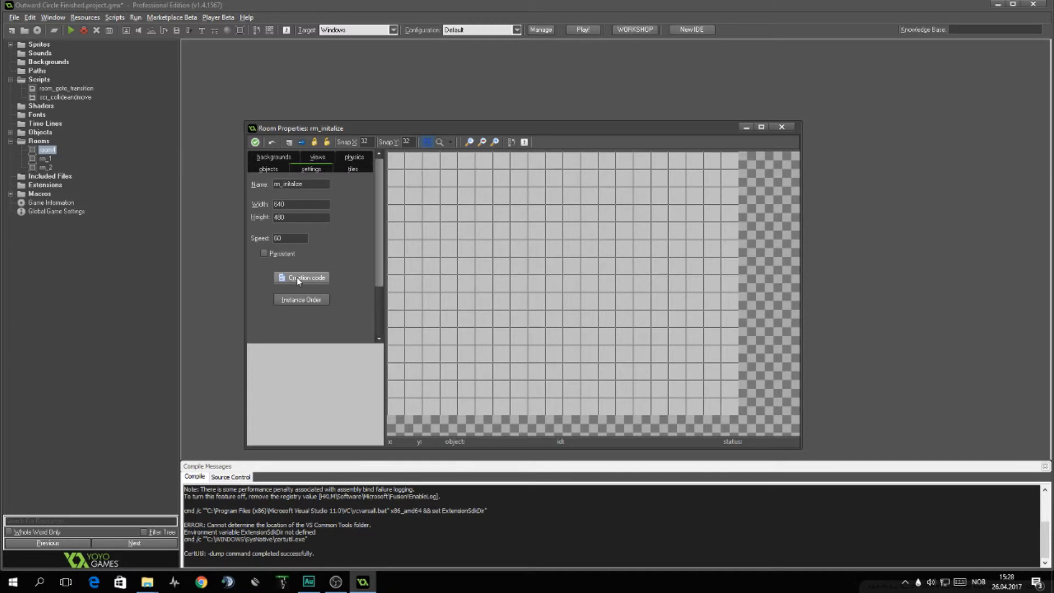
# Step: Write rm_initialize creation code declaring enum transition { circle, slide, ... }
pyautogui.click(301, 278)
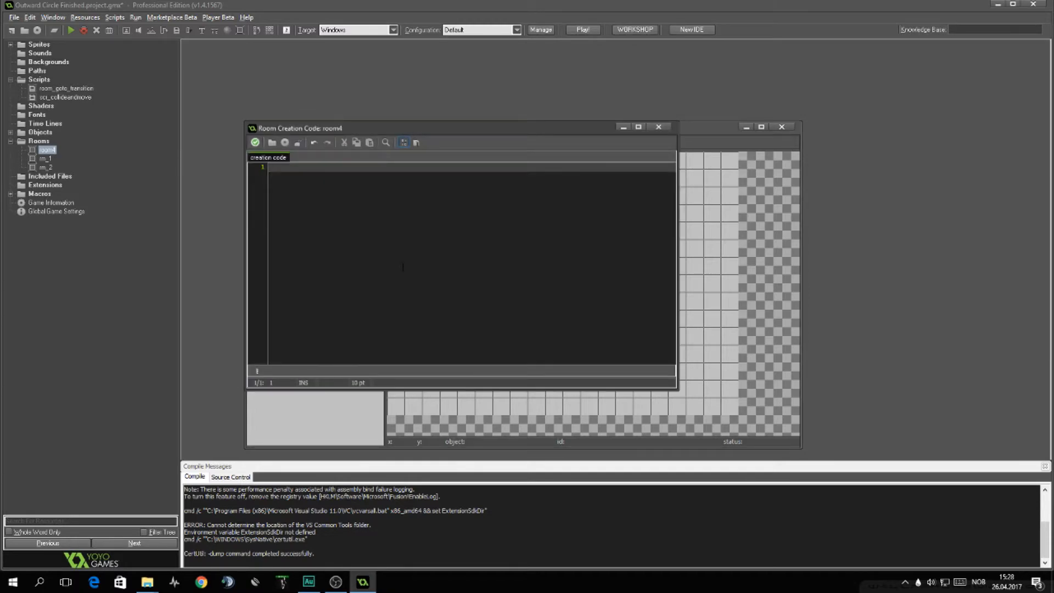
pyautogui.write('enum transition')
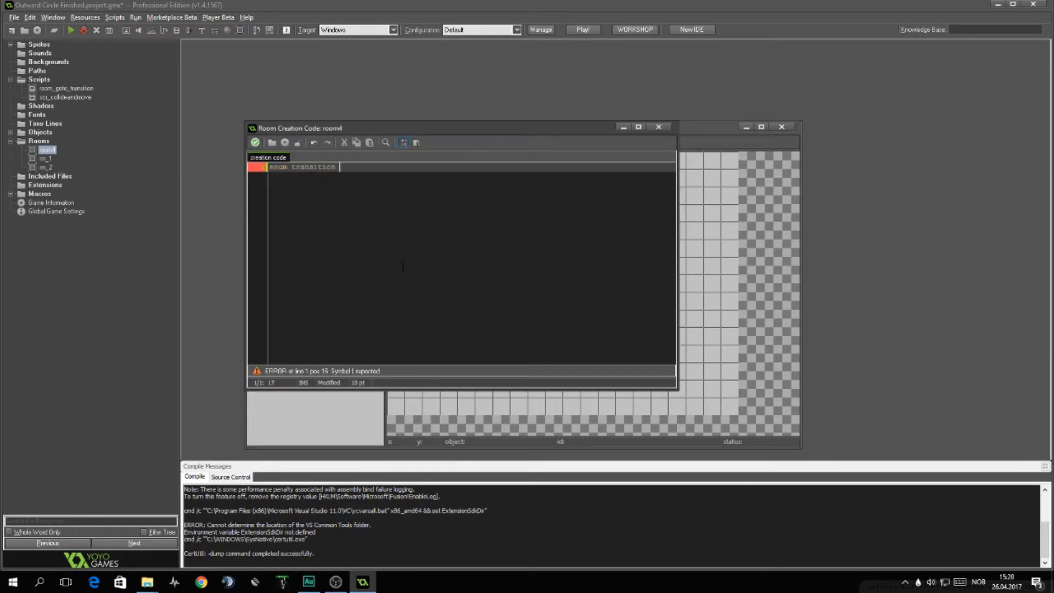
pyautogui.write('{')
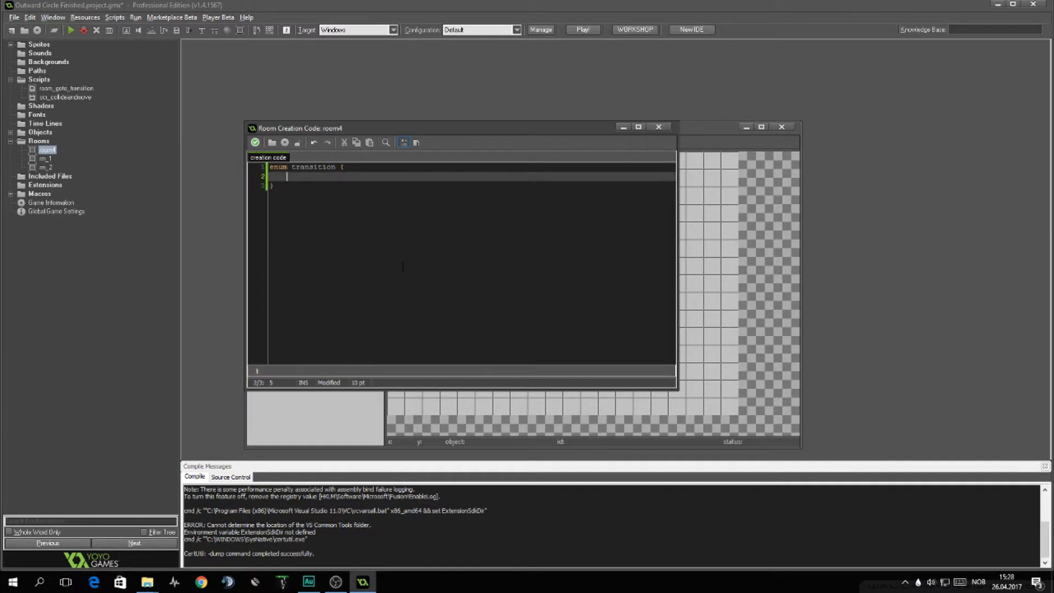
pyautogui.write('circle,')
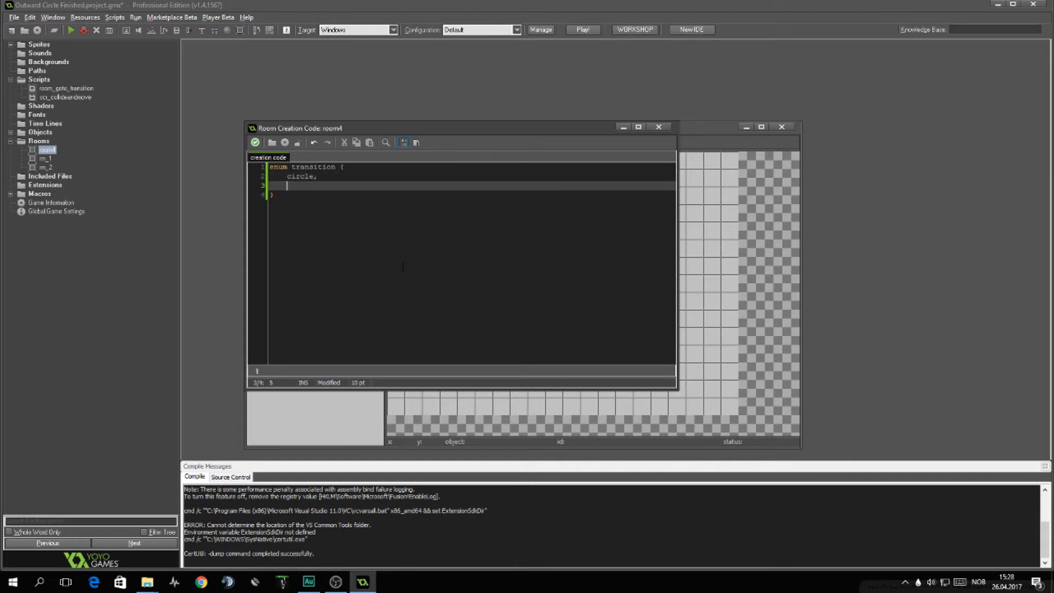
pyautogui.write('si')
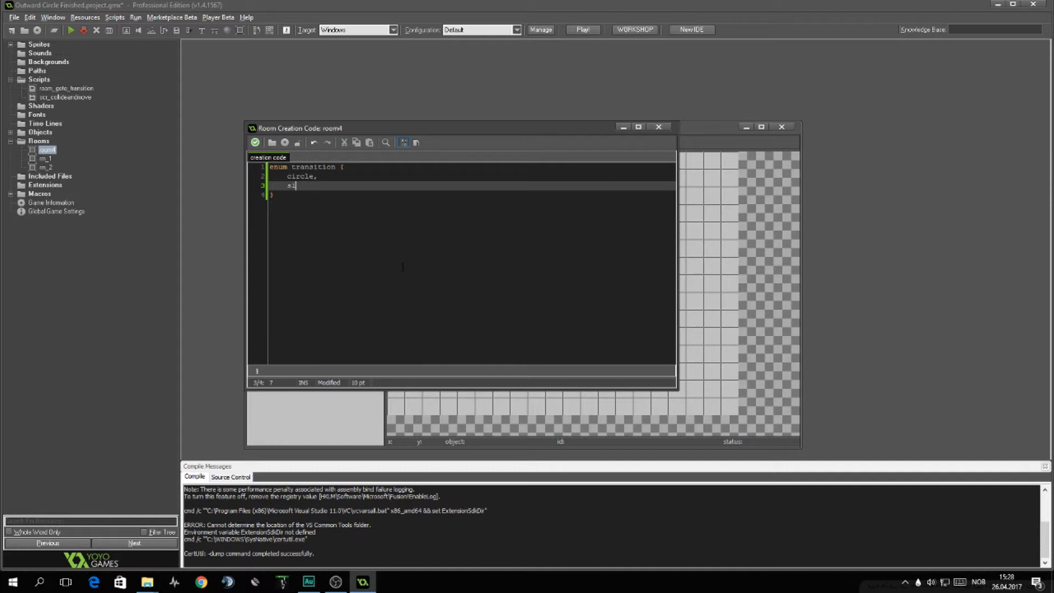
pyautogui.write('lide,')
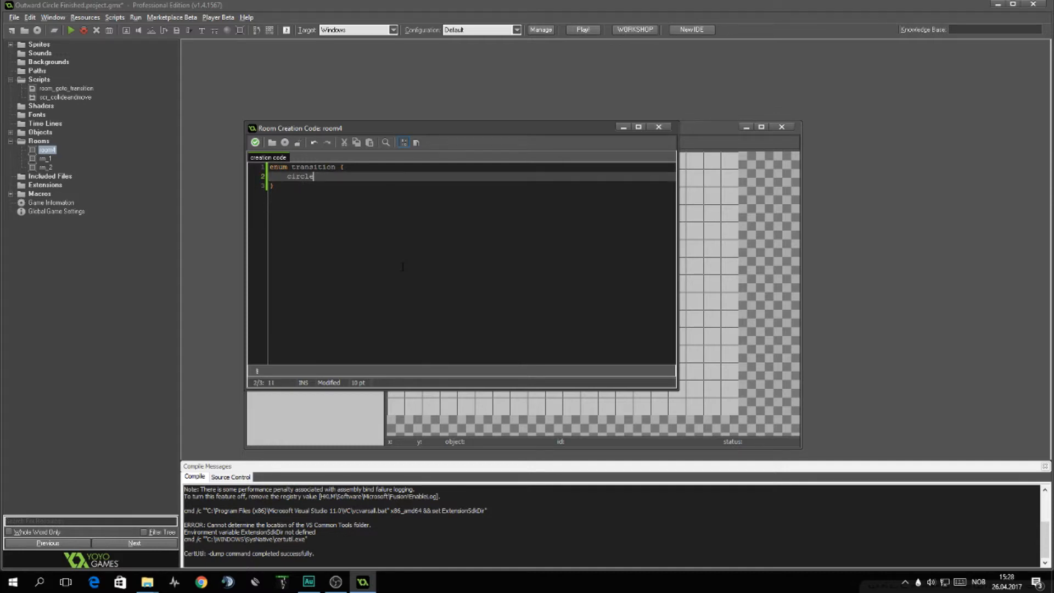
pyautogui.write('sd')
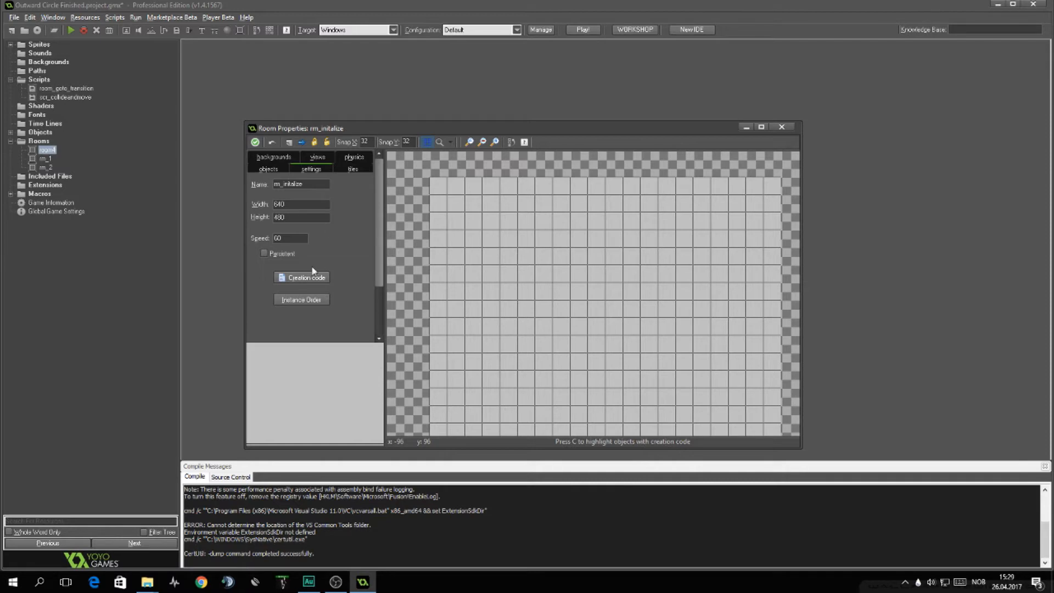
# Step: Create object sys_transition, persistent, depth 9999, with a Create event
pyautogui.click(780, 126)
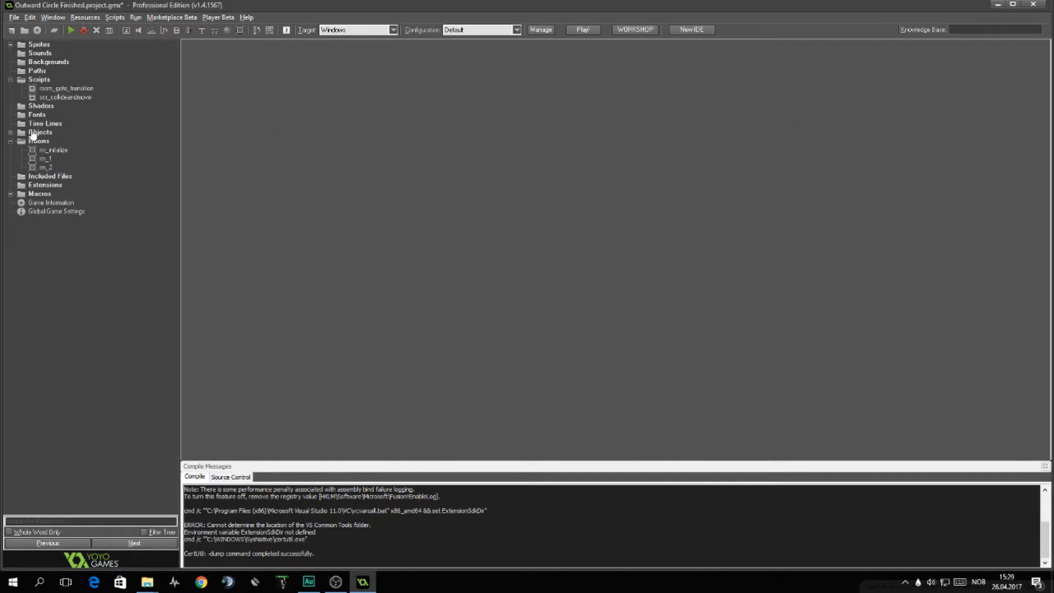
pyautogui.click(40, 79)
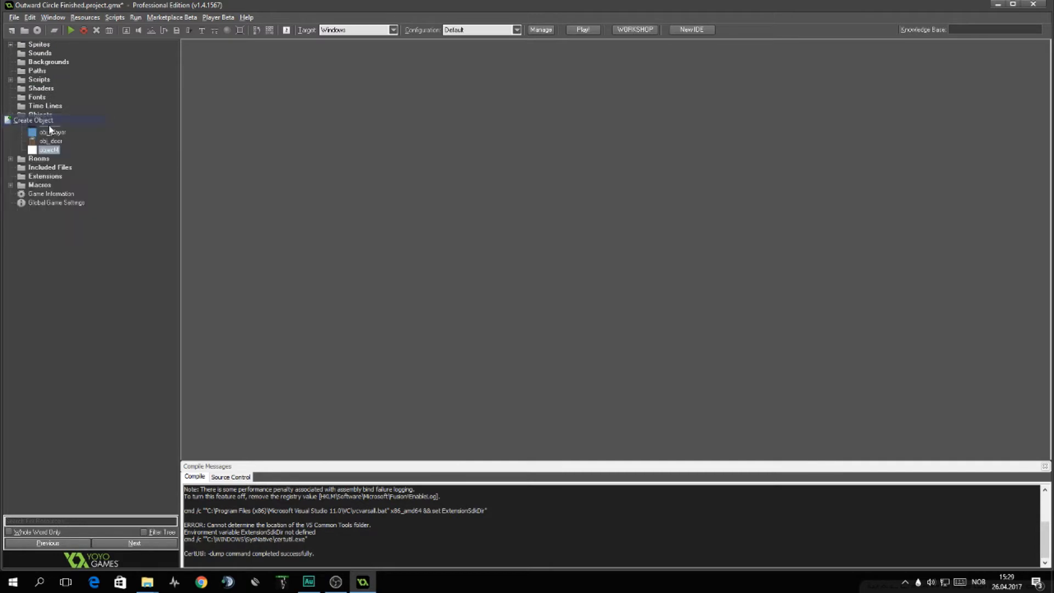
pyautogui.doubleClick(48, 149)
pyautogui.write('sys_transition')
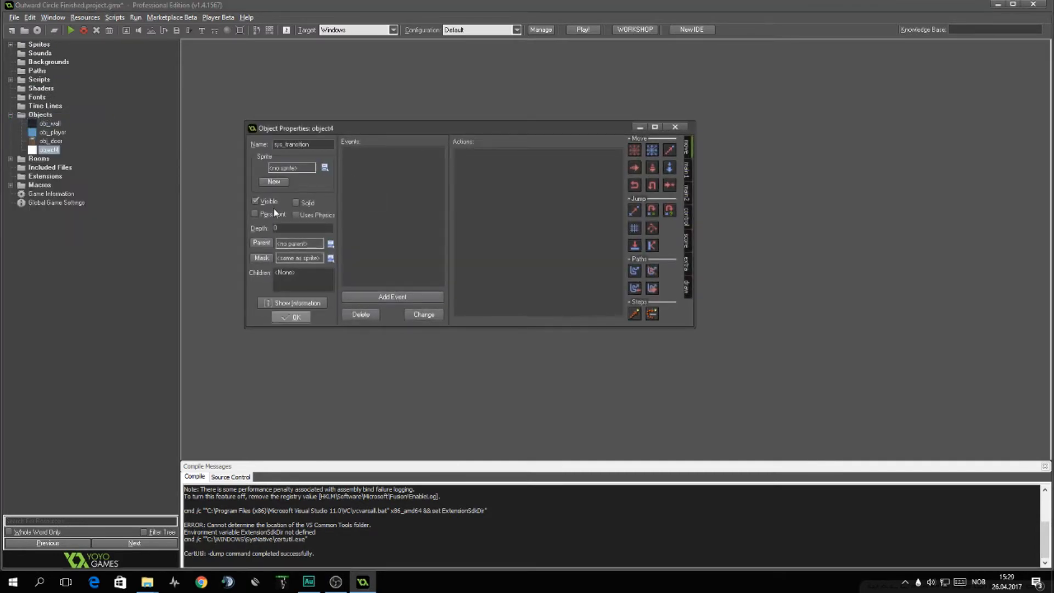
pyautogui.click(256, 214)
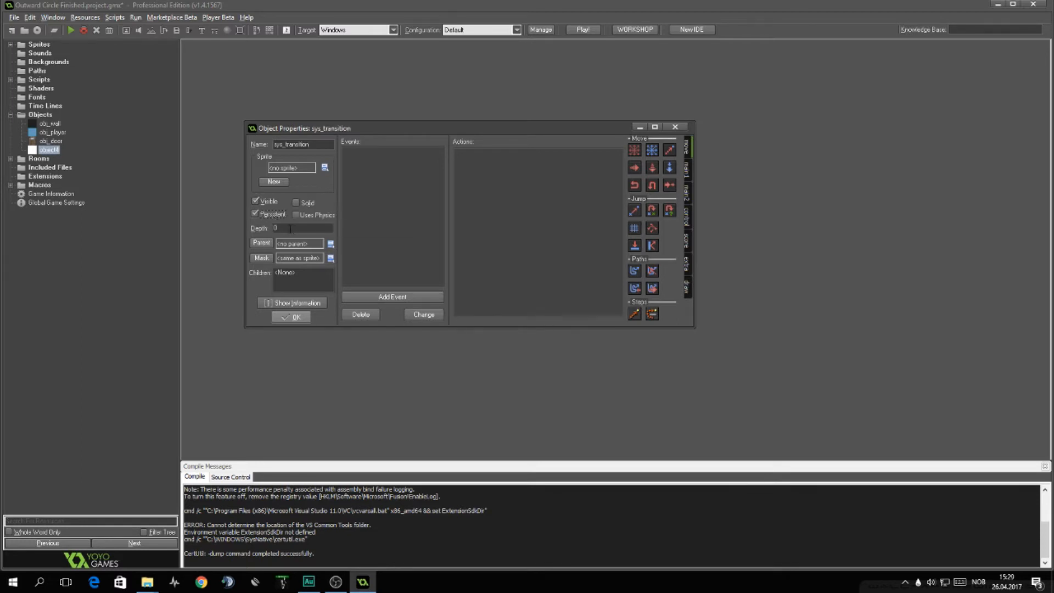
pyautogui.write('9999')
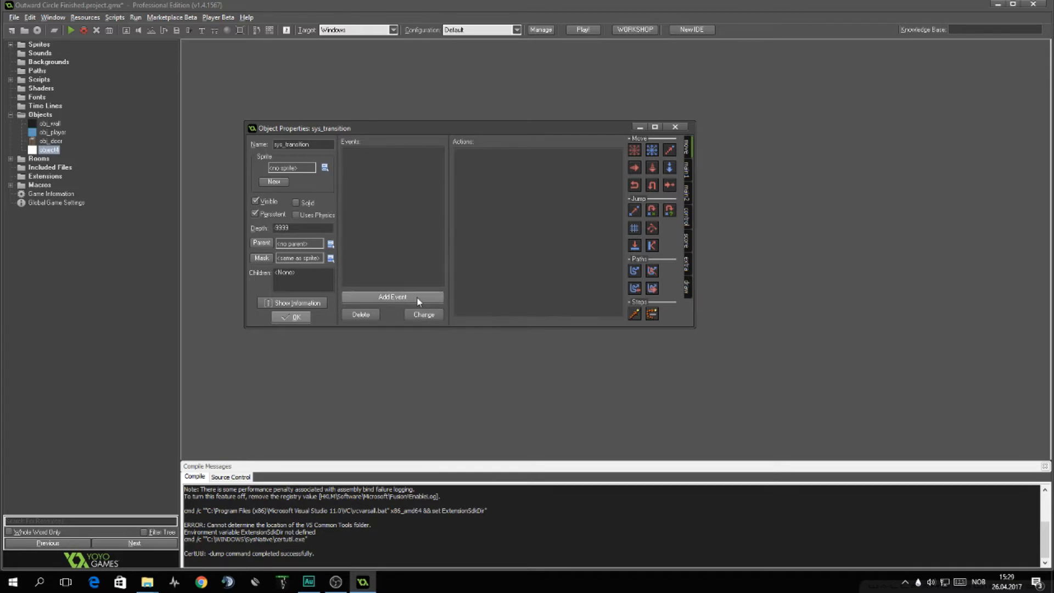
pyautogui.click(392, 296)
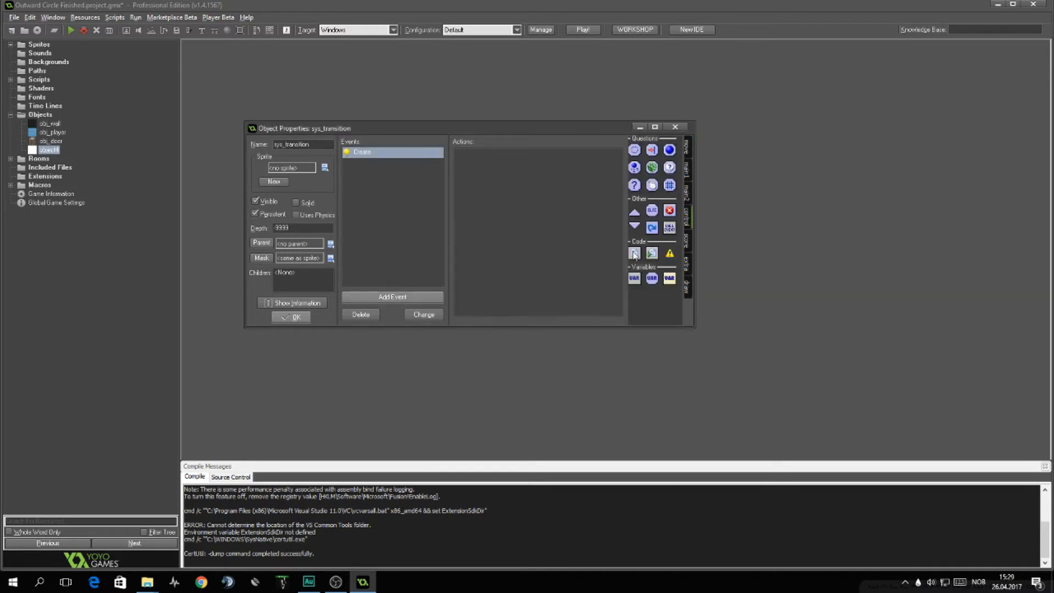
# Step: In the Create code set next_room = -1, kind = transition.circle and time = 60
pyautogui.doubleClick(634, 253)
pyautogui.write('/// Initialize Variables')
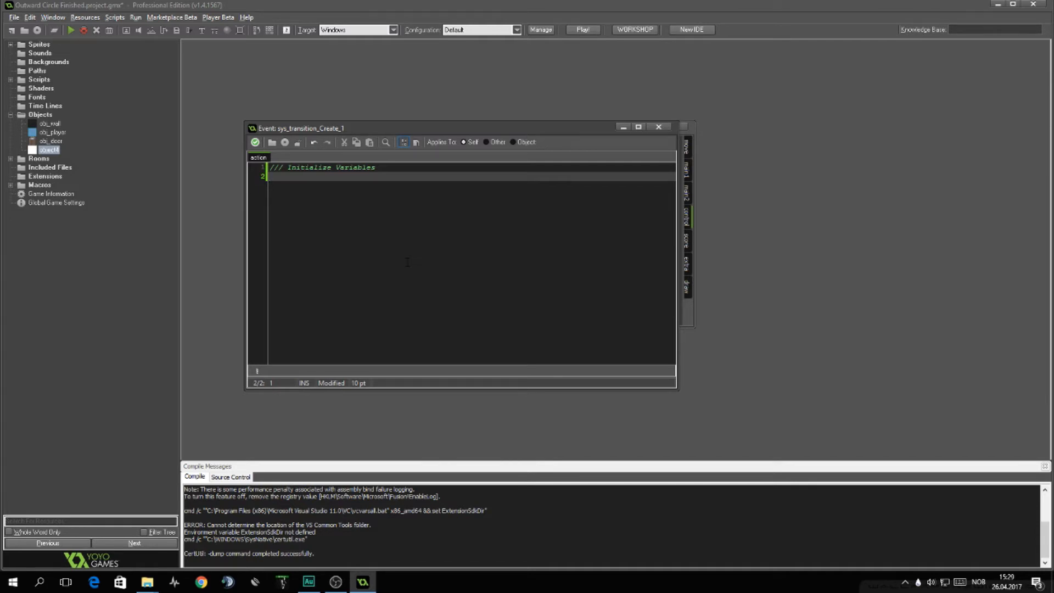
pyautogui.write('next_room ?=')
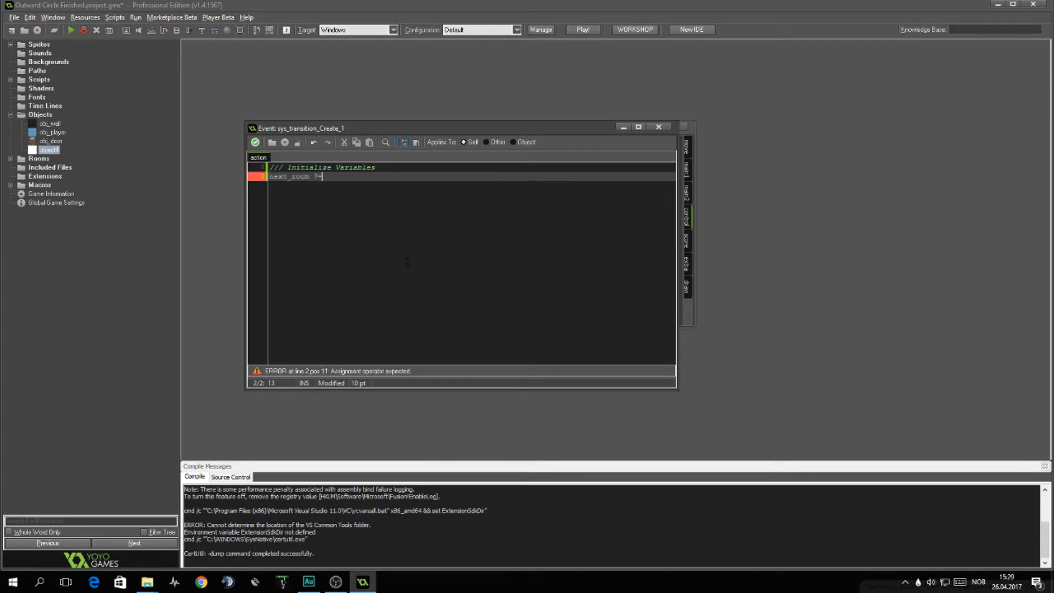
pyautogui.write('= -1;')
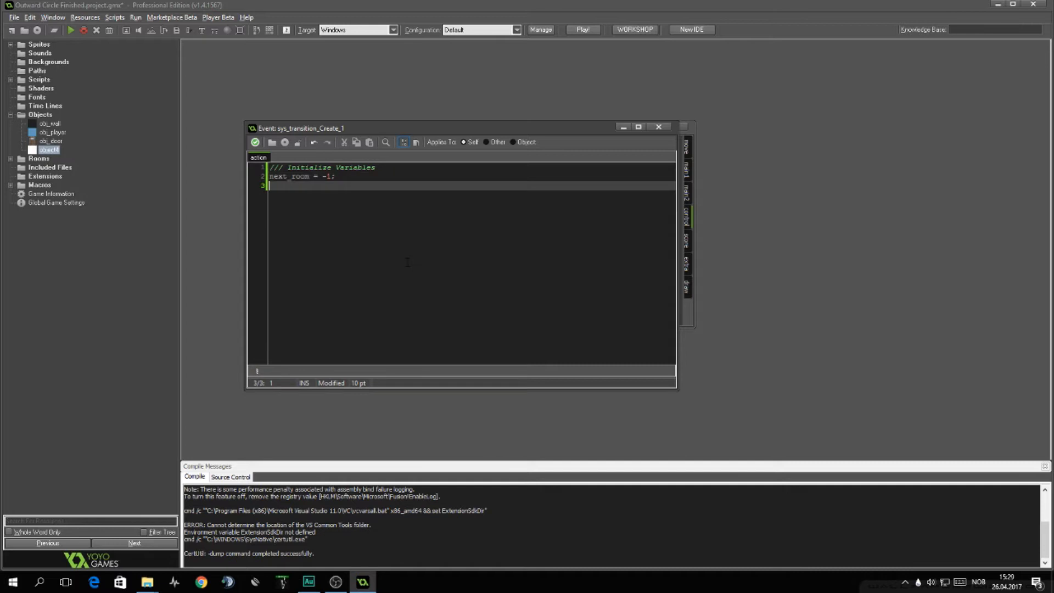
pyautogui.write('rand =')
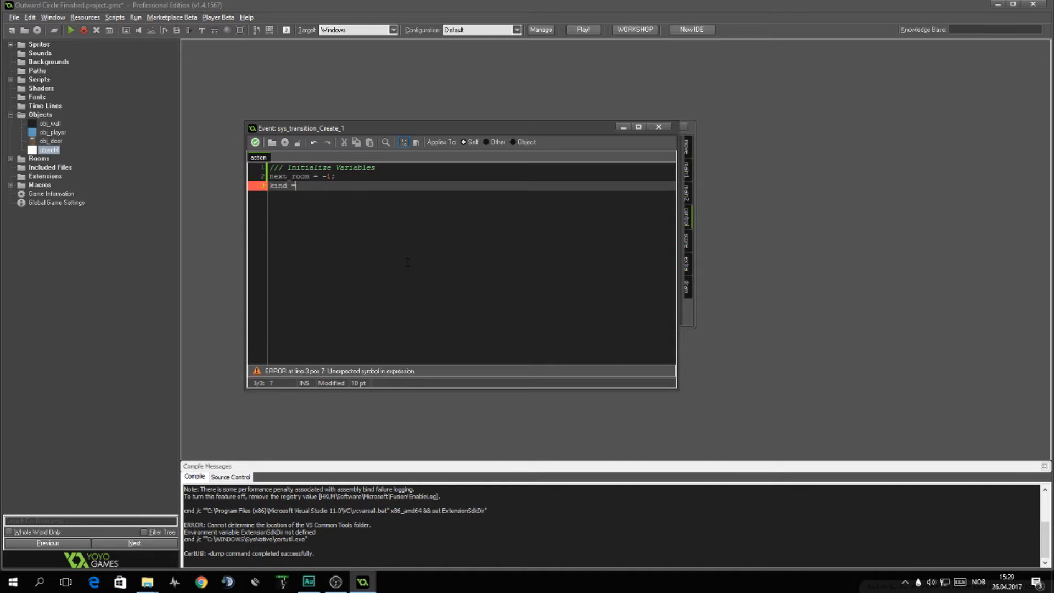
pyautogui.write('transition.')
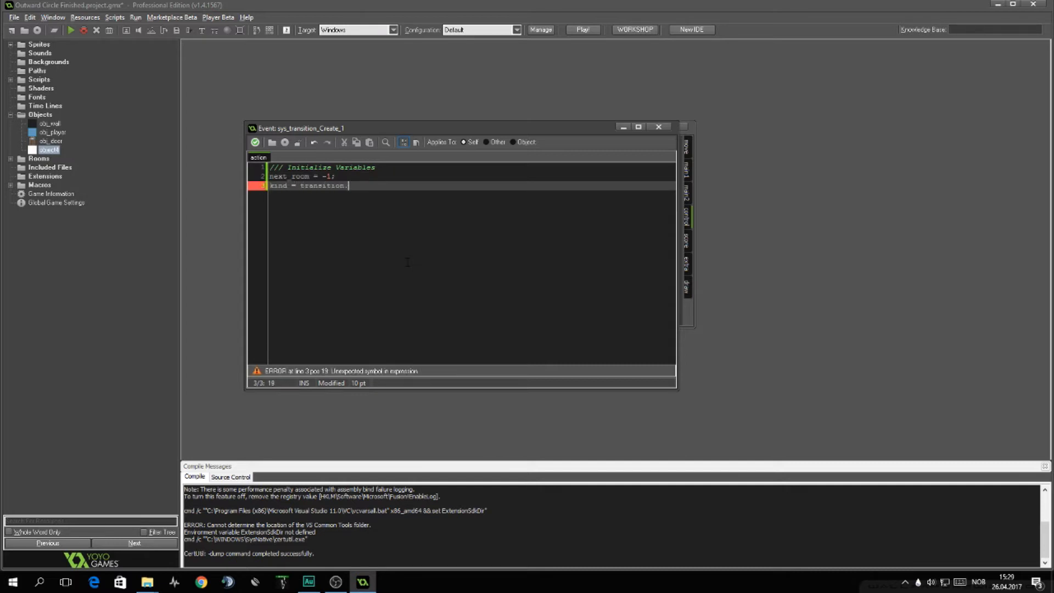
pyautogui.write('circle;')
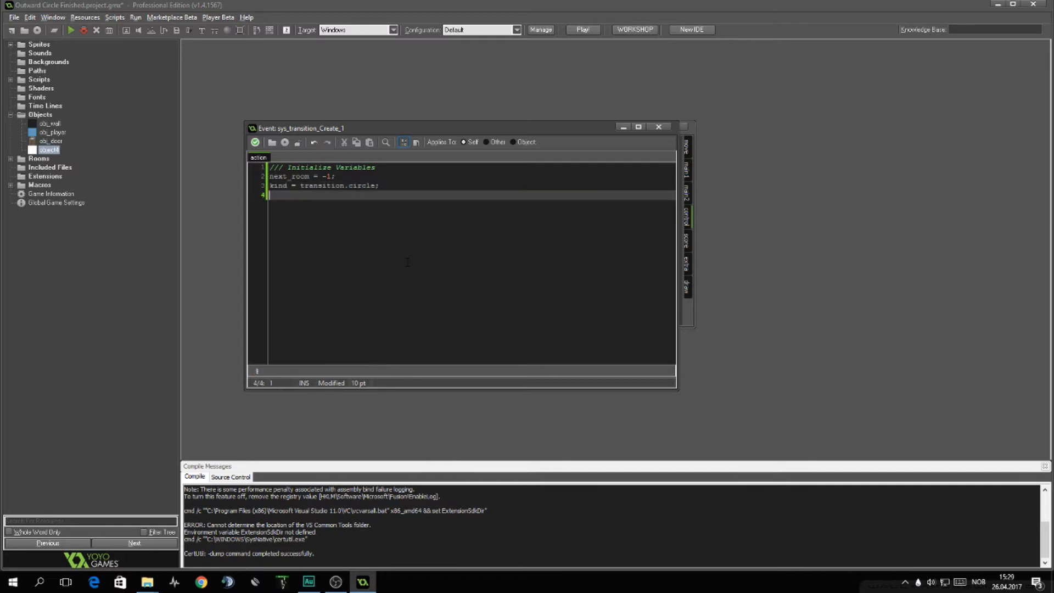
pyautogui.write('time')
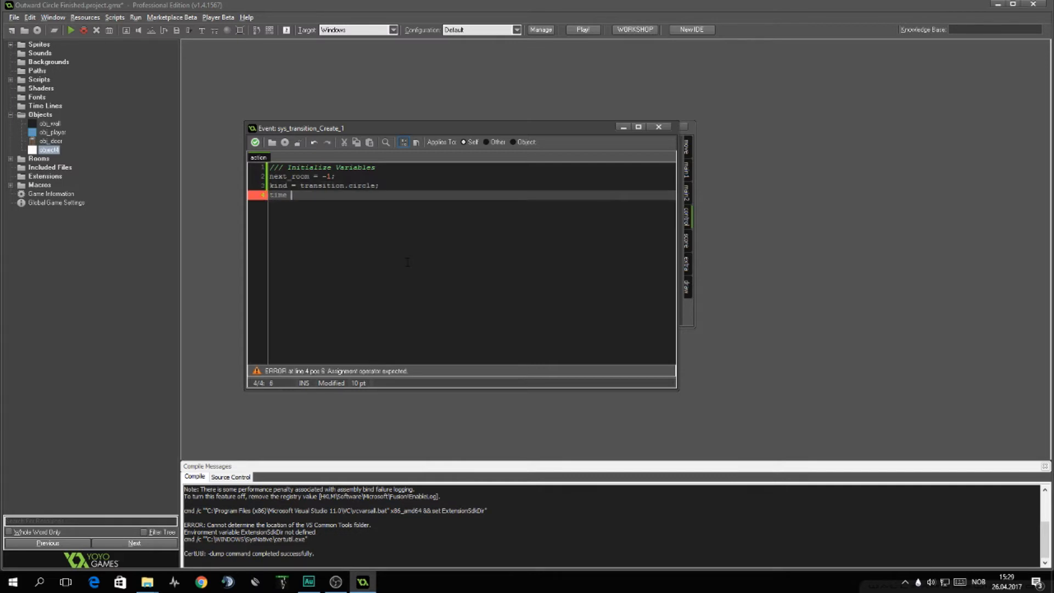
pyautogui.write('= 60;')
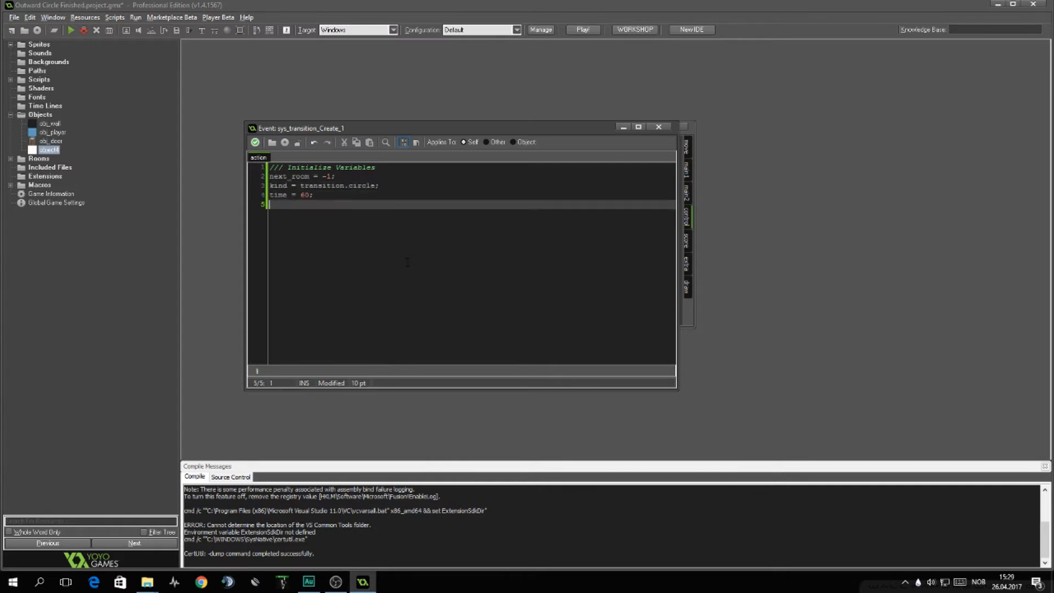
# Step: Add xx = -1 and yy = -1, then start the Circle Transition comment
pyautogui.write('xx = -')
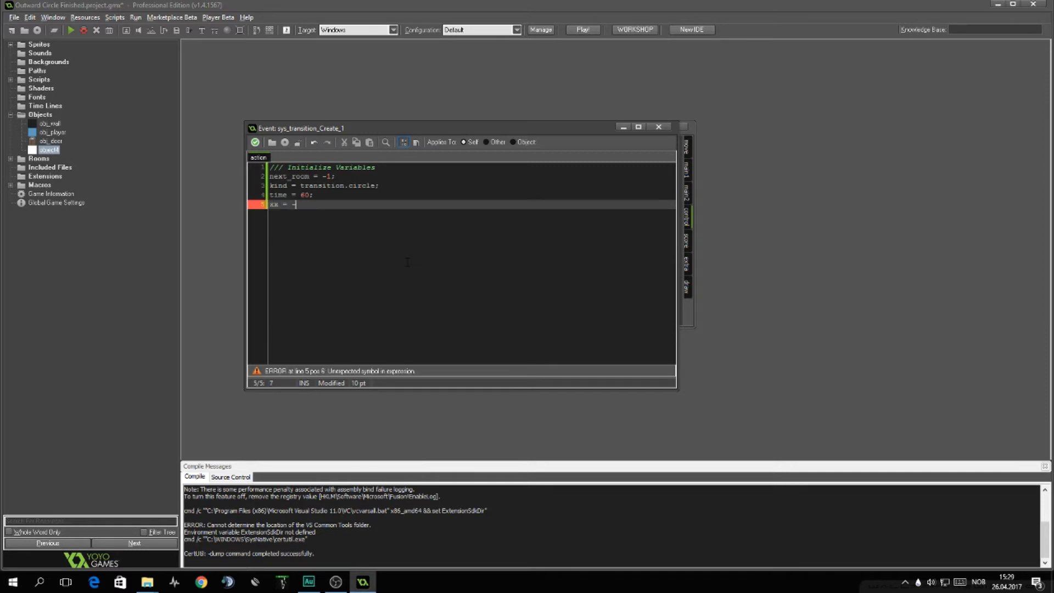
pyautogui.write('-1;')
pyautogui.write('yy == -1')
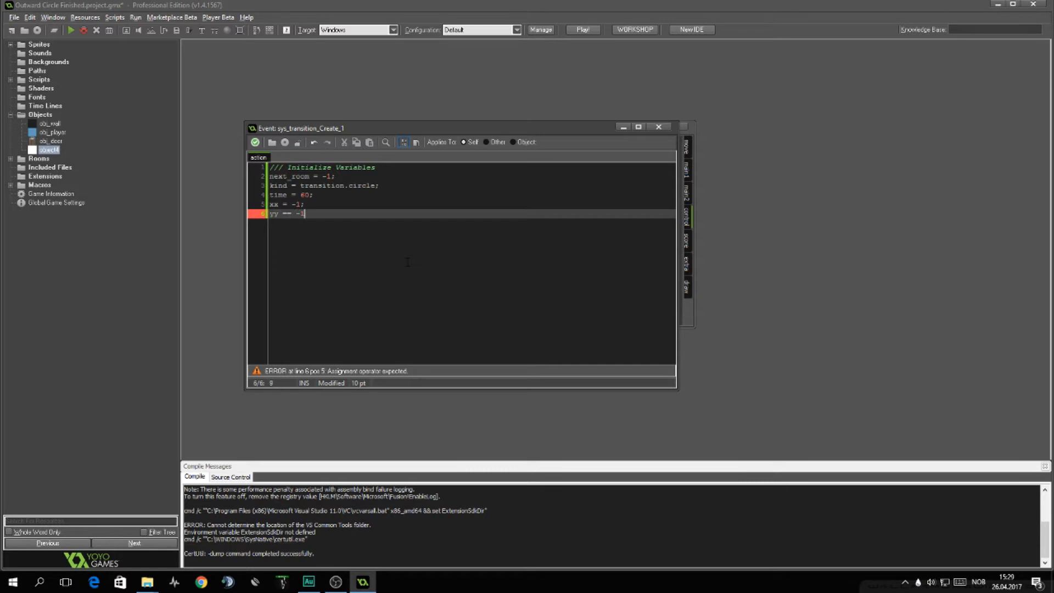
pyautogui.write(';')
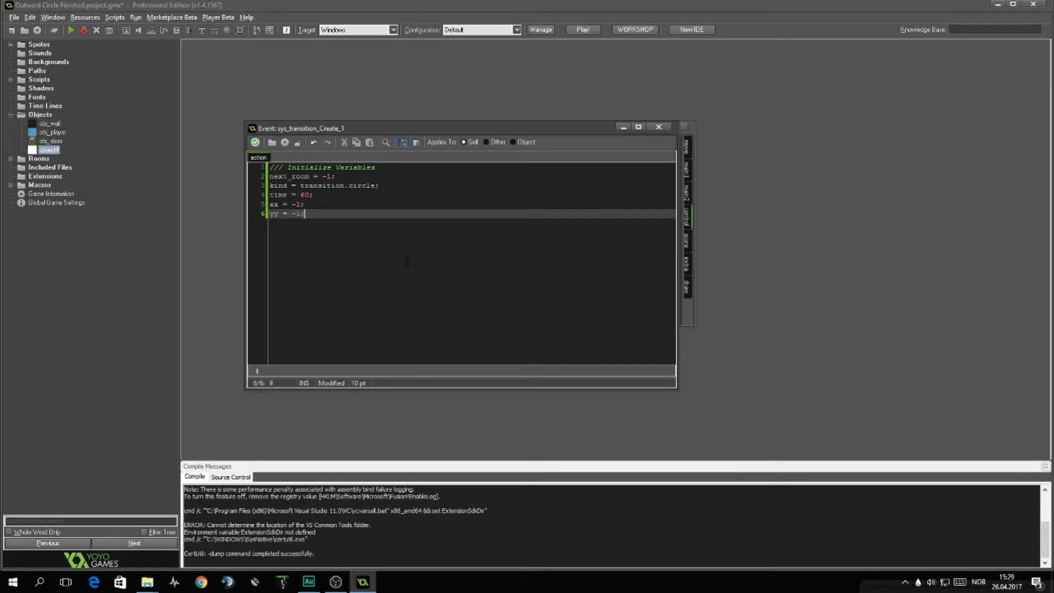
pyautogui.write('// Circle Transition t')
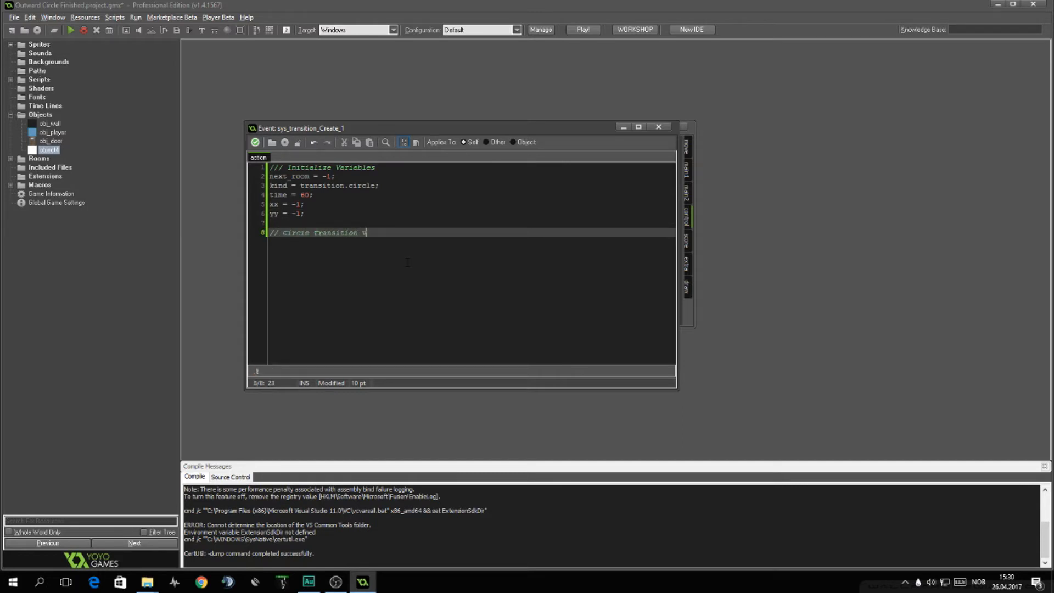
# Step: Declare width = room_width and height = room_height under a variables comment
pyautogui.write('variables')
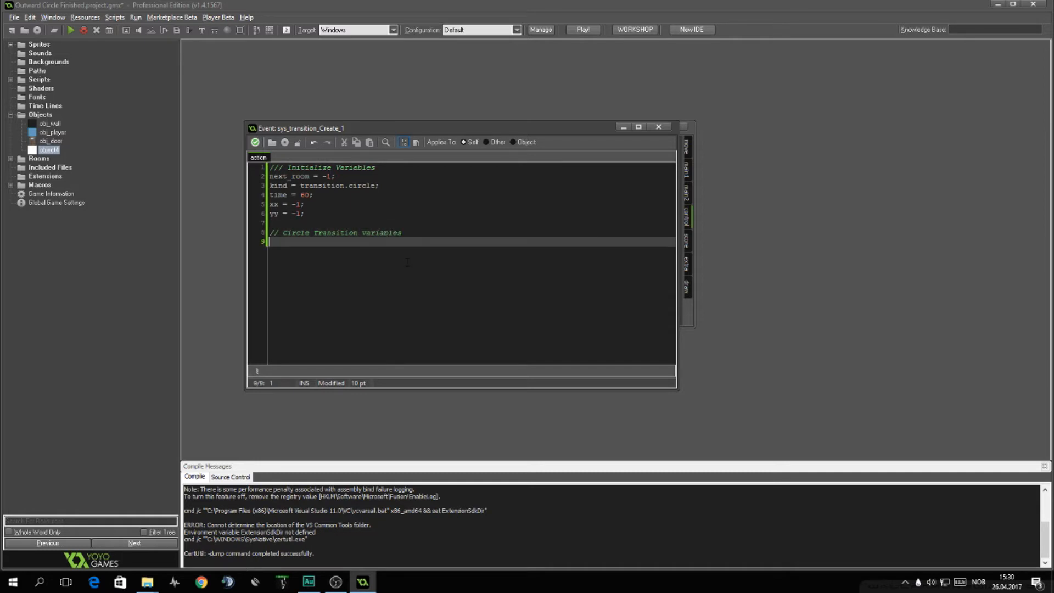
pyautogui.write('x')
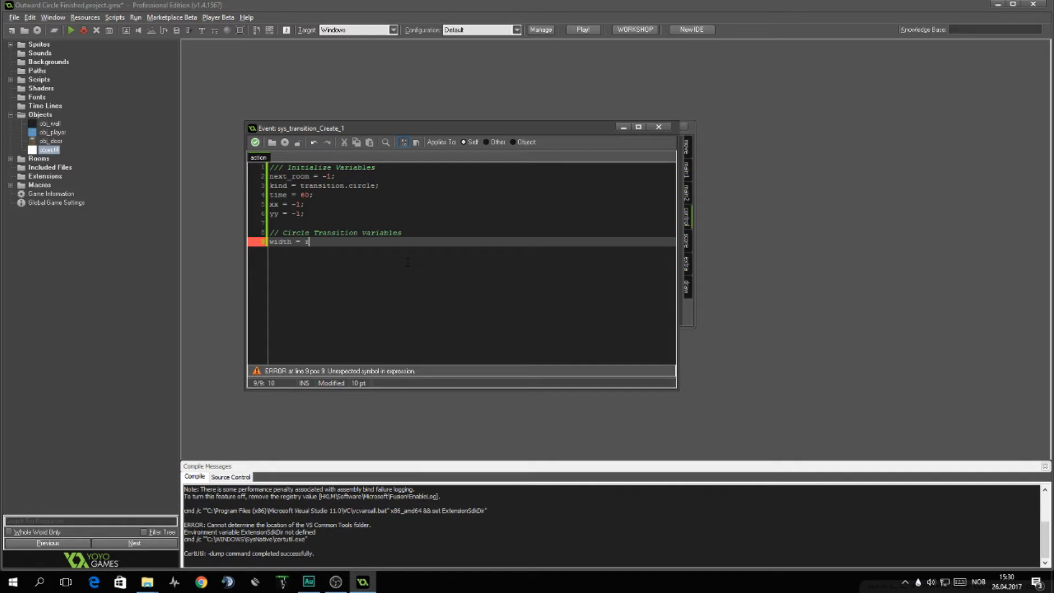
pyautogui.write('oom_width')
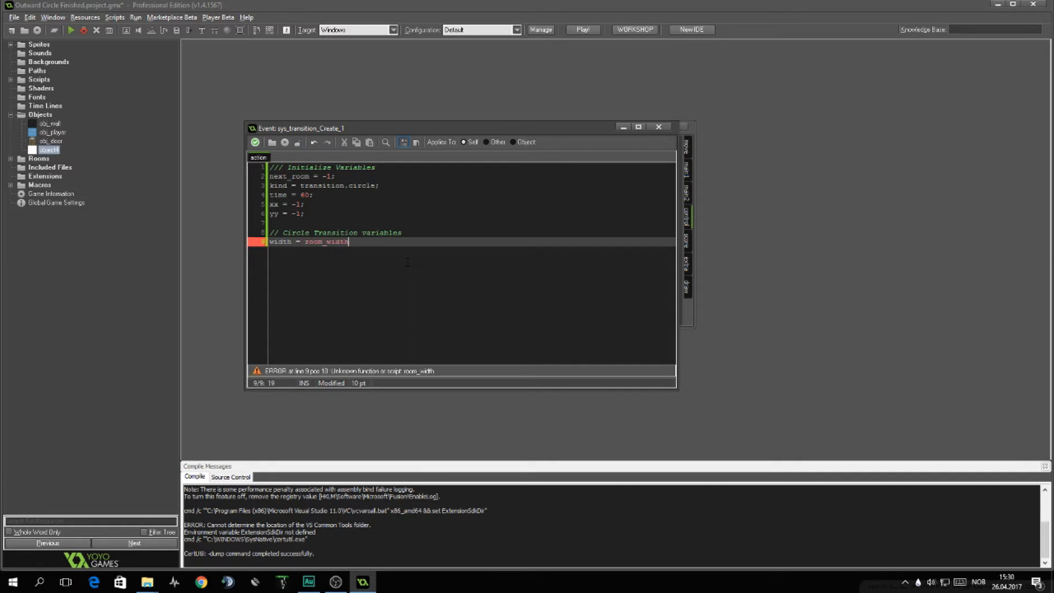
pyautogui.write('height = room_height;')
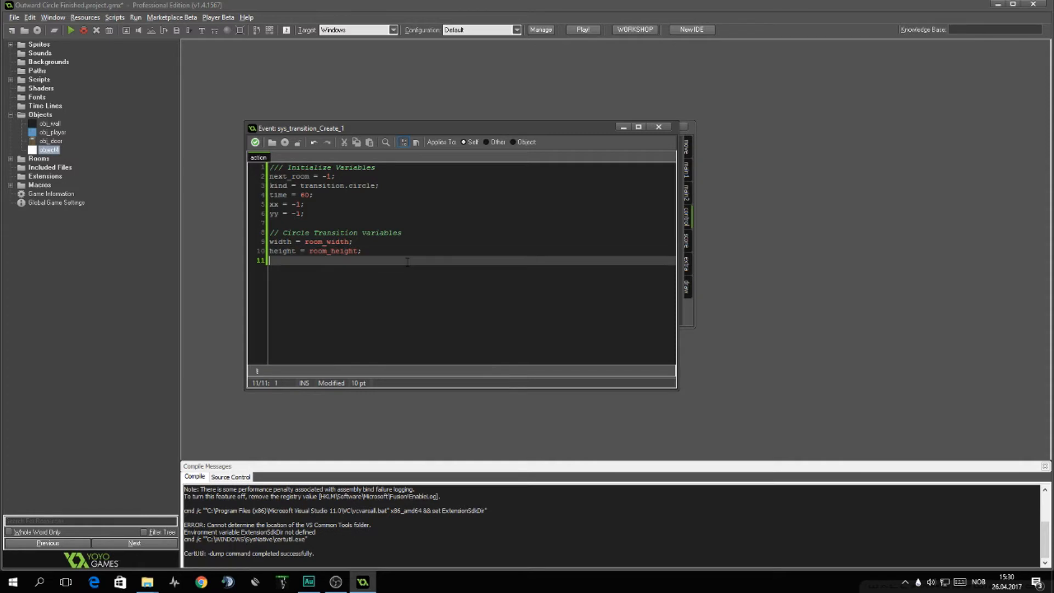
# Step: Add rad_cover and rad_subtract set to 0 and subtracting = false
pyautogui.write('rad')
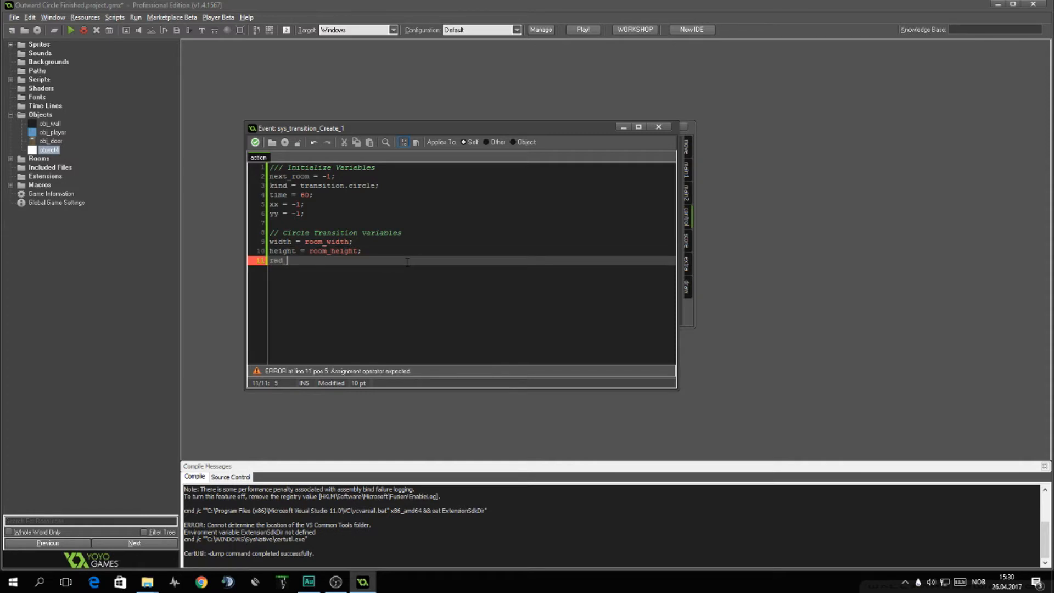
pyautogui.write('_cover')
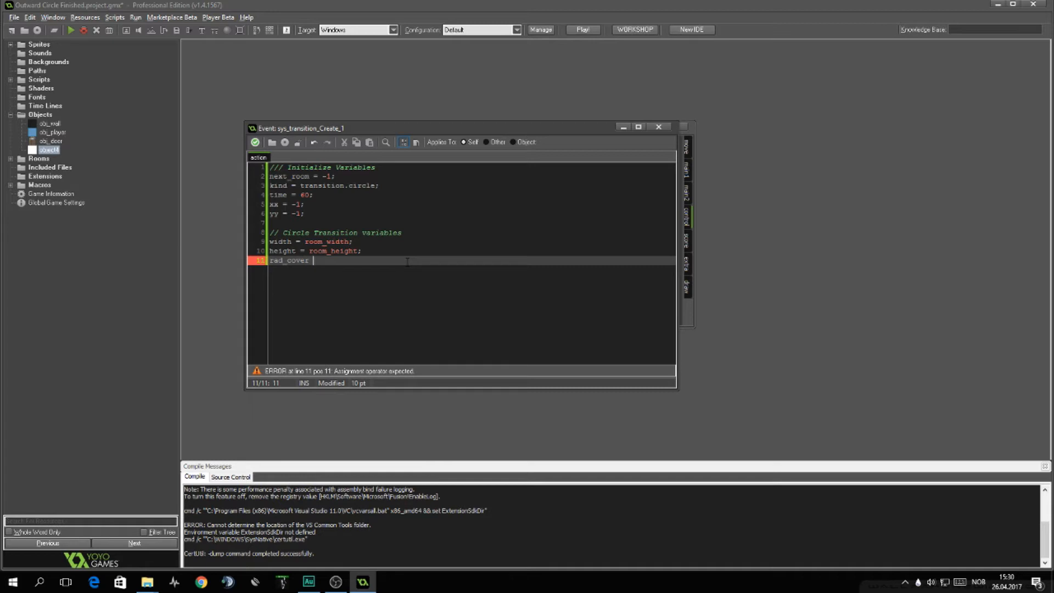
pyautogui.write('=')
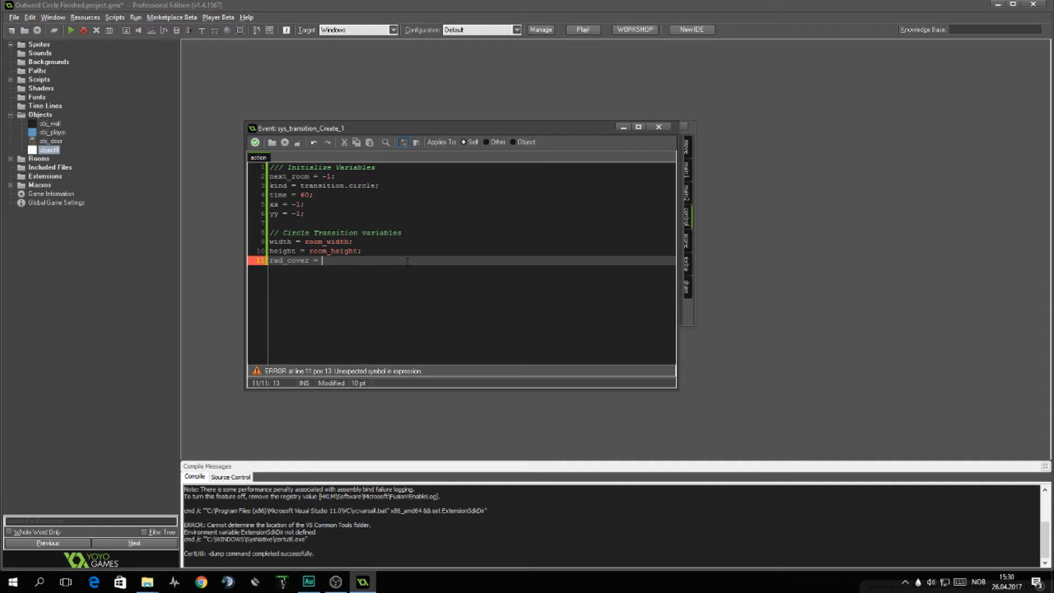
pyautogui.write('0;')
pyautogui.write('rad_')
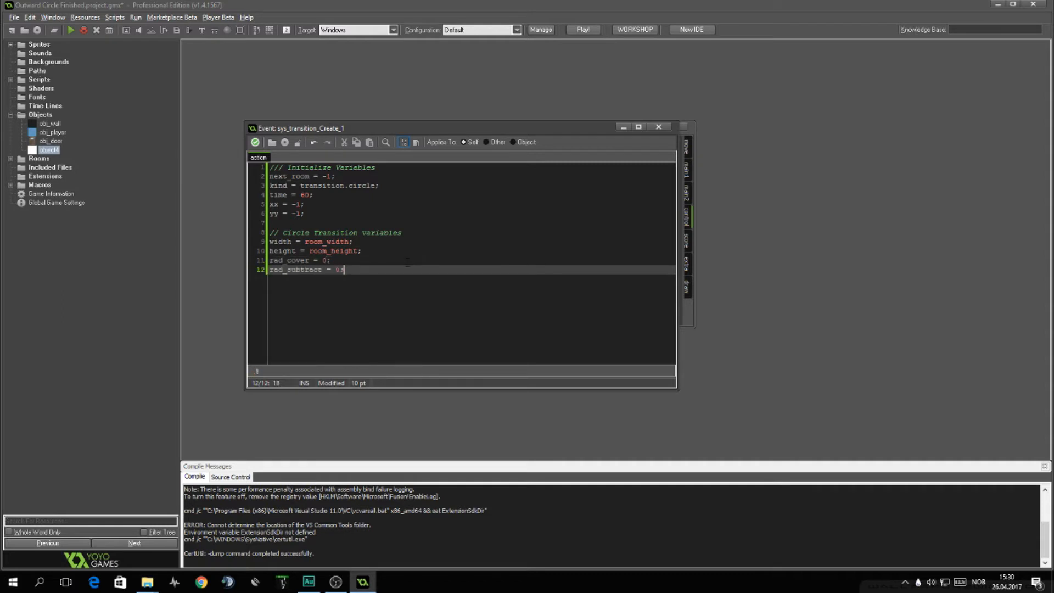
pyautogui.write('subtra')
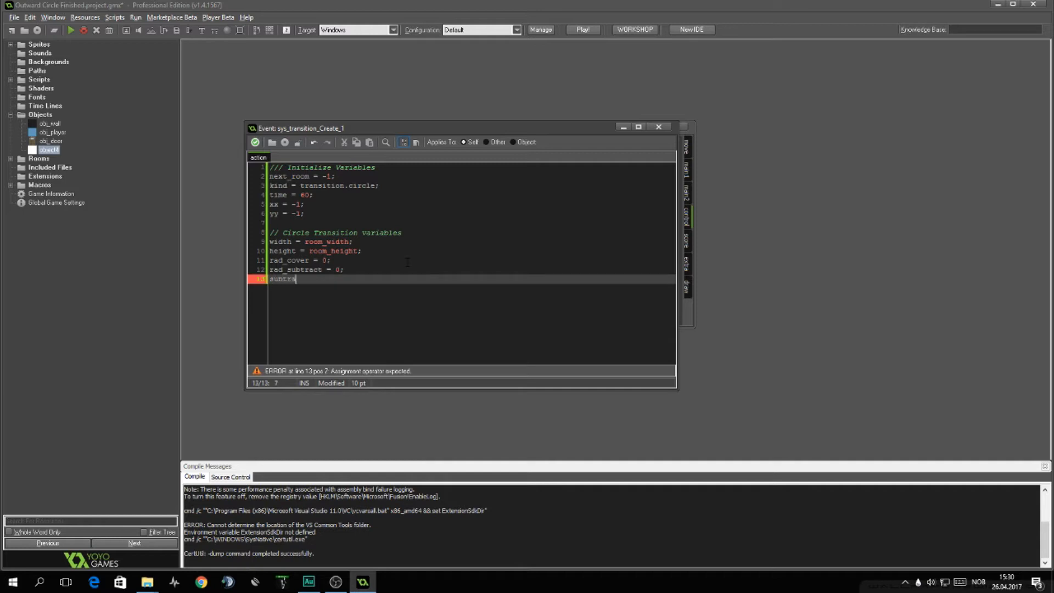
pyautogui.write('cting')
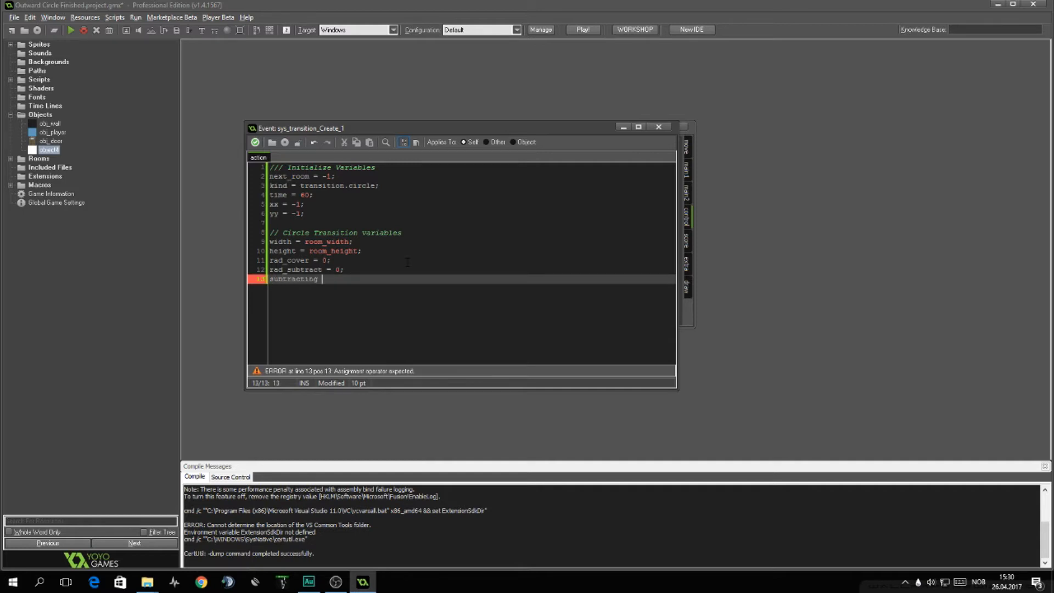
pyautogui.write('= false;')
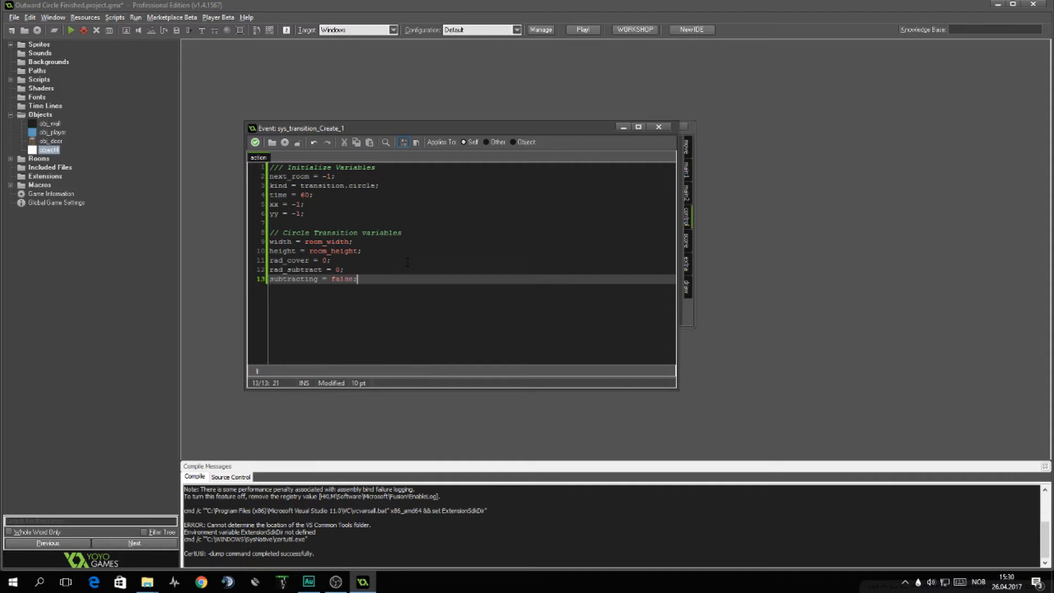
# Step: Create surf_circle = surface_create(width, height) under a surface comment
pyautogui.write('// Surface')
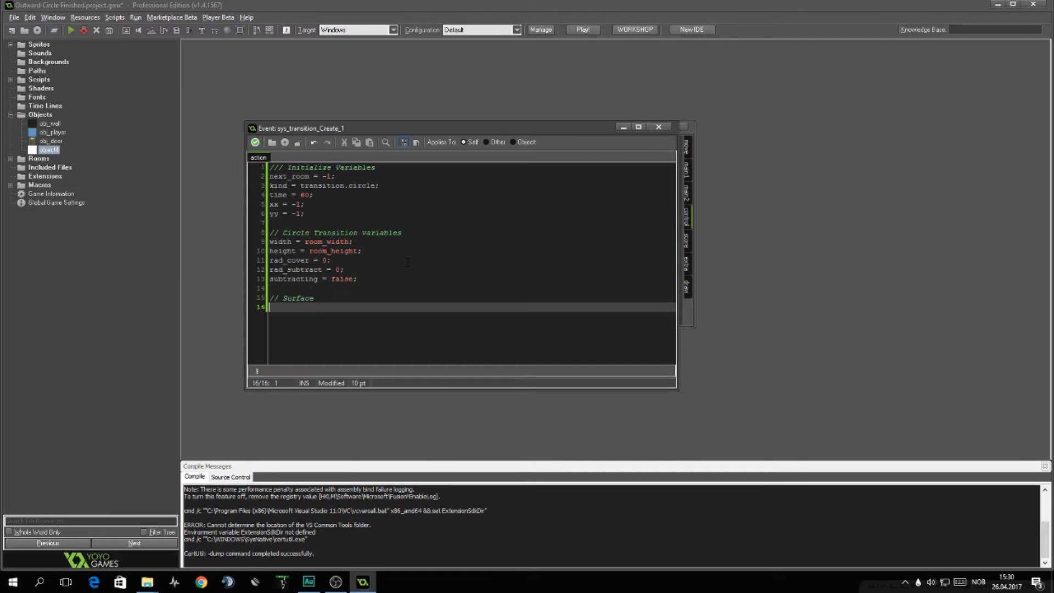
pyautogui.write('surf_circle')
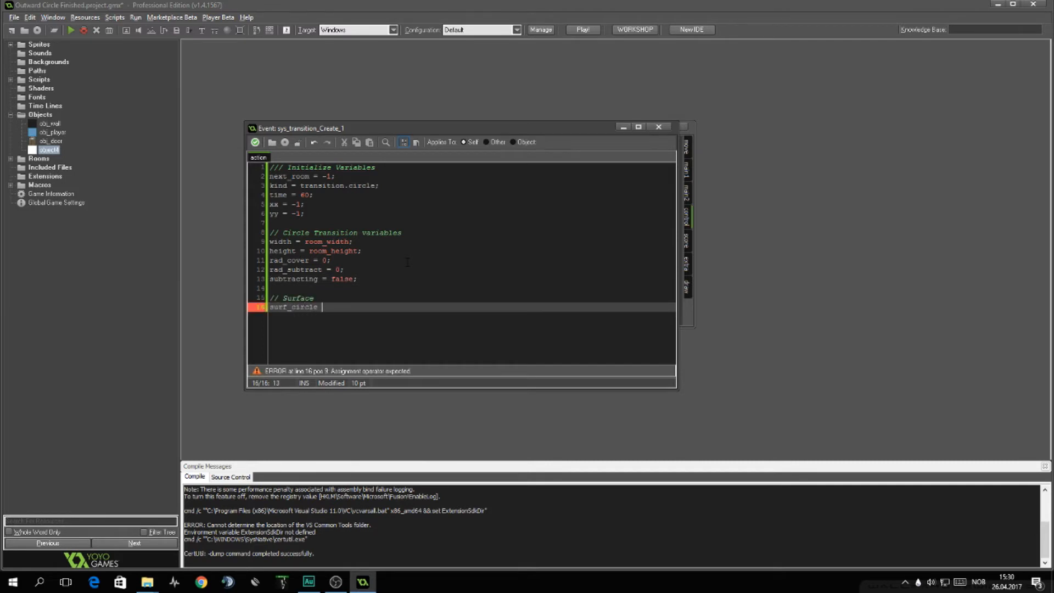
pyautogui.write('= surf')
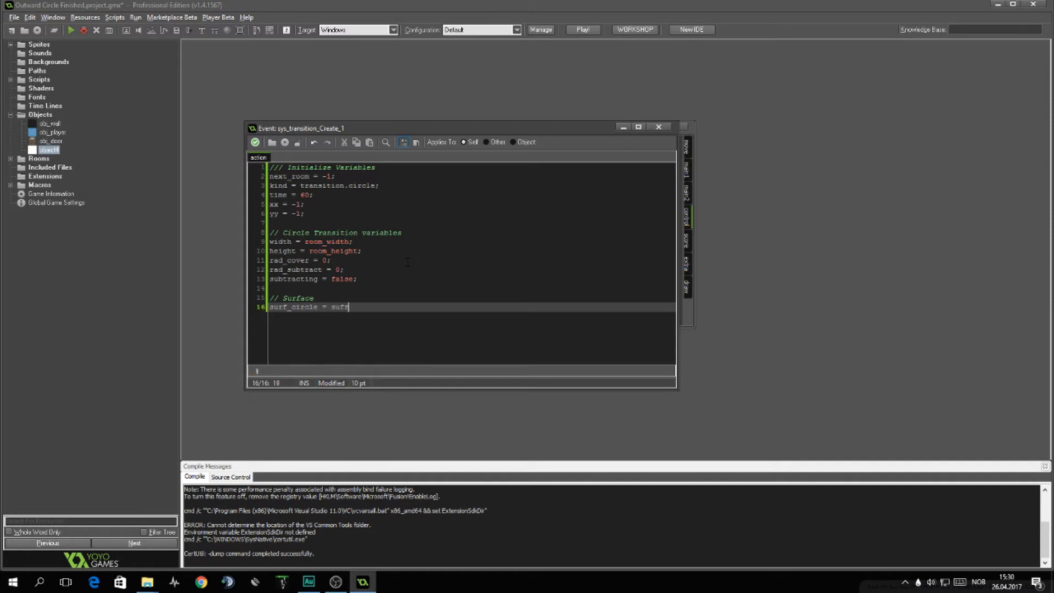
pyautogui.write('face_')
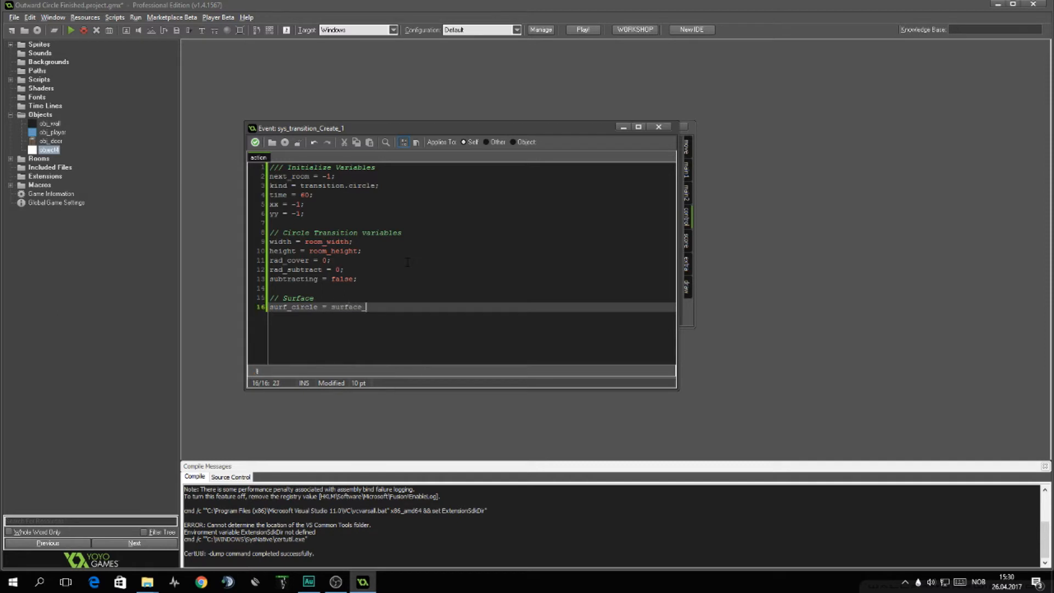
pyautogui.write('create(w')
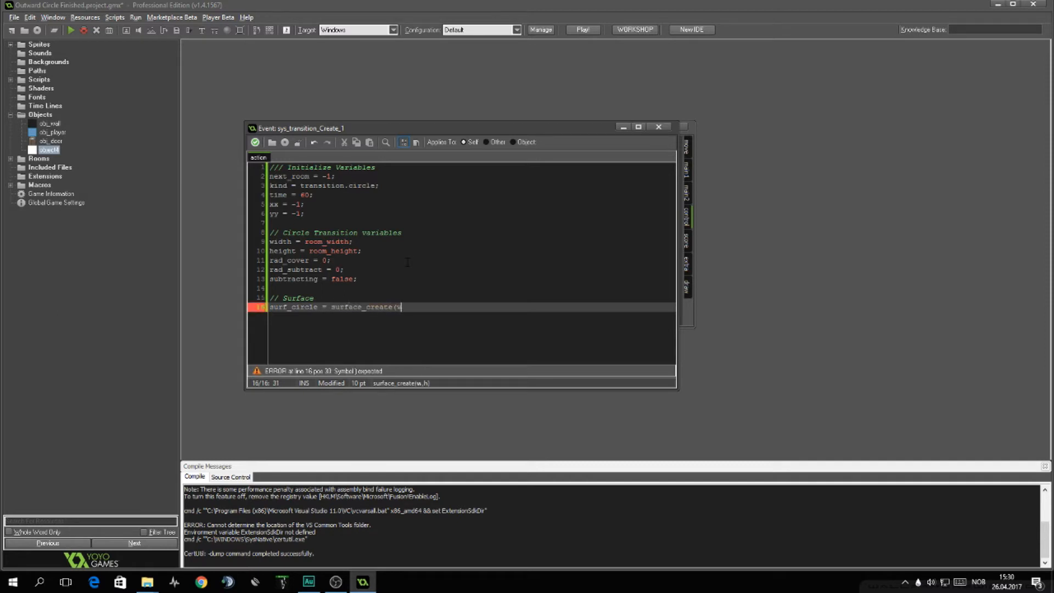
pyautogui.write('width, height);')
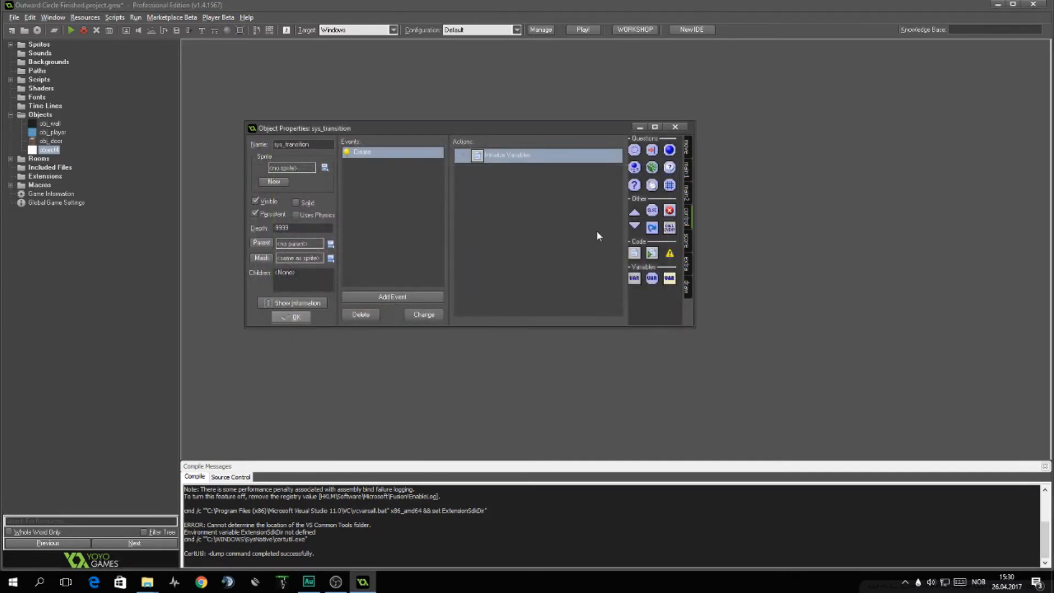
pyautogui.moveTo(414, 306)
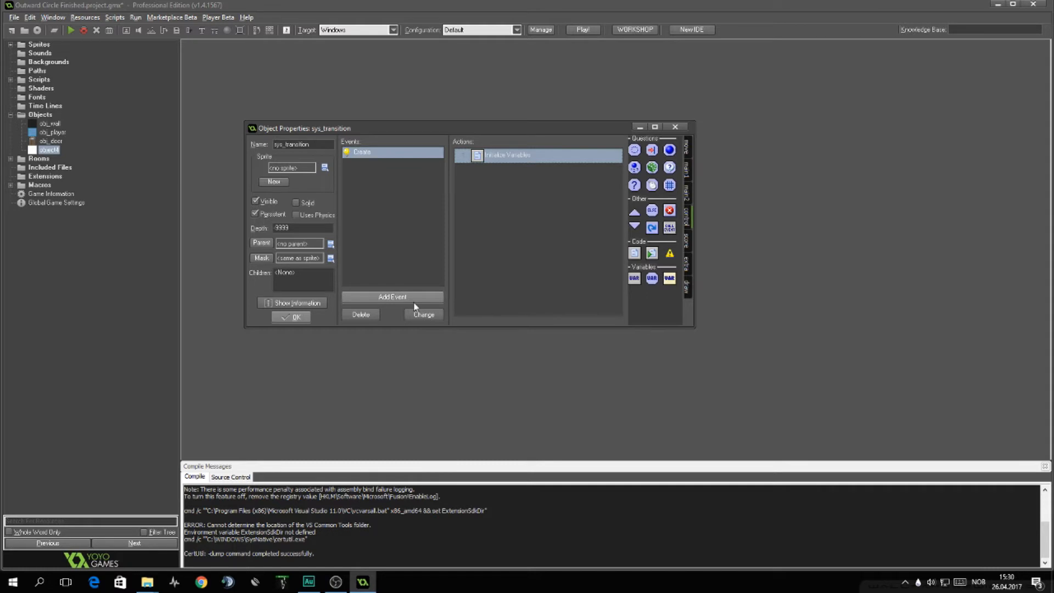
# Step: Add a Destroy event with Surface Free Memory code calling surface_free(surf_circle)
pyautogui.click(392, 296)
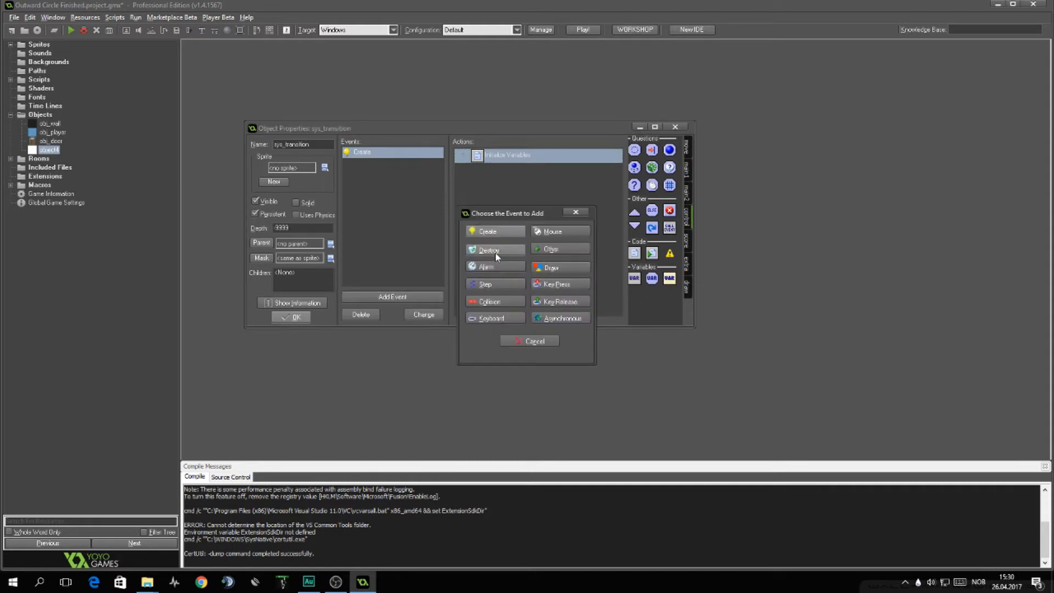
pyautogui.click(488, 250)
pyautogui.write('/// Surface 1')
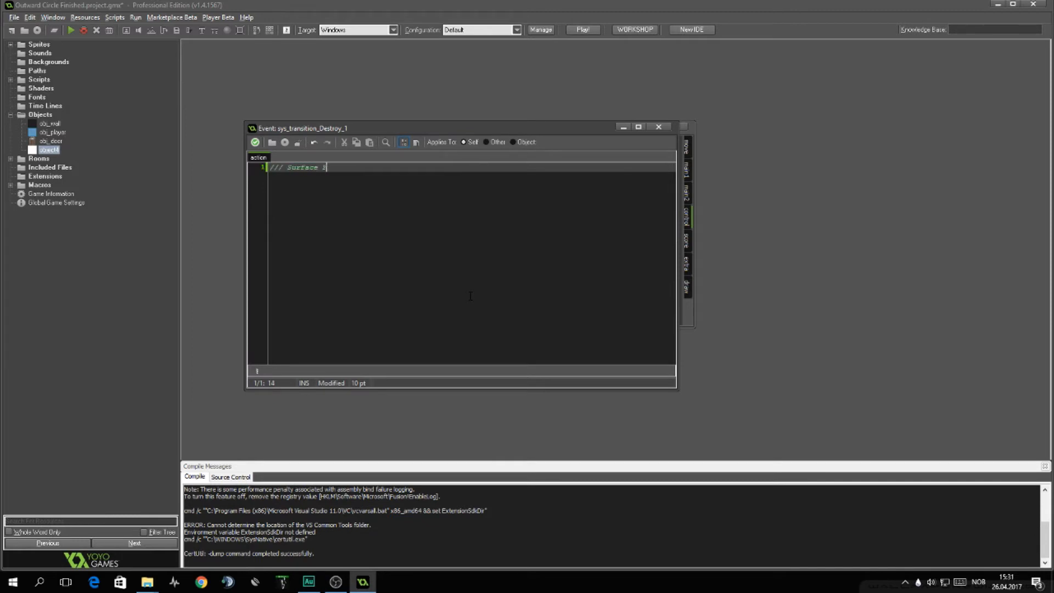
pyautogui.write('Free Memory')
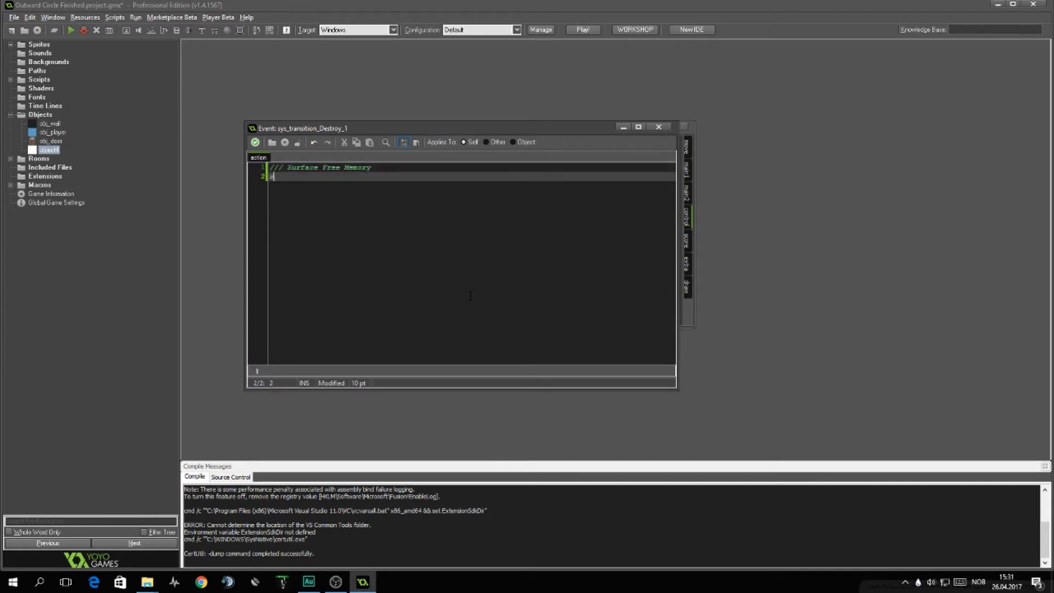
pyautogui.write('surface_free(surf_circl')
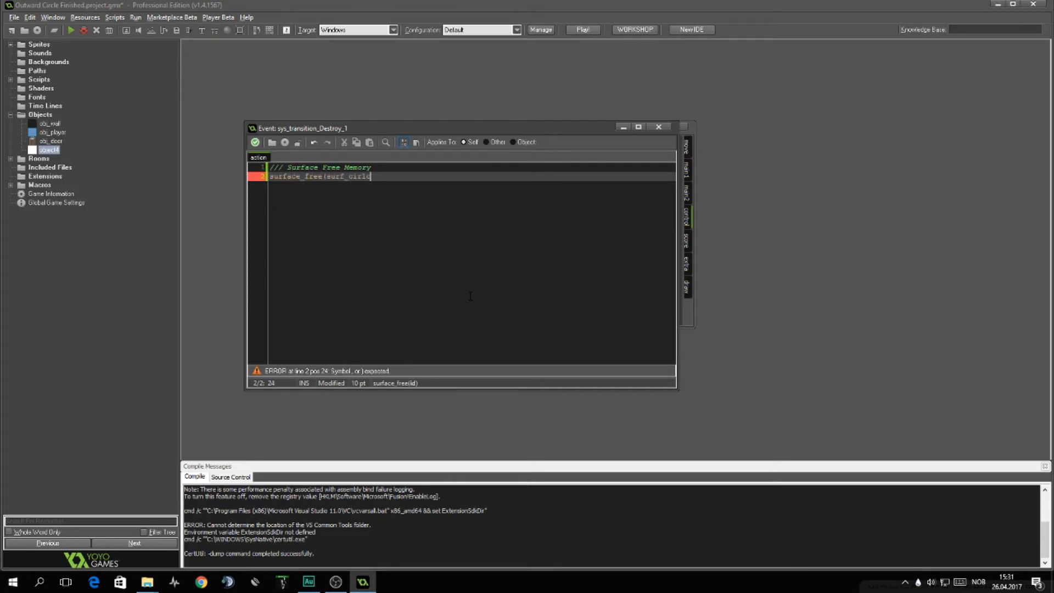
pyautogui.write(');')
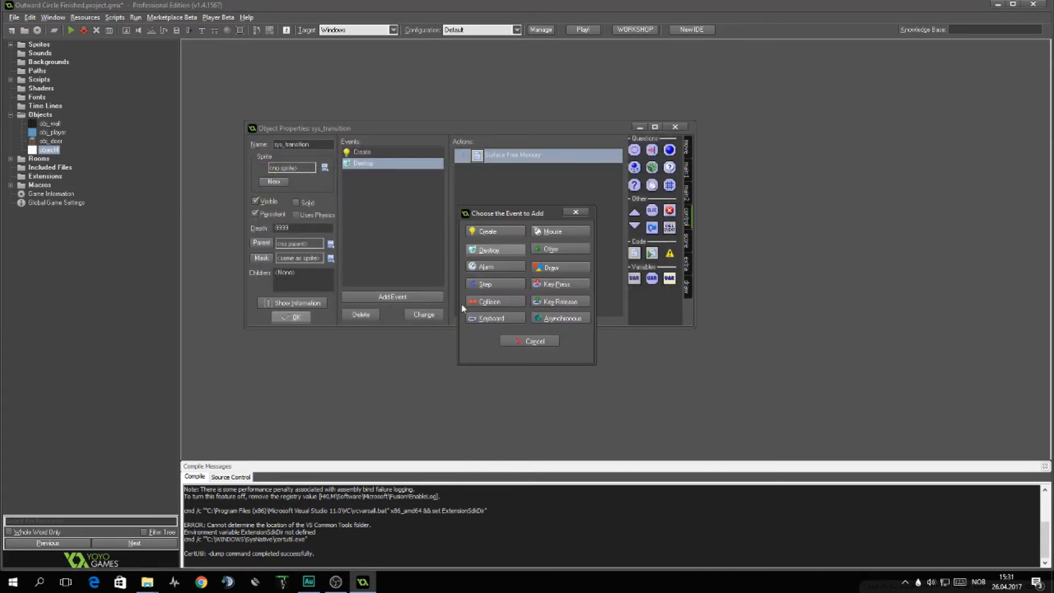
# Step: Add a Step event headed by an /// Expanding Radius comment
pyautogui.click(485, 284)
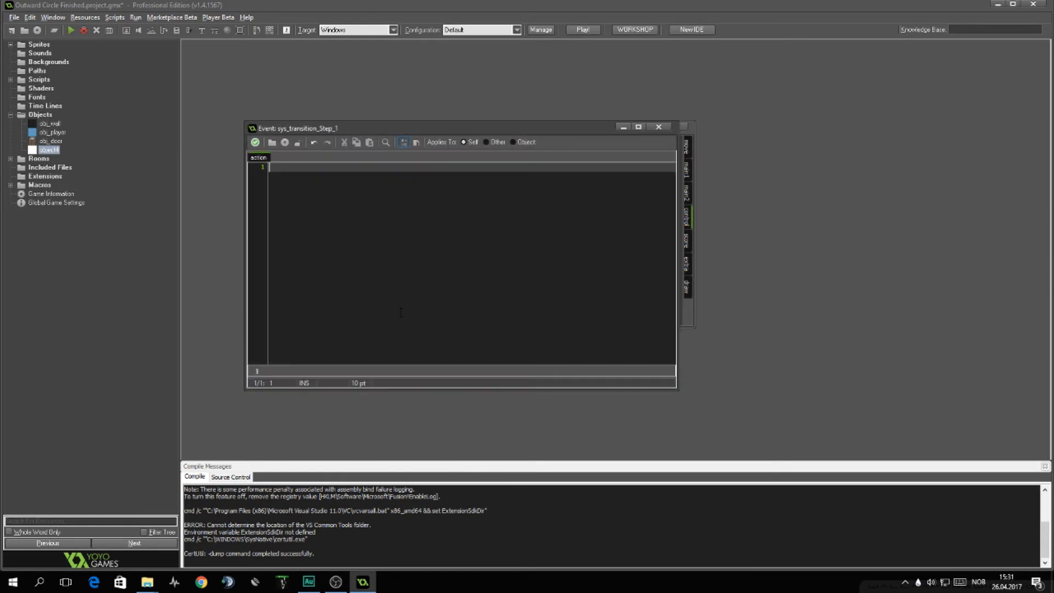
pyautogui.write('/// Expanding')
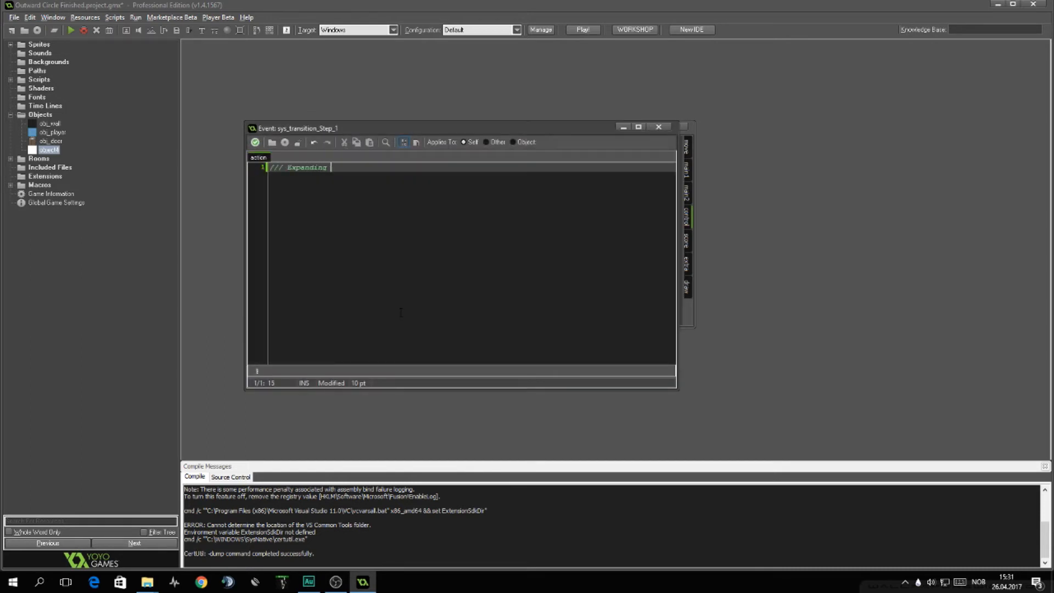
pyautogui.write('Radius')
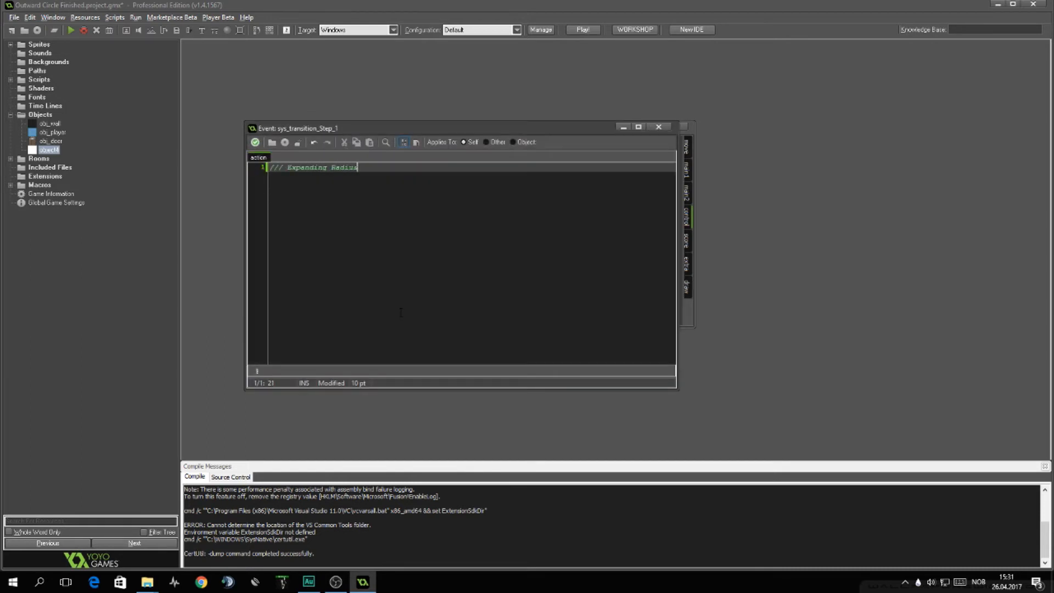
pyautogui.press('Backspace')
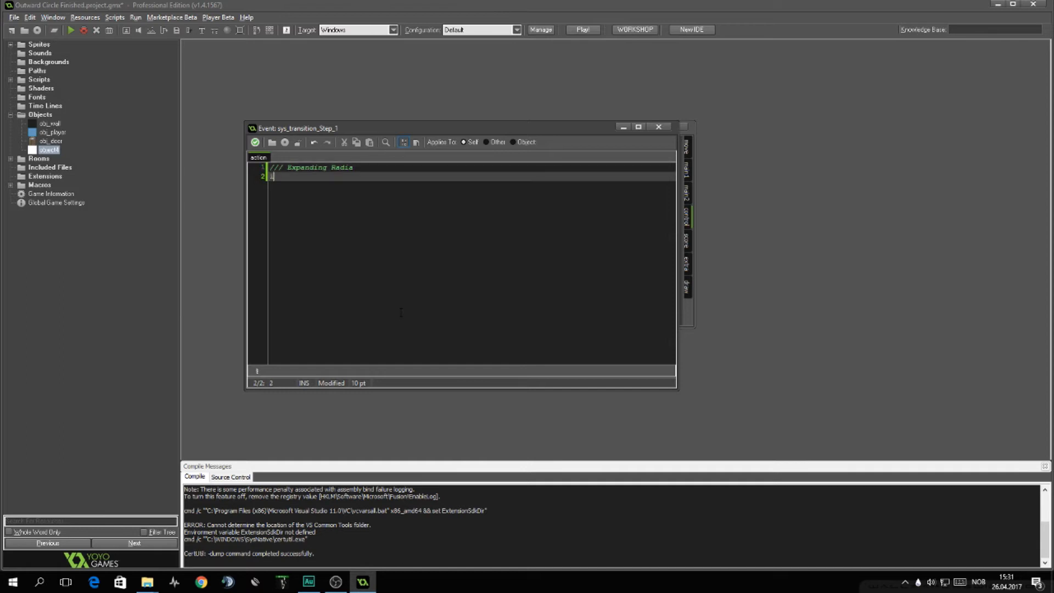
# Step: Write the if block checking subtracting and rad_subtract below 0.9 of width
pyautogui.write('if (subtracting) {')
pyautogui.write('if (rad_r')
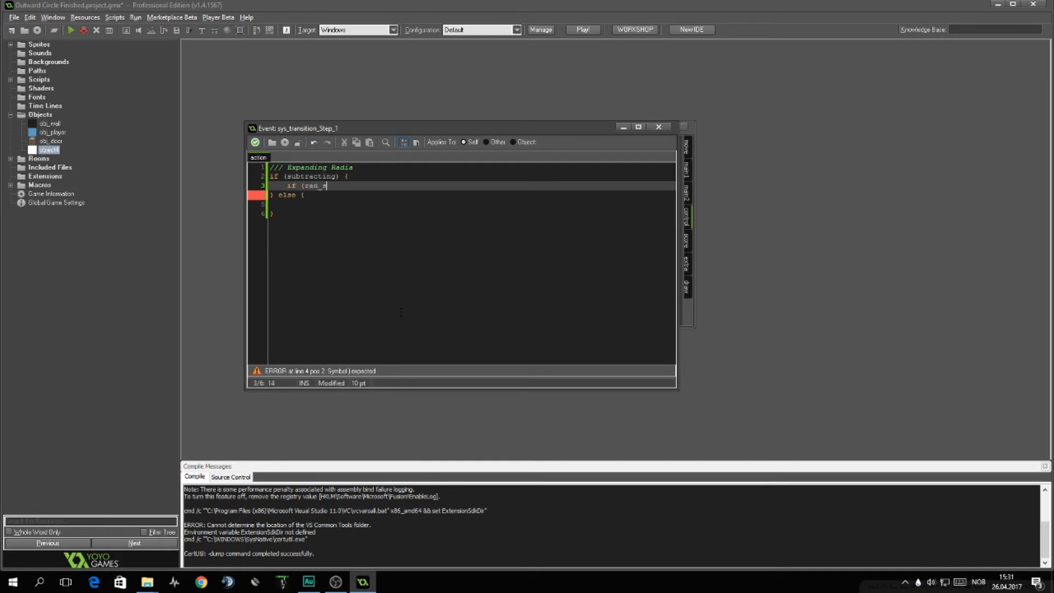
pyautogui.write('ubtrac')
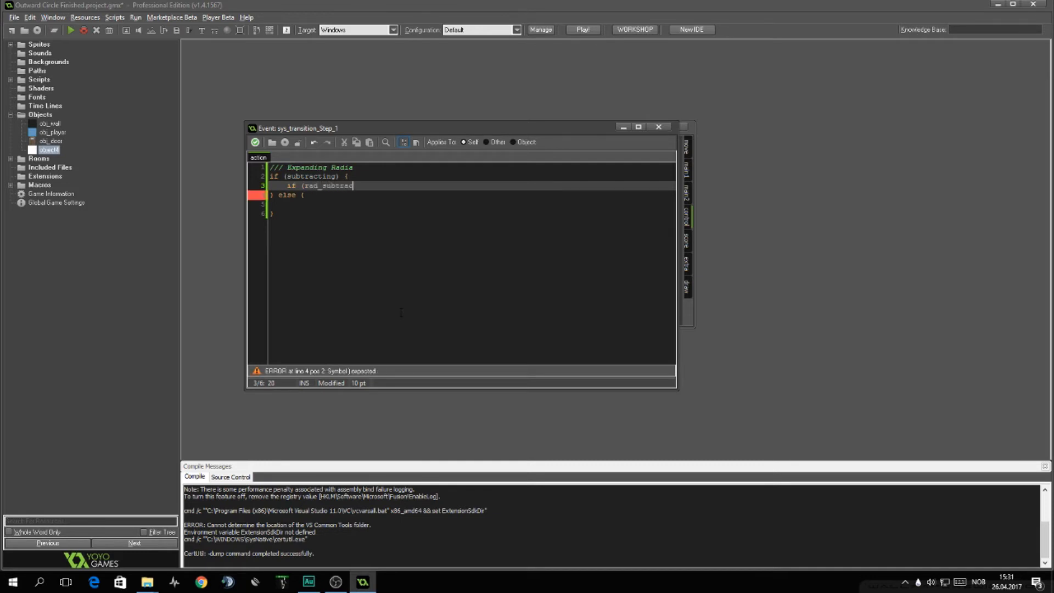
pyautogui.write('<')
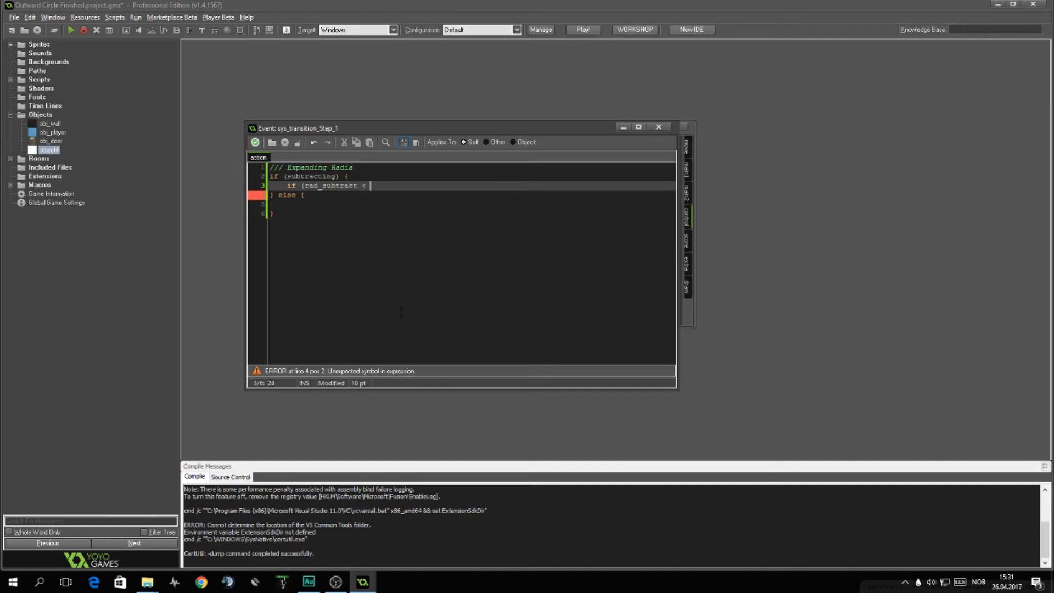
pyautogui.write('width')
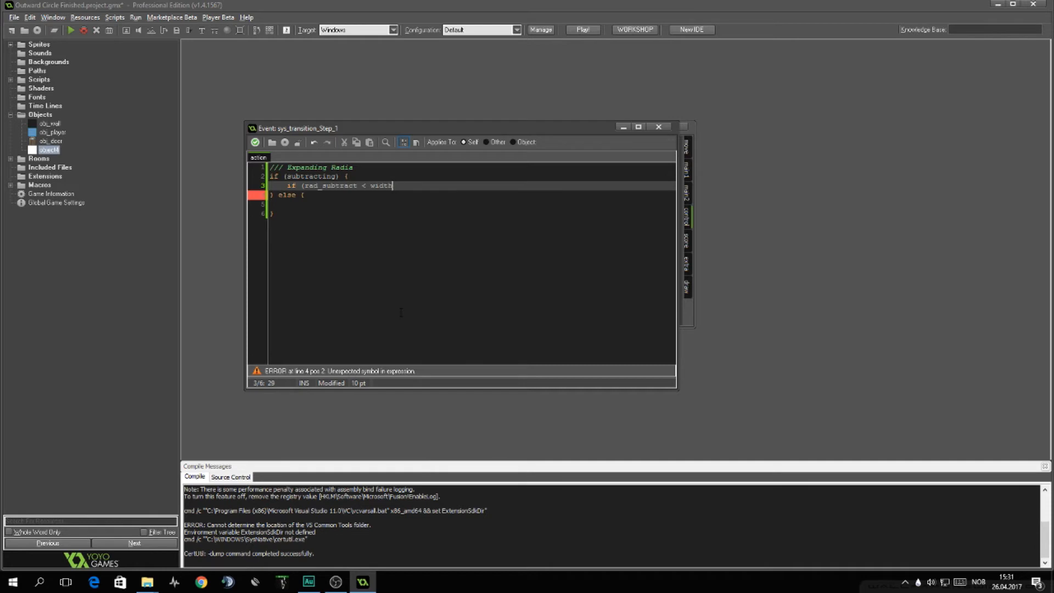
pyautogui.write('*0.5')
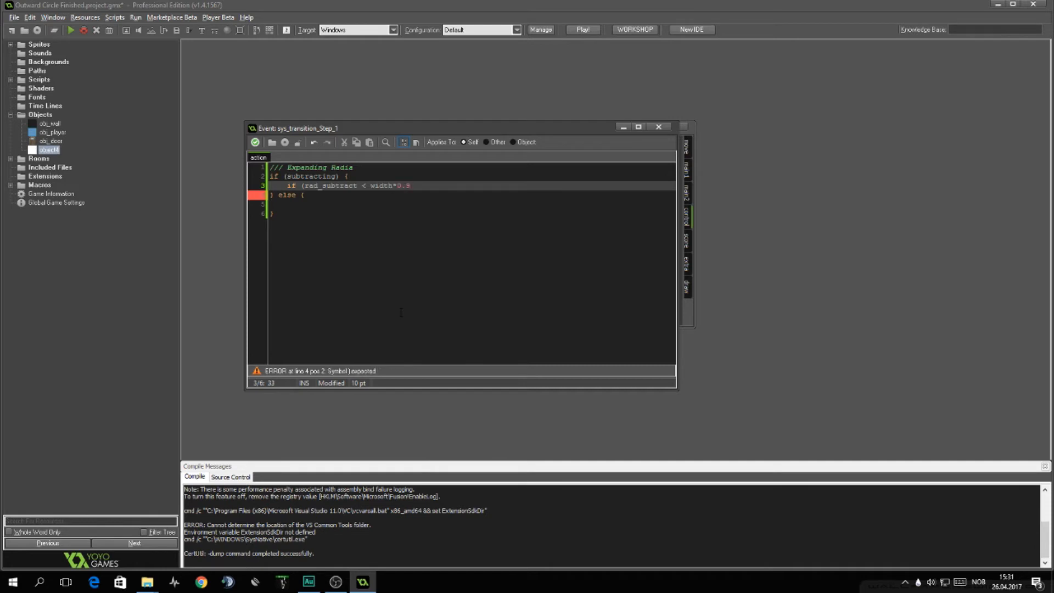
pyautogui.write(')')
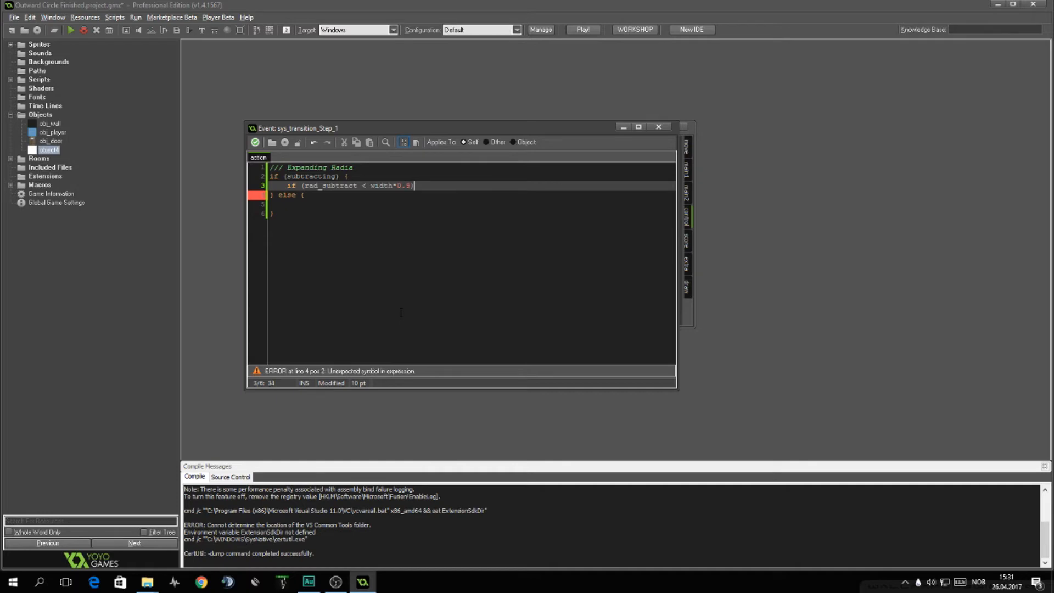
pyautogui.write('{')
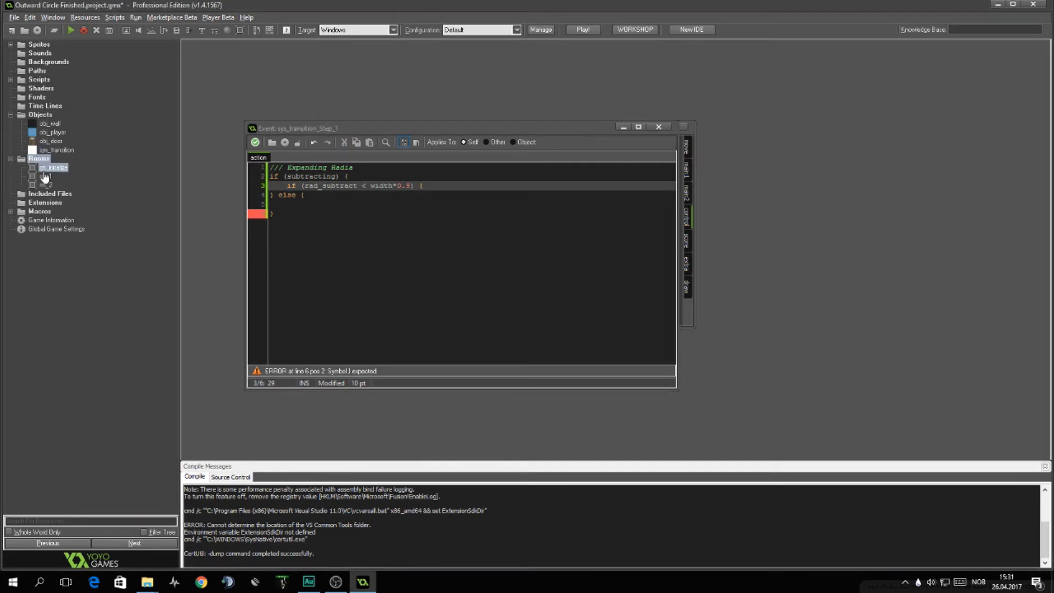
# Step: Inside it increase rad_subtract by width/(time/2)
pyautogui.doubleClick(58, 167)
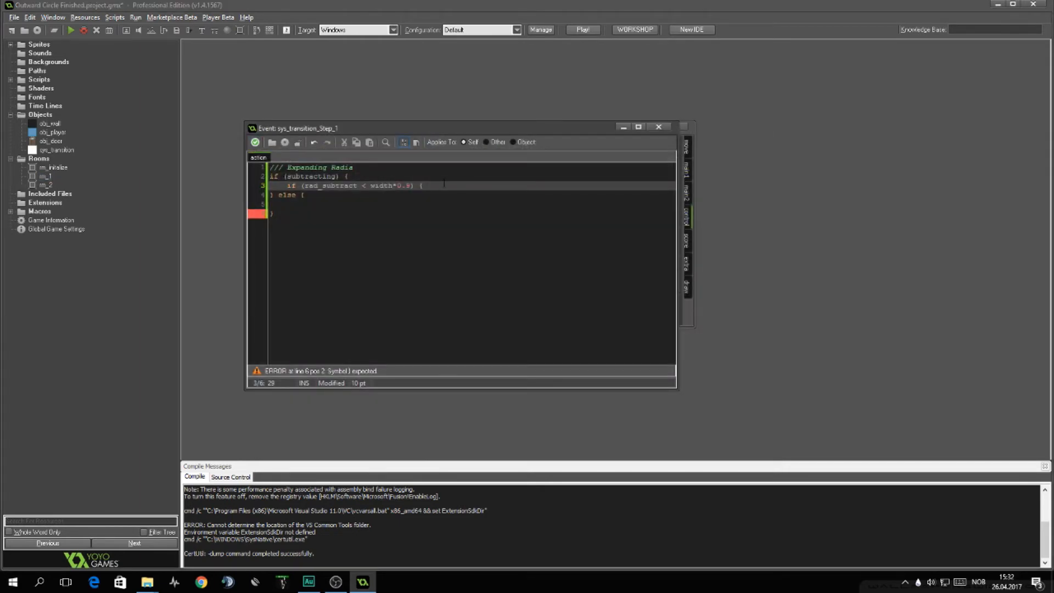
pyautogui.write('rad')
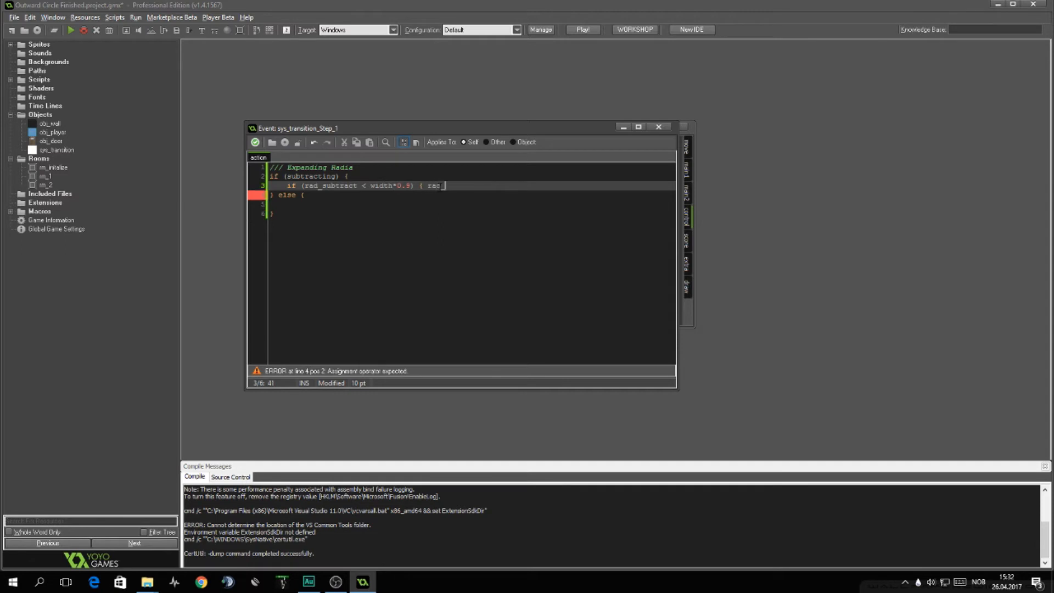
pyautogui.write('_subtract = width /')
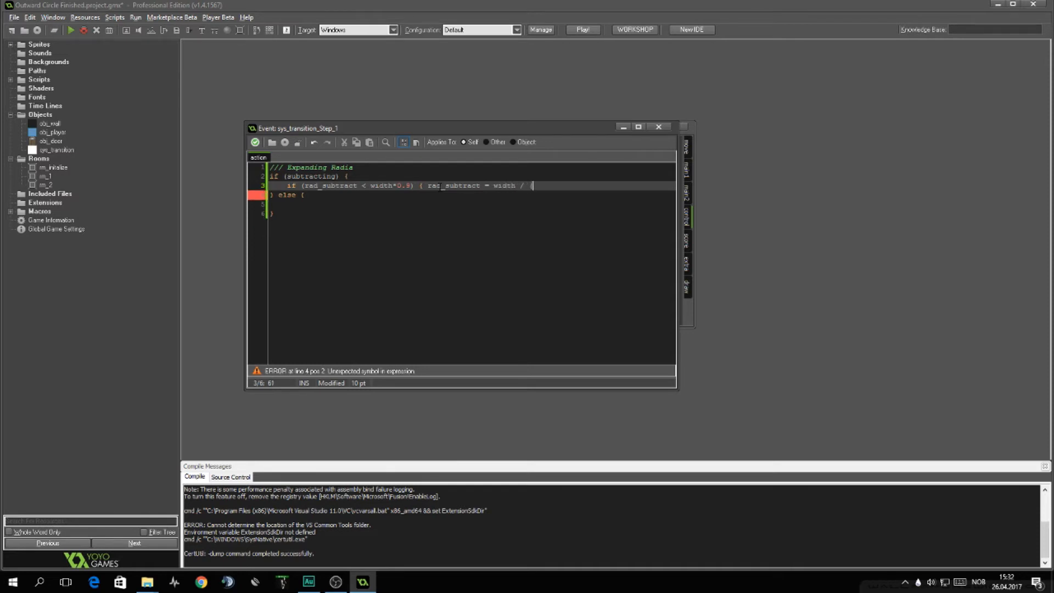
pyautogui.write('(time/2); }')
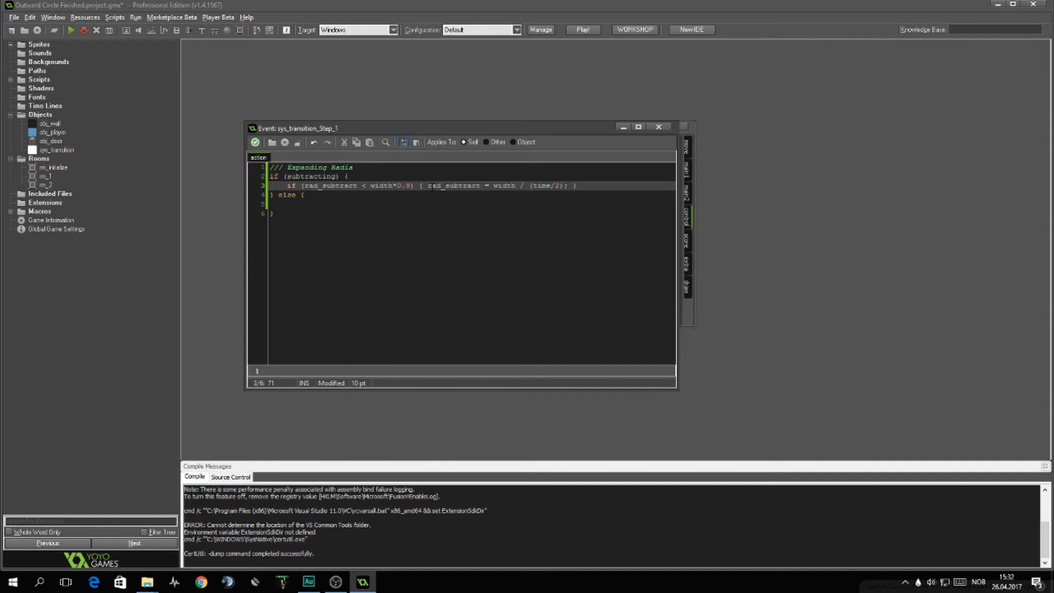
pyautogui.moveTo(548, 161)
pyautogui.write('else {')
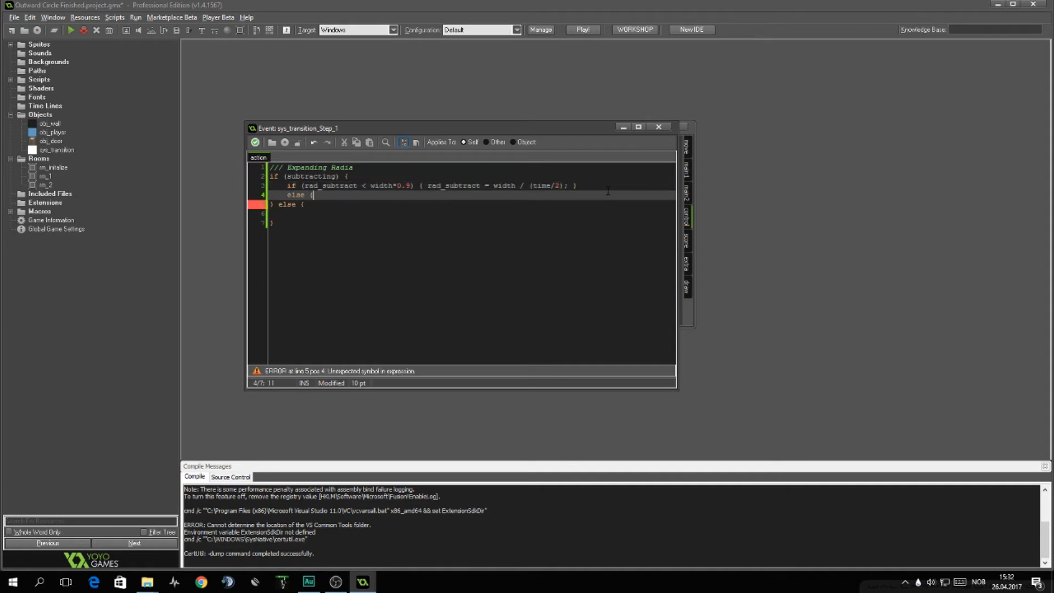
# Step: Destroy the instance once subtracting ends, otherwise grow rad_cover while below width
pyautogui.write('instance_destroy(); }')
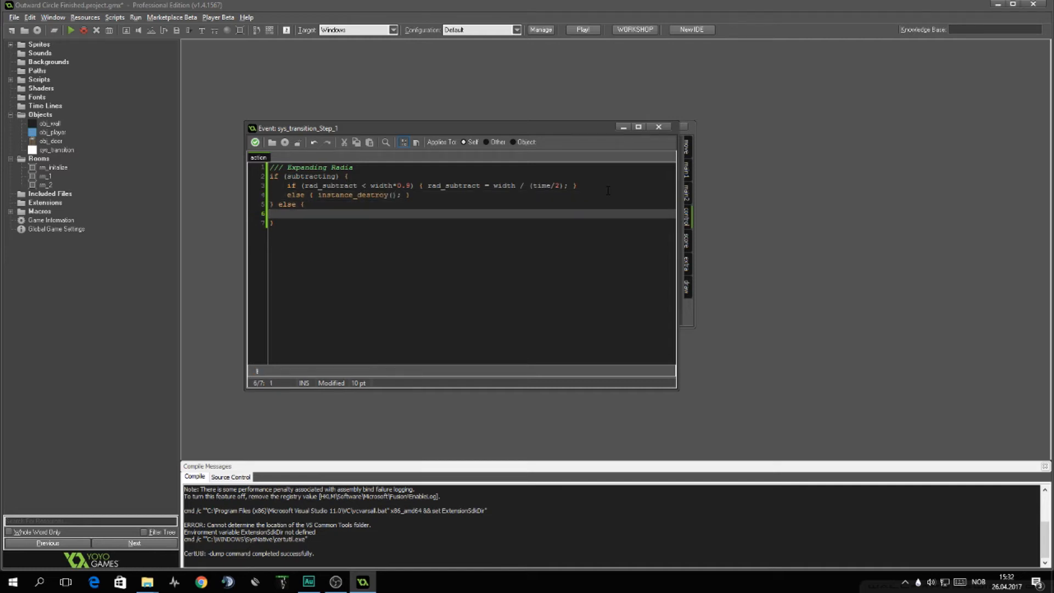
pyautogui.write('e')
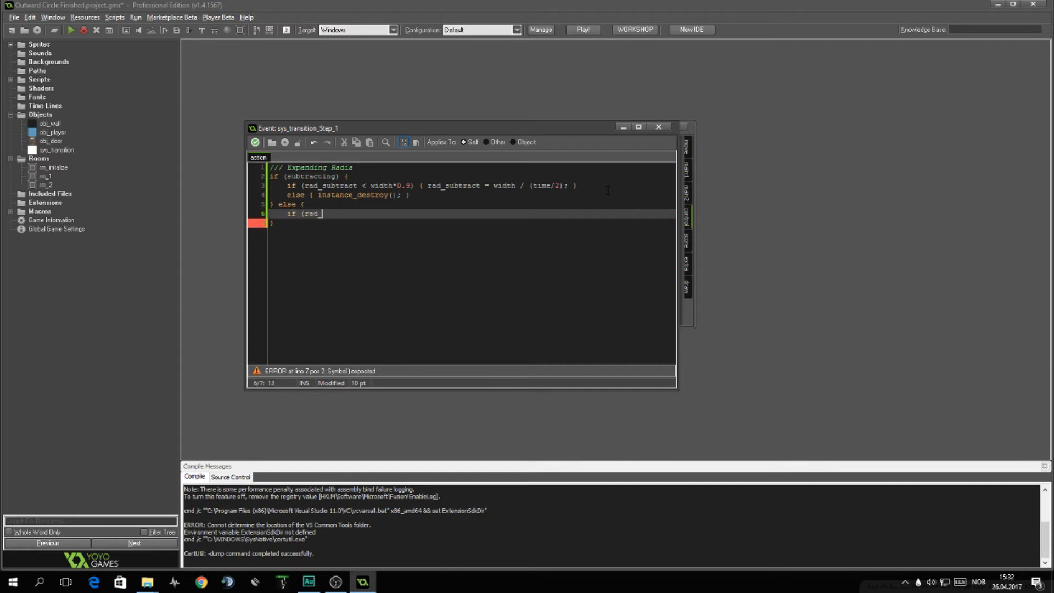
pyautogui.write('cover')
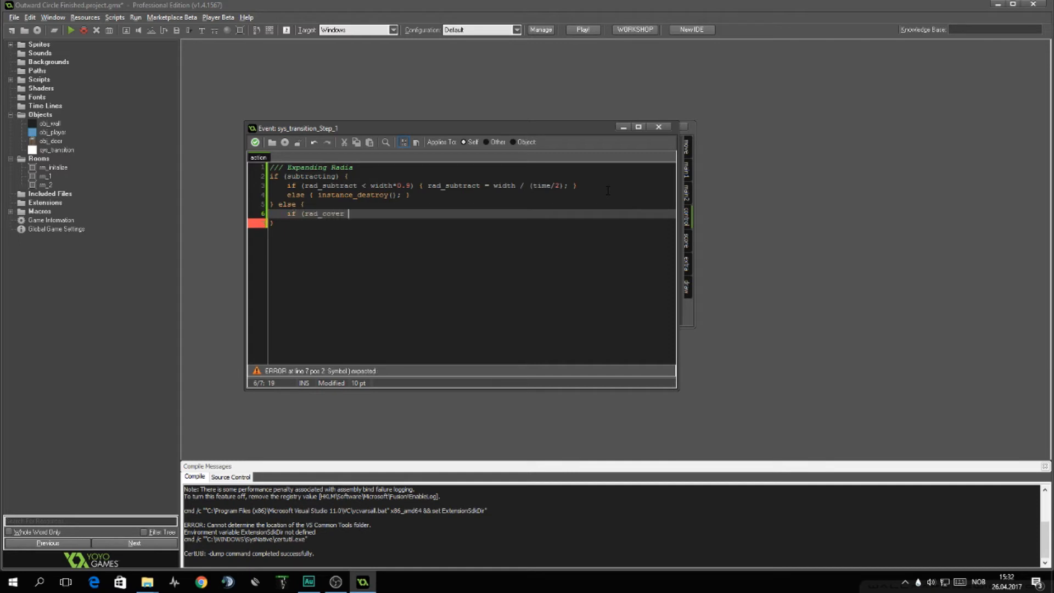
pyautogui.write('< width*0.9) {')
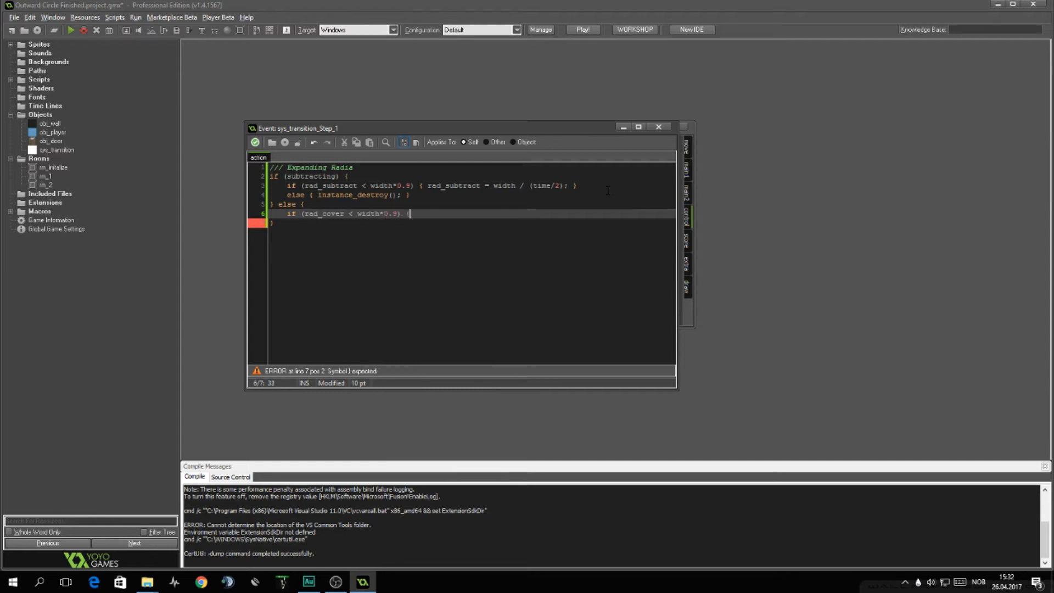
pyautogui.write('rad_cover = width / (time/2); }')
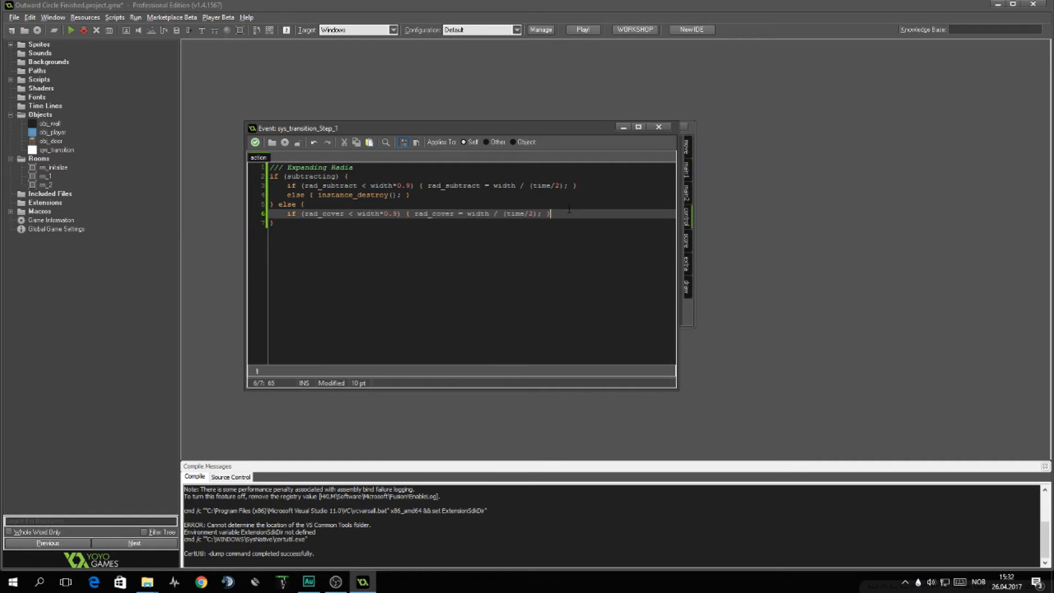
# Step: Else set subtracting = true and call event_perform(ev_other, ev_user0)
pyautogui.write('else {')
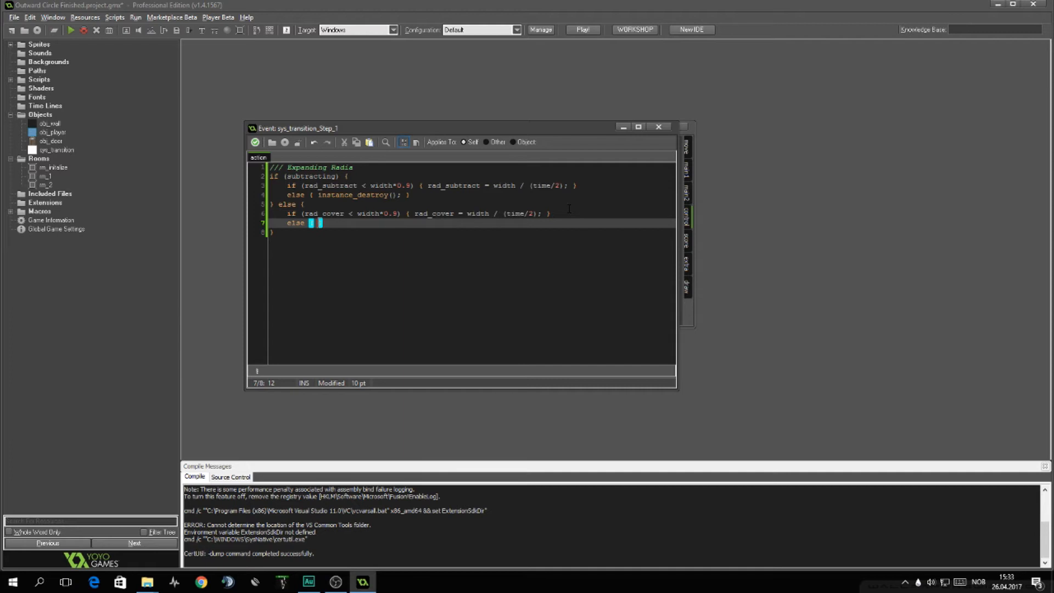
pyautogui.write('sub')
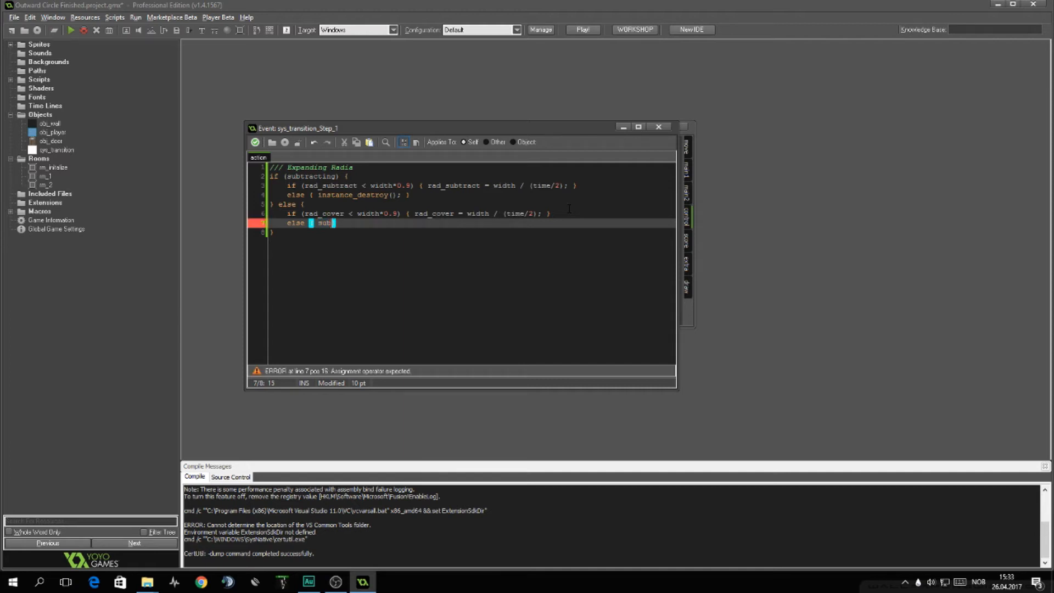
pyautogui.write('subtracting = true; event_perform(')
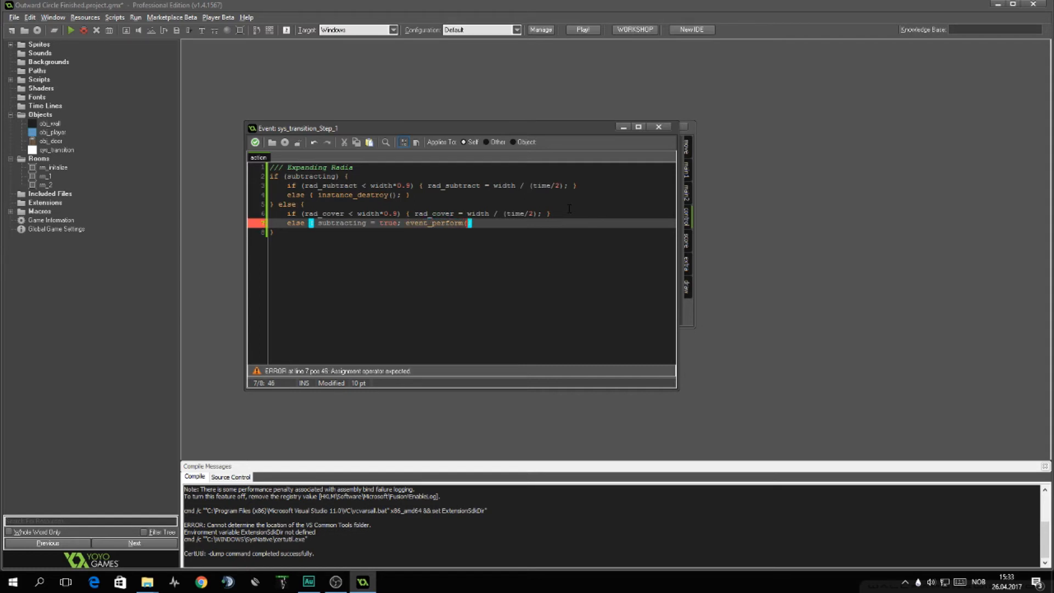
pyautogui.write('ev_other,')
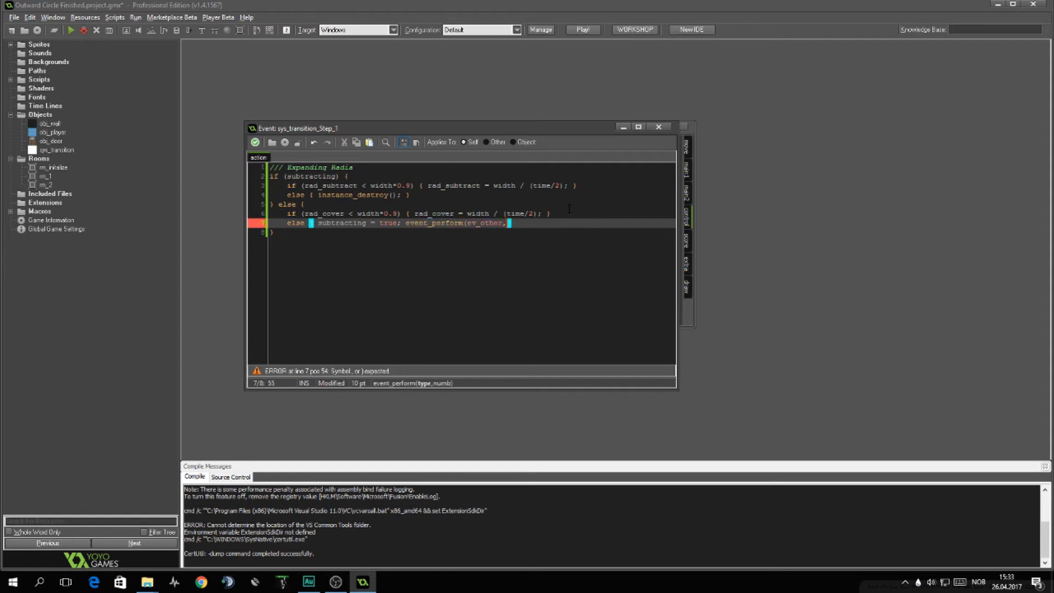
pyautogui.write('ev_user0')
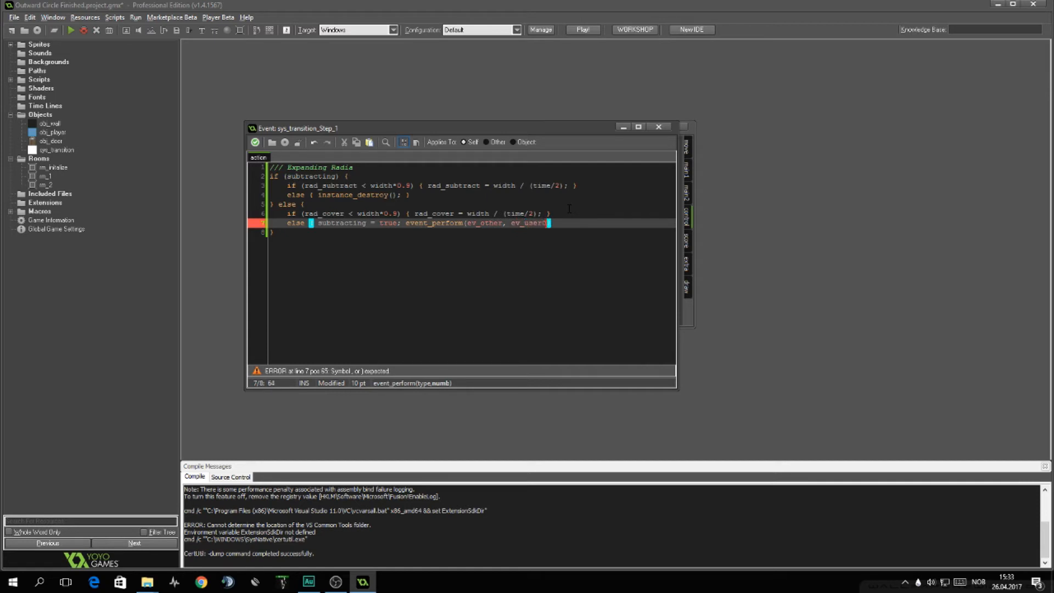
pyautogui.write(');')
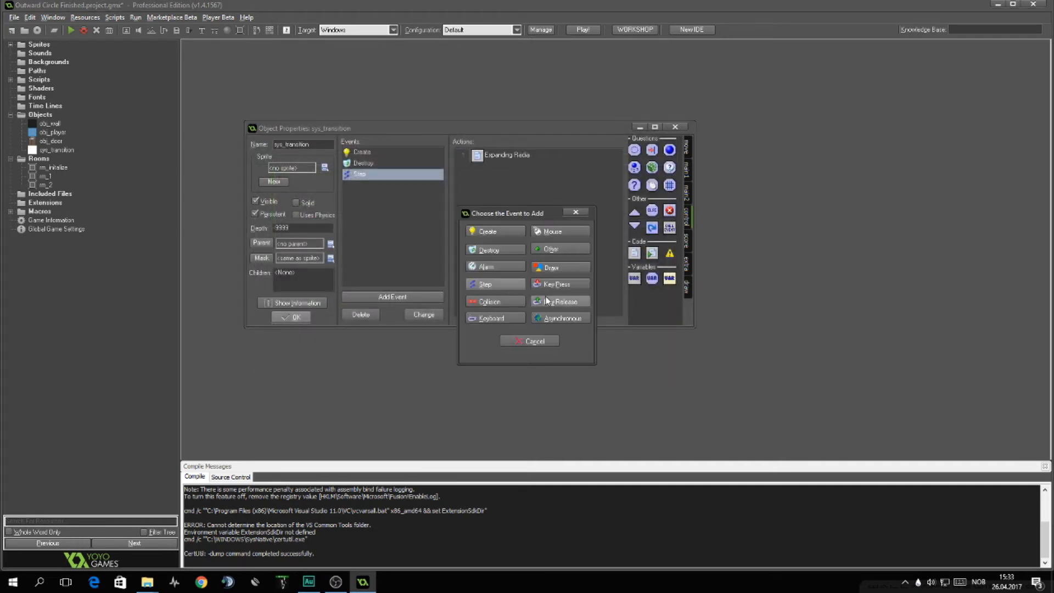
# Step: Add User Defined 0 event whose code calls room_goto(next_room)
pyautogui.click(551, 250)
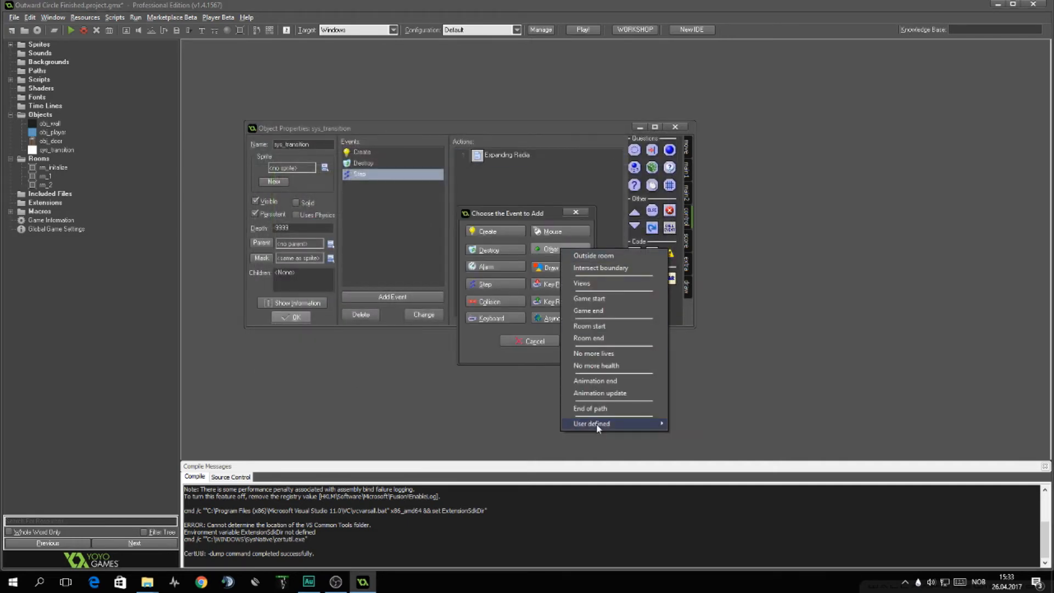
pyautogui.click(591, 424)
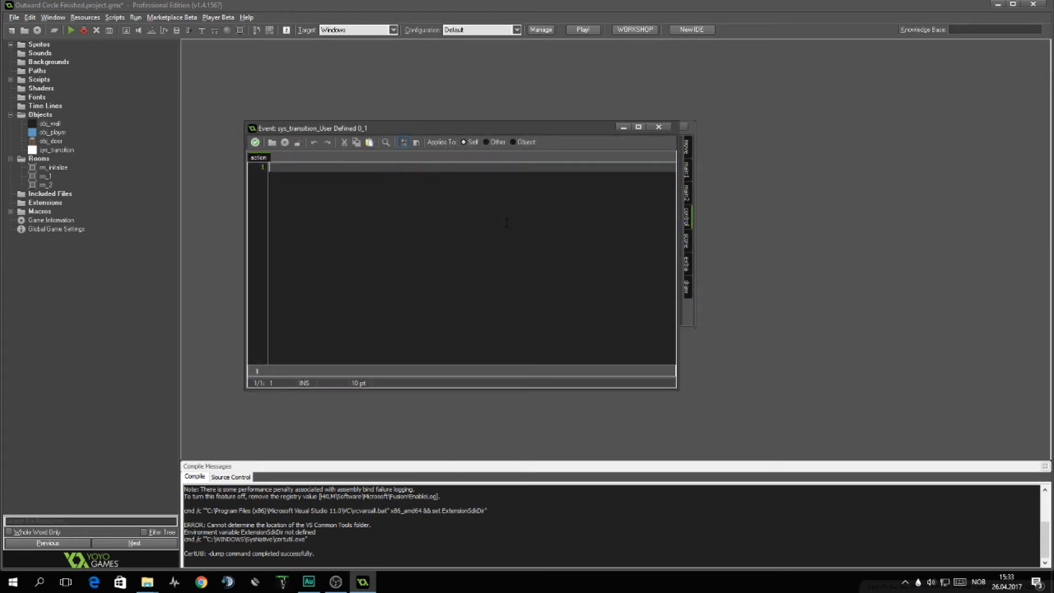
pyautogui.write('/// Char')
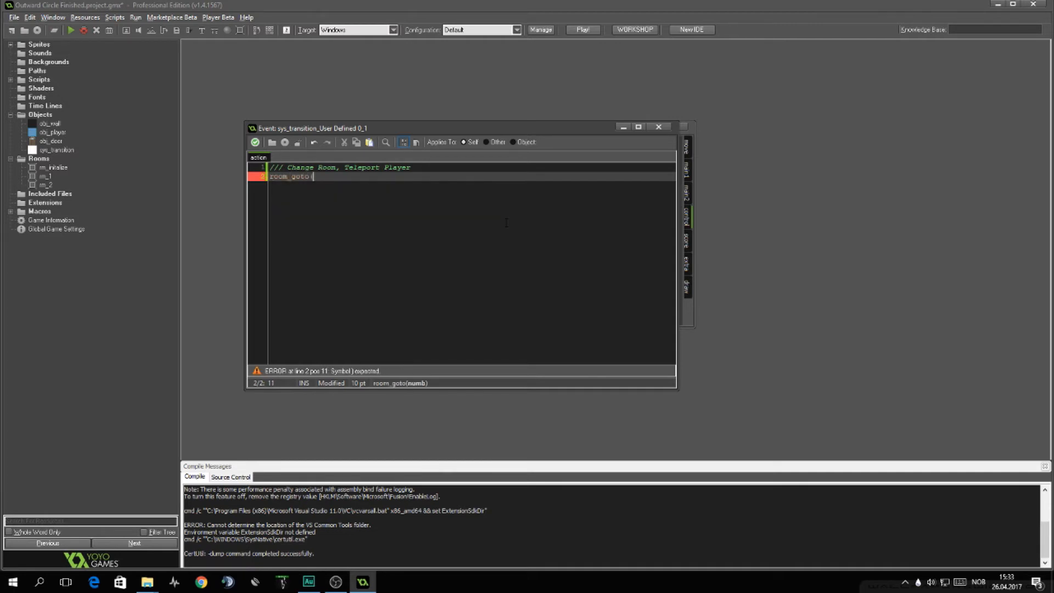
pyautogui.write('(')
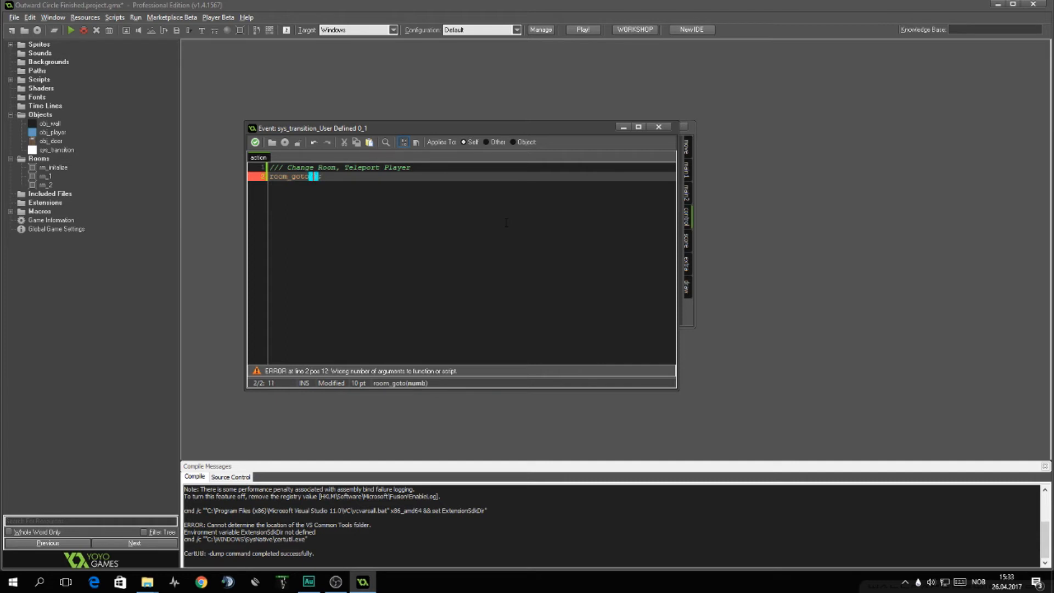
pyautogui.write('next_room')
pyautogui.write('//')
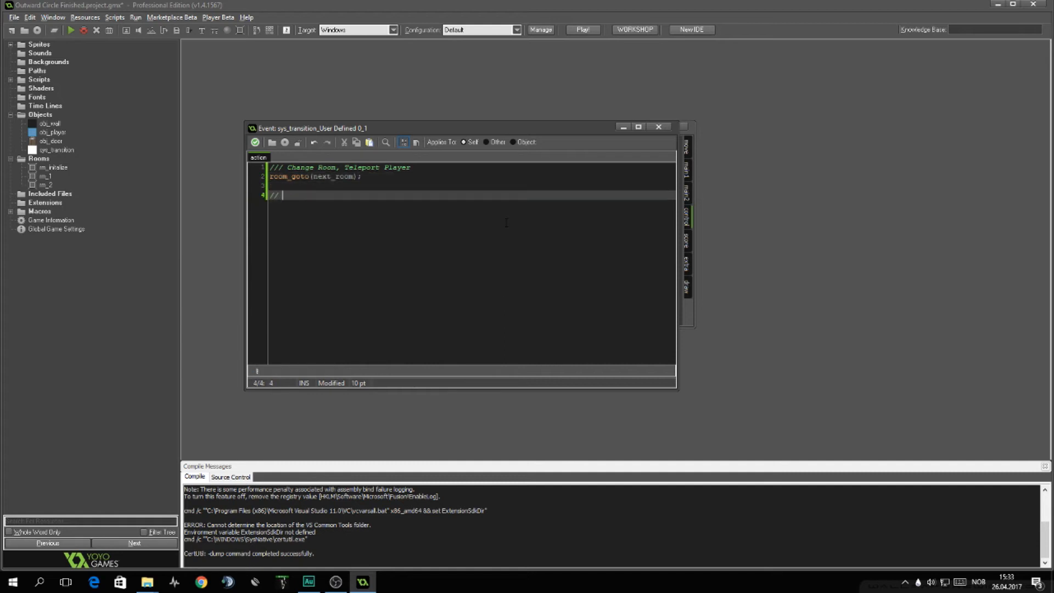
# Step: Move obj_player to xx and yy when they are not -1
pyautogui.write('Do we need to teleport')
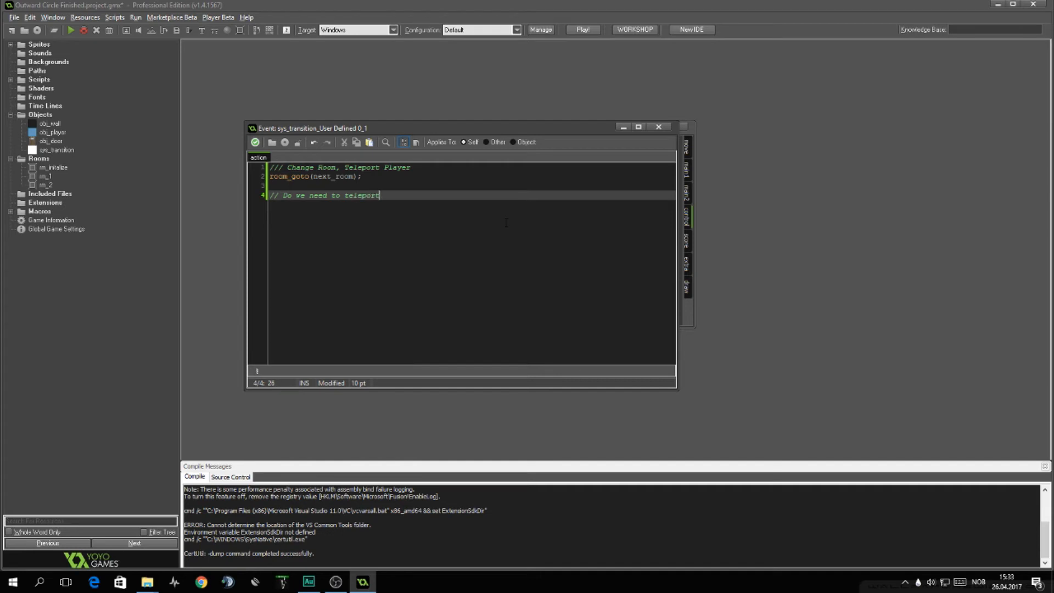
pyautogui.write('player')
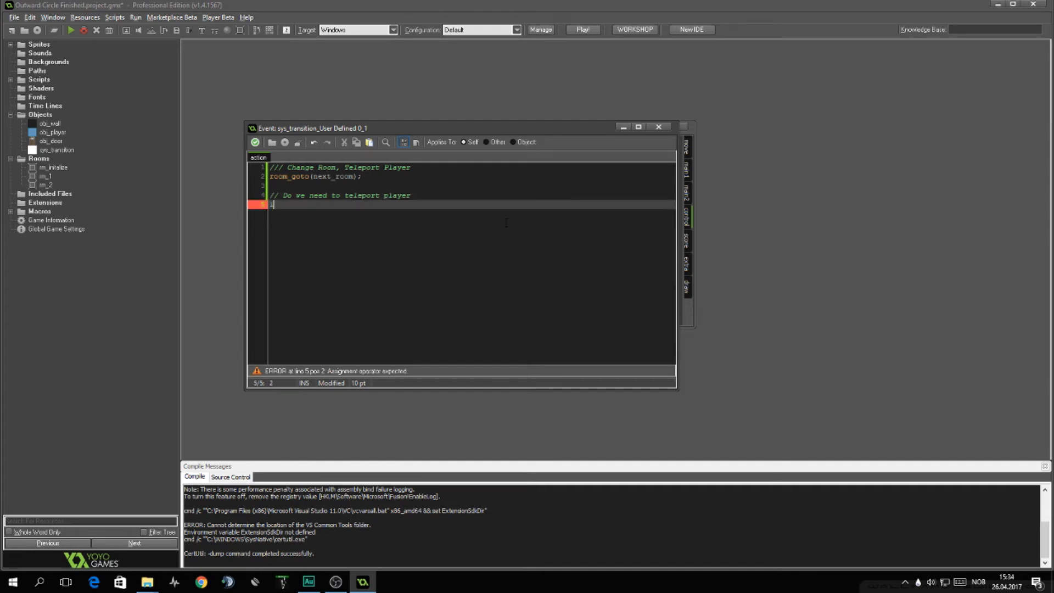
pyautogui.write('if (xx != -')
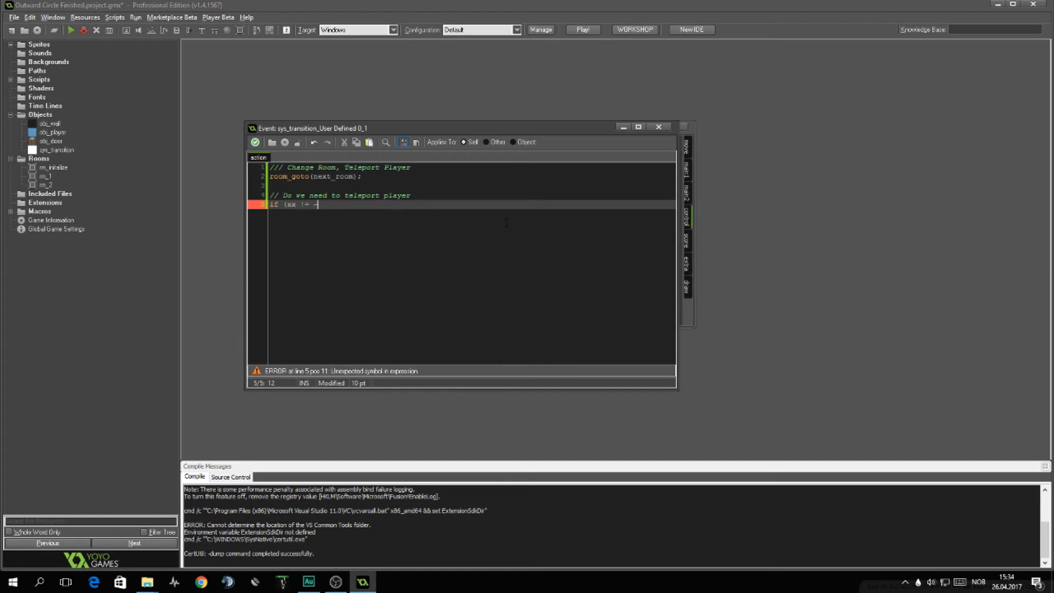
pyautogui.write('1) {')
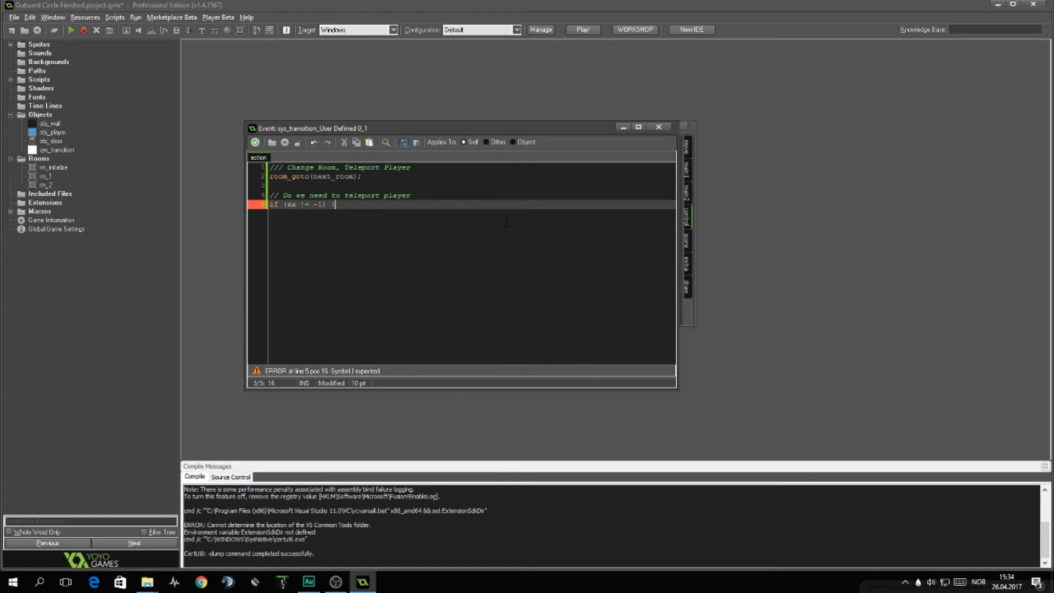
pyautogui.write('{')
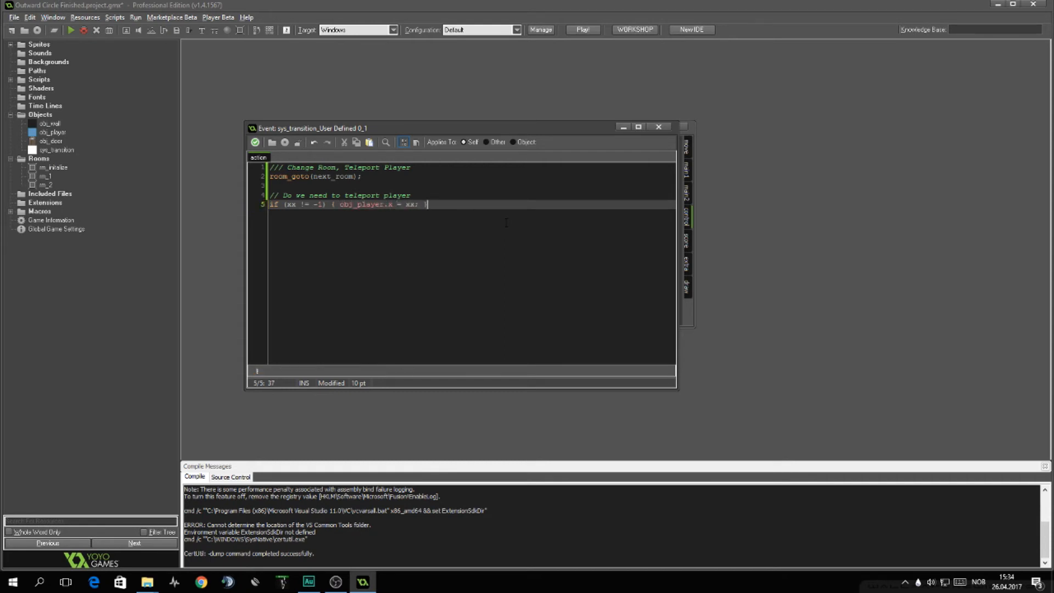
pyautogui.write('if (yy != -1) { obj')
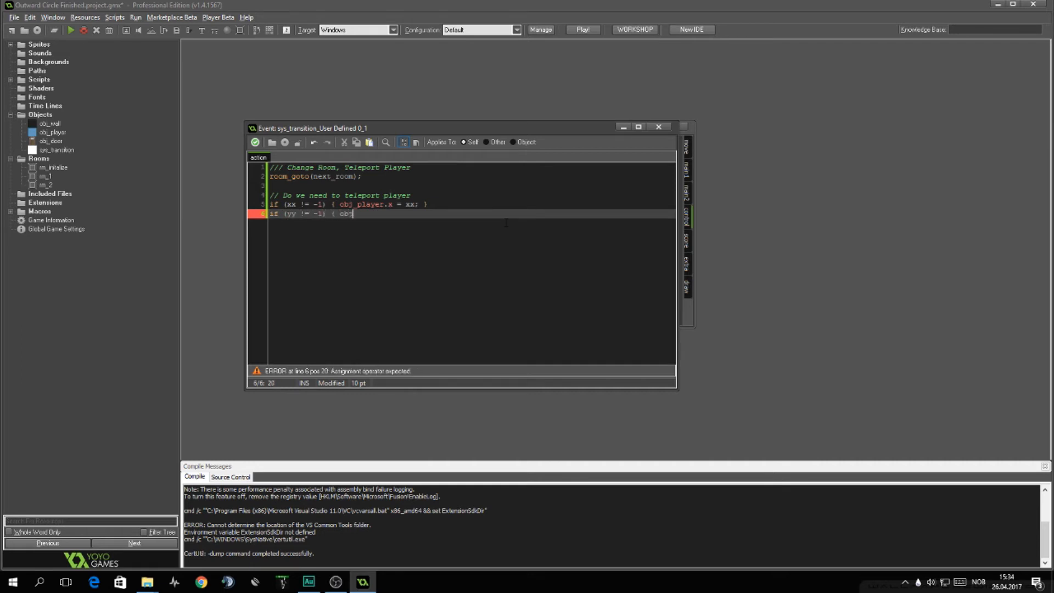
pyautogui.write('_player.y = yy')
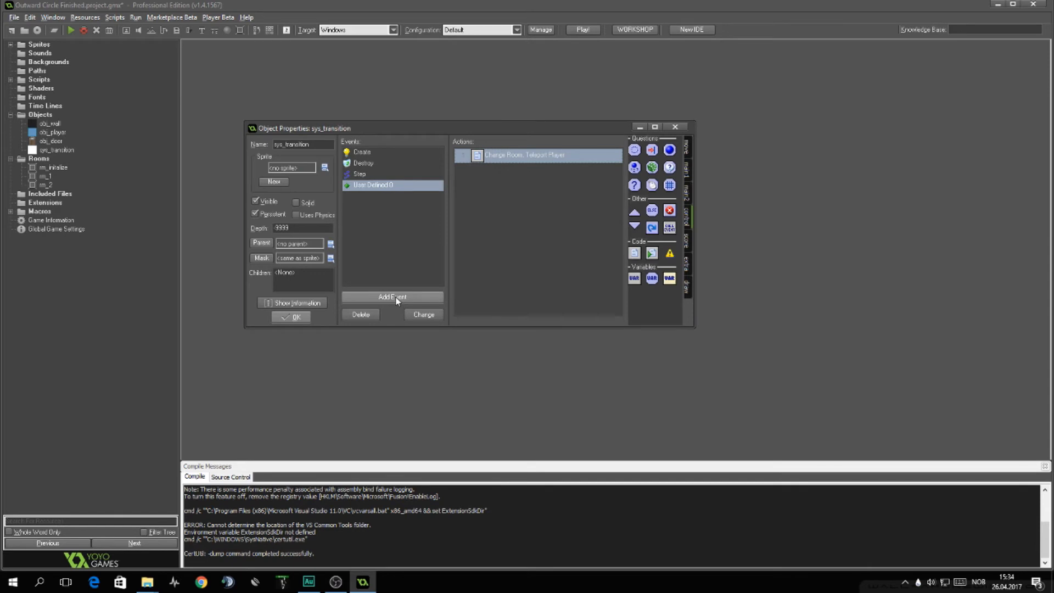
# Step: Add a Draw GUI event to sys_transition
pyautogui.click(392, 296)
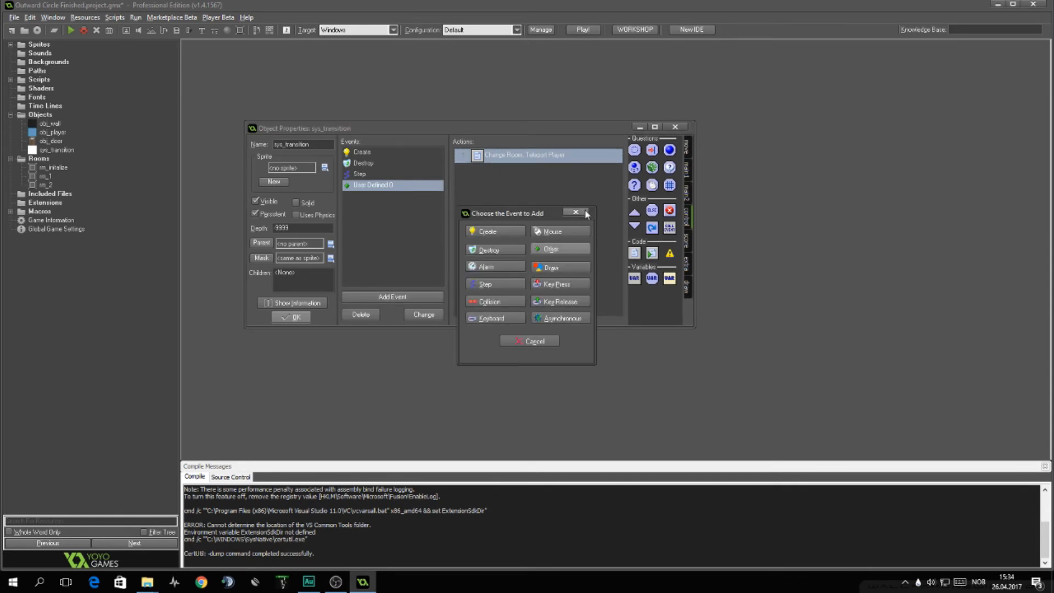
pyautogui.click(575, 213)
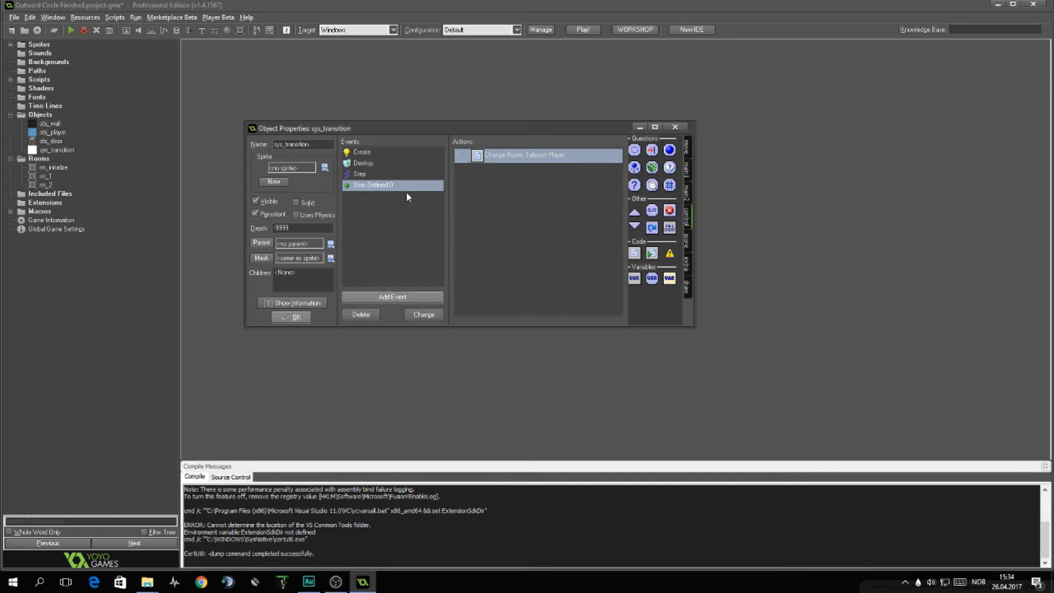
pyautogui.moveTo(411, 292)
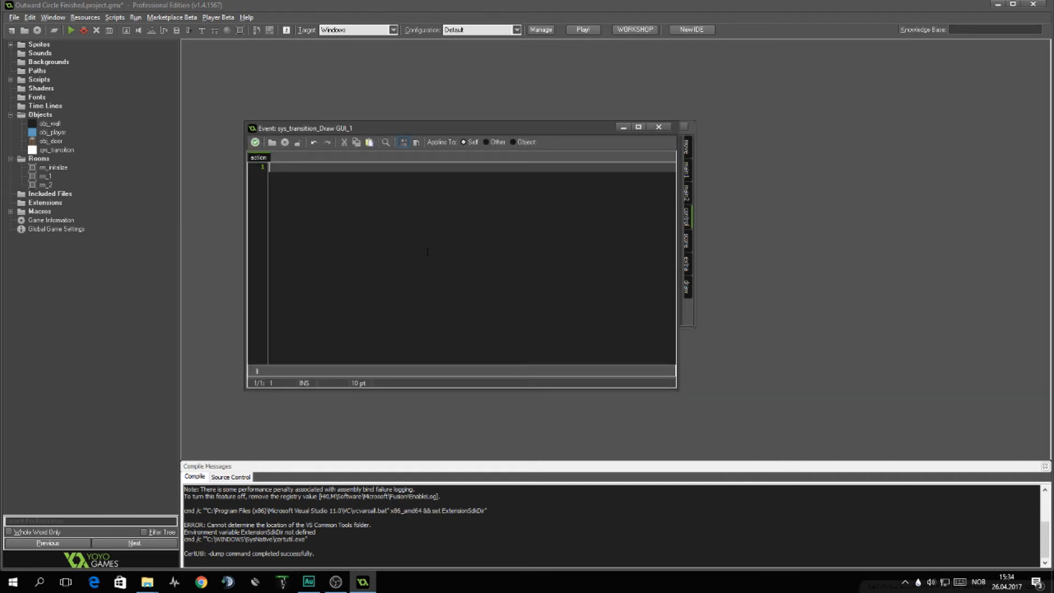
# Step: Write the /// Cover Screen header, an if (!subtracting) check and draw_set_color(c_black)
pyautogui.write('/// Cover Screen')
pyautogui.write('if ( ')
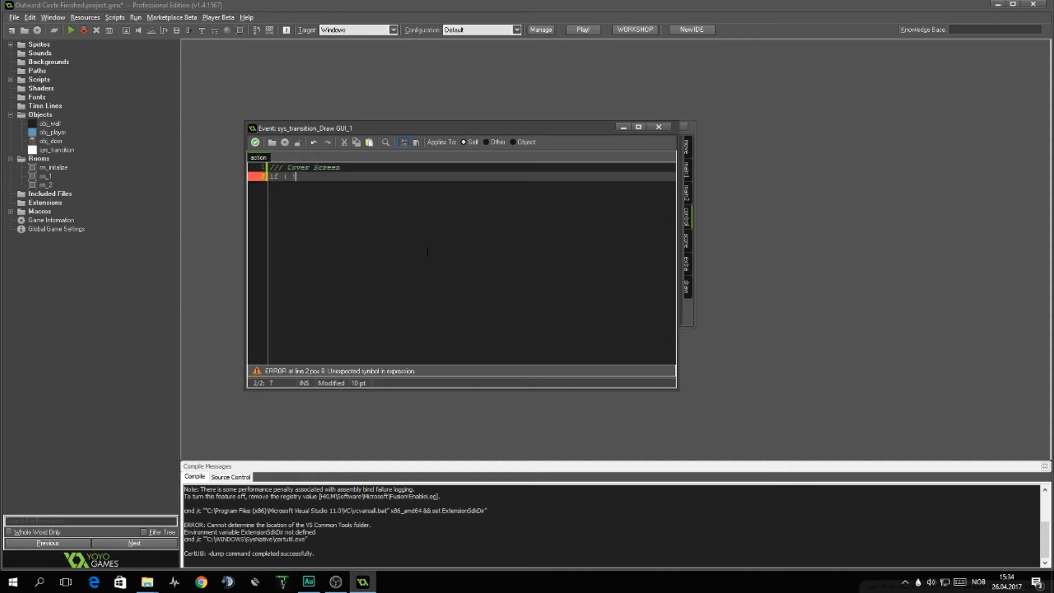
pyautogui.write('!subtact')
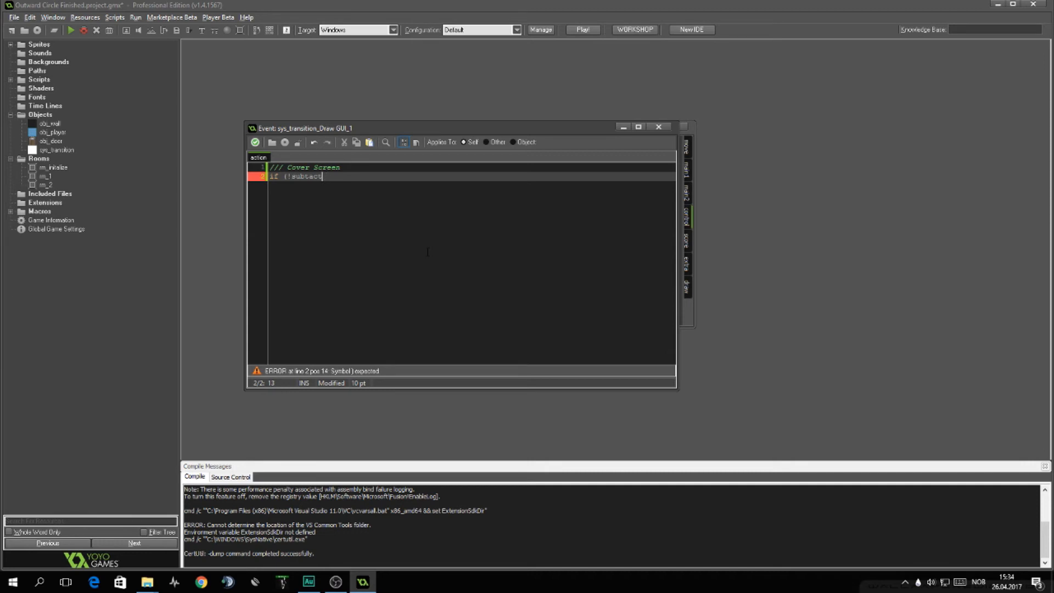
pyautogui.write('rating) (')
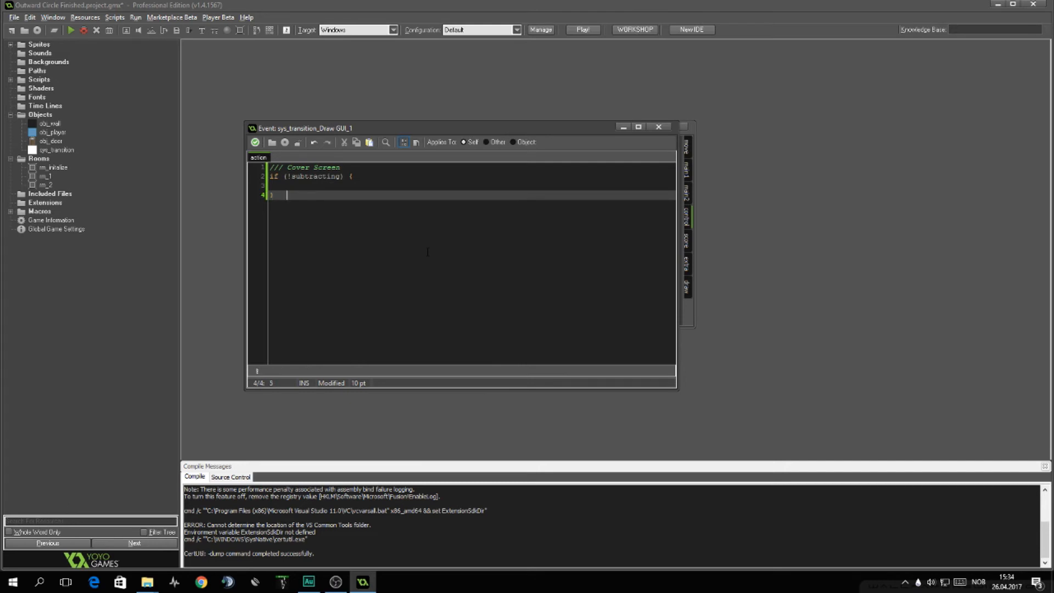
pyautogui.write('draw_set_color(c')
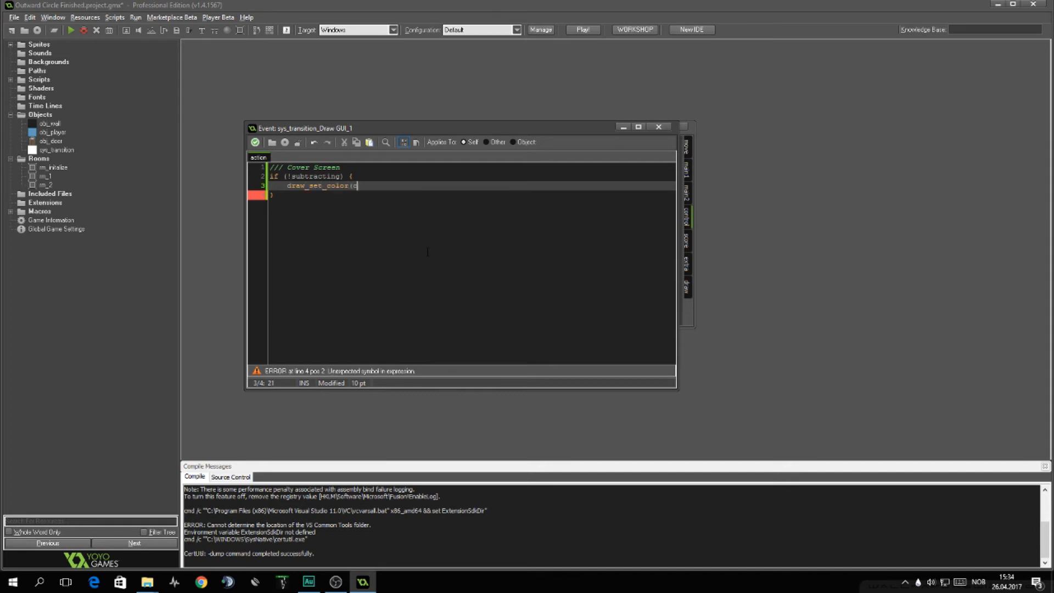
pyautogui.write('_black);')
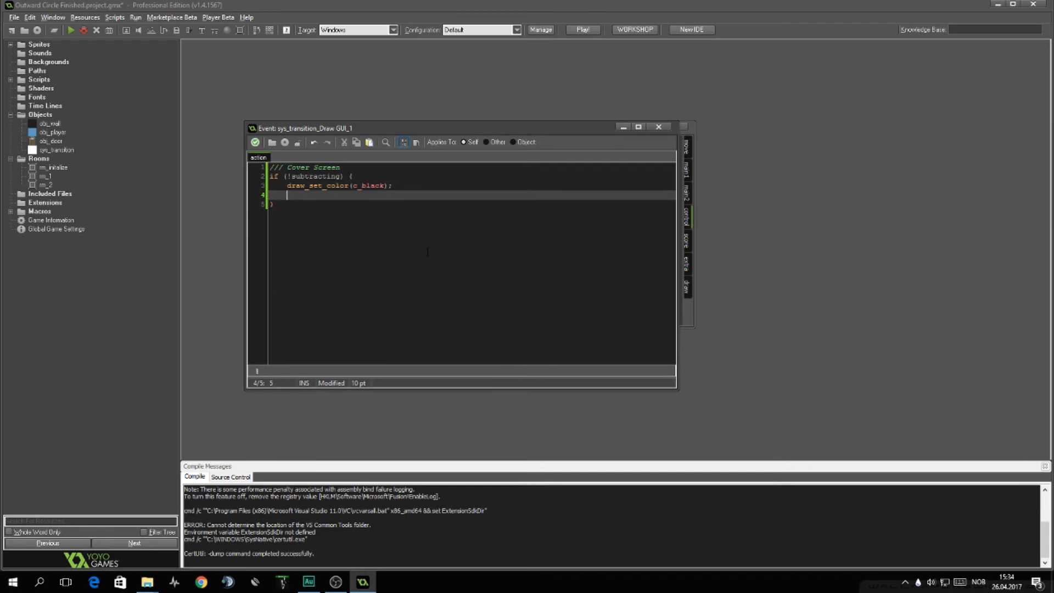
# Step: Add draw_circle(width/2, height/2, rad_cover, false) to fill the screen centre with the cover circle
pyautogui.write('draw_circle')
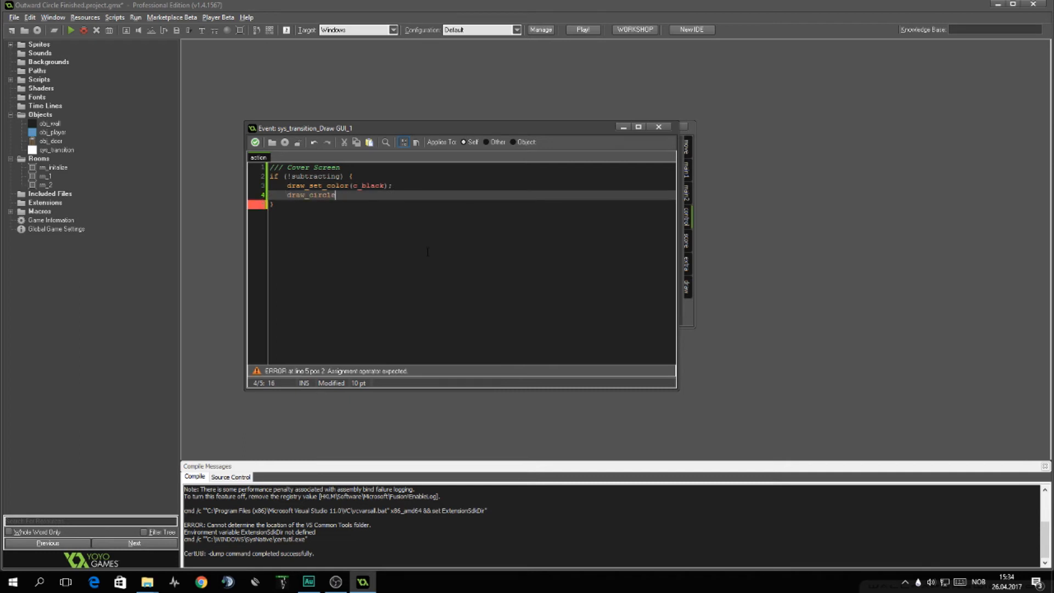
pyautogui.write('(x')
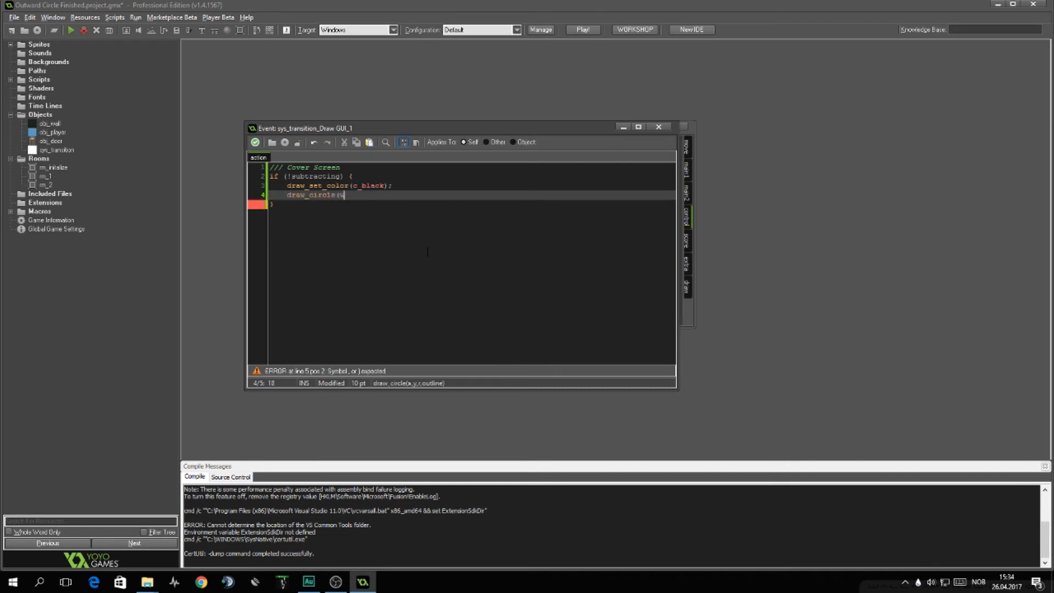
pyautogui.write('width/2, height/2,')
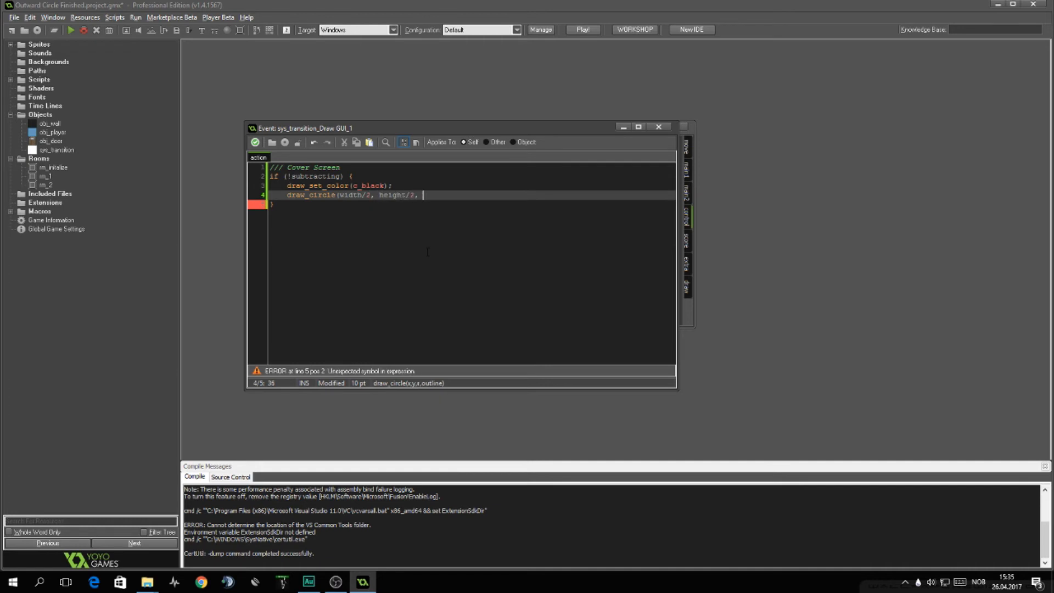
pyautogui.write('rad')
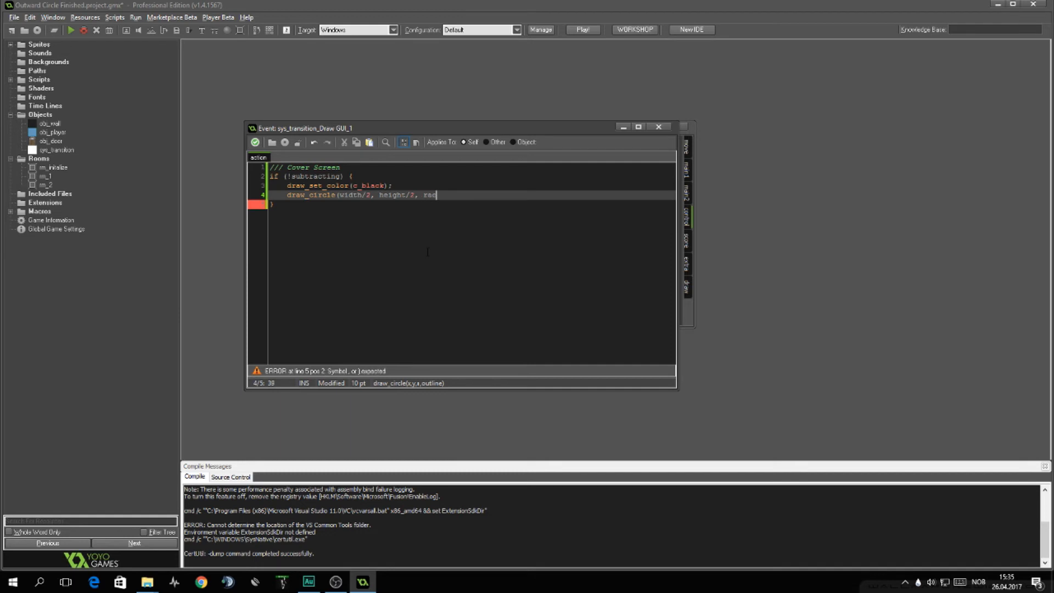
pyautogui.write('_cover')
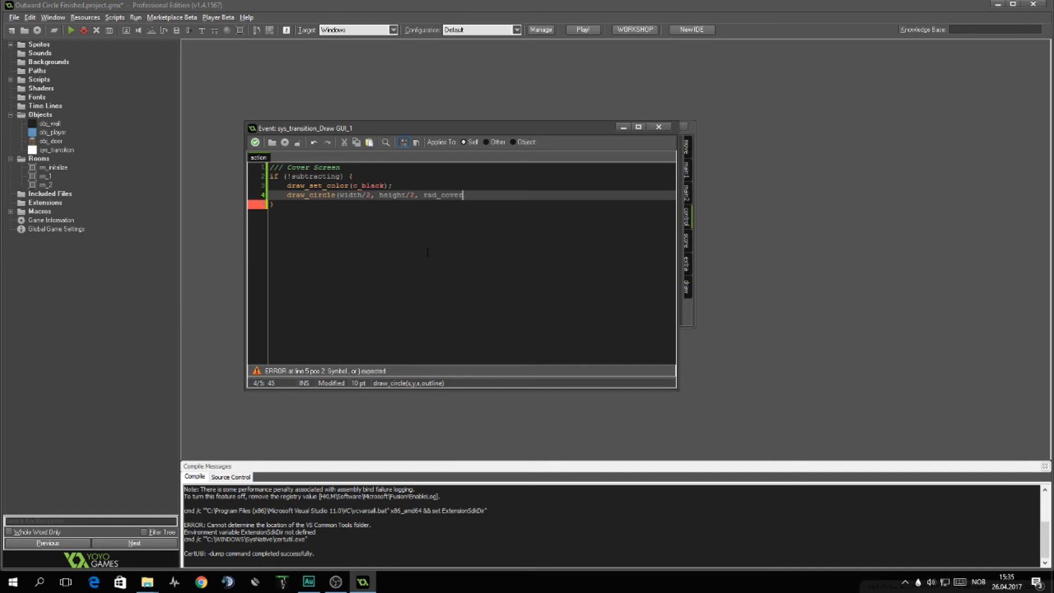
pyautogui.write(', false);')
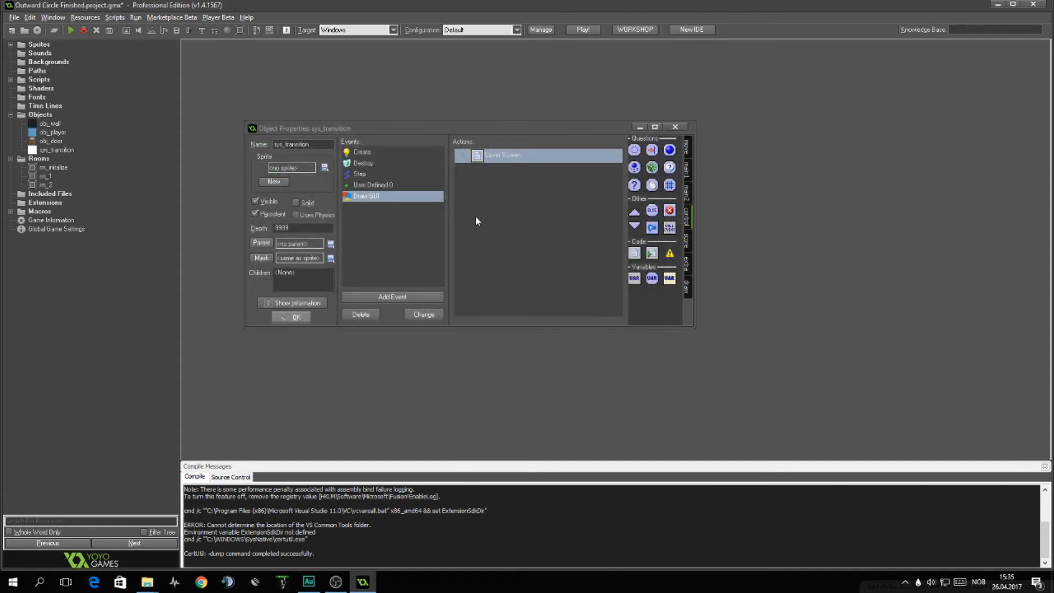
# Step: Add a second Draw GUI code action headed /// Remove Transition with an if (subtracting) block
pyautogui.doubleClick(502, 155)
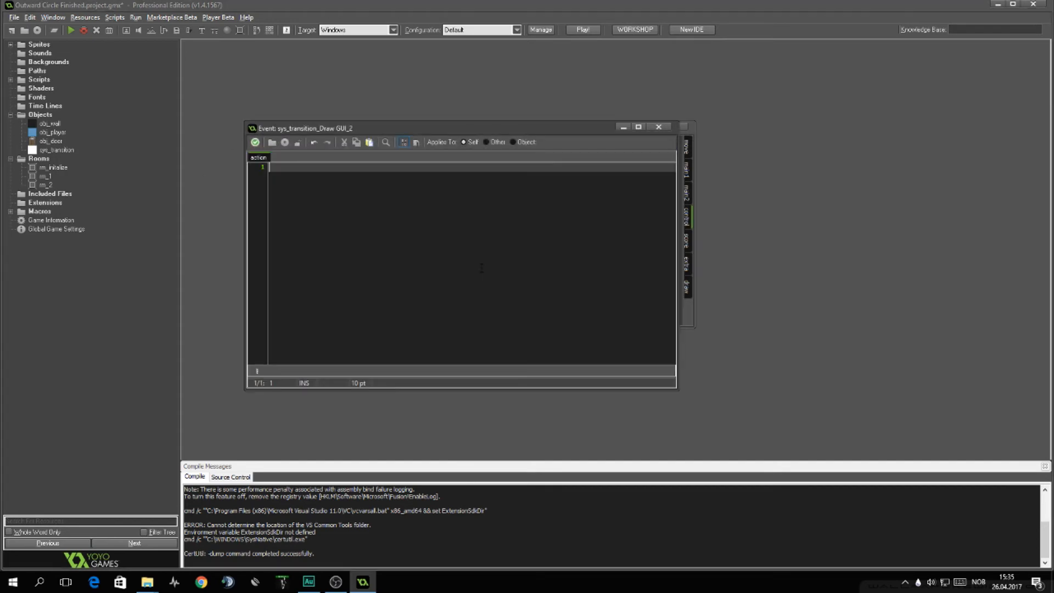
pyautogui.write('///')
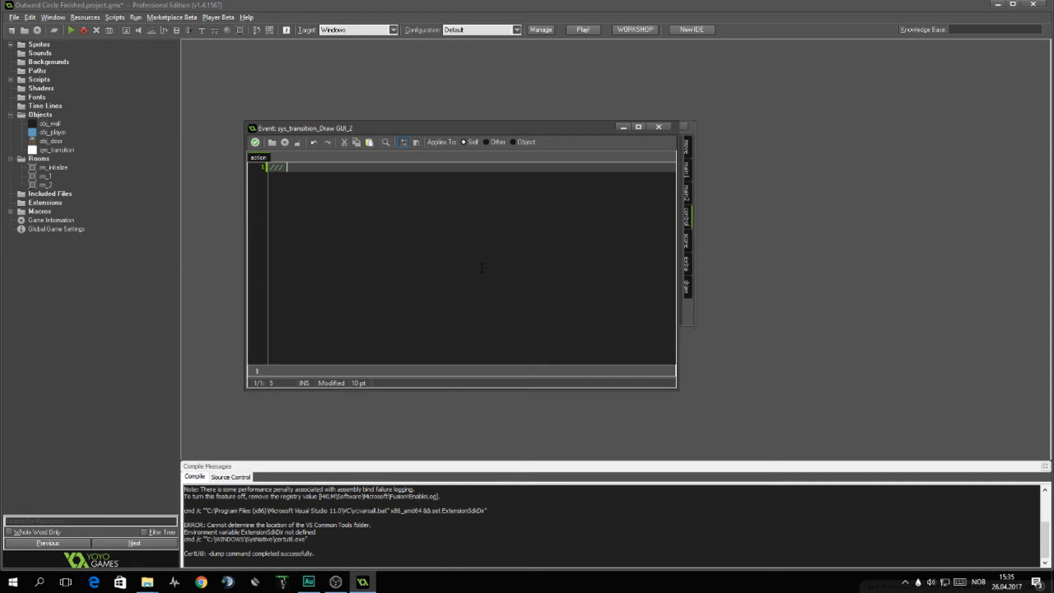
pyautogui.write('Remove')
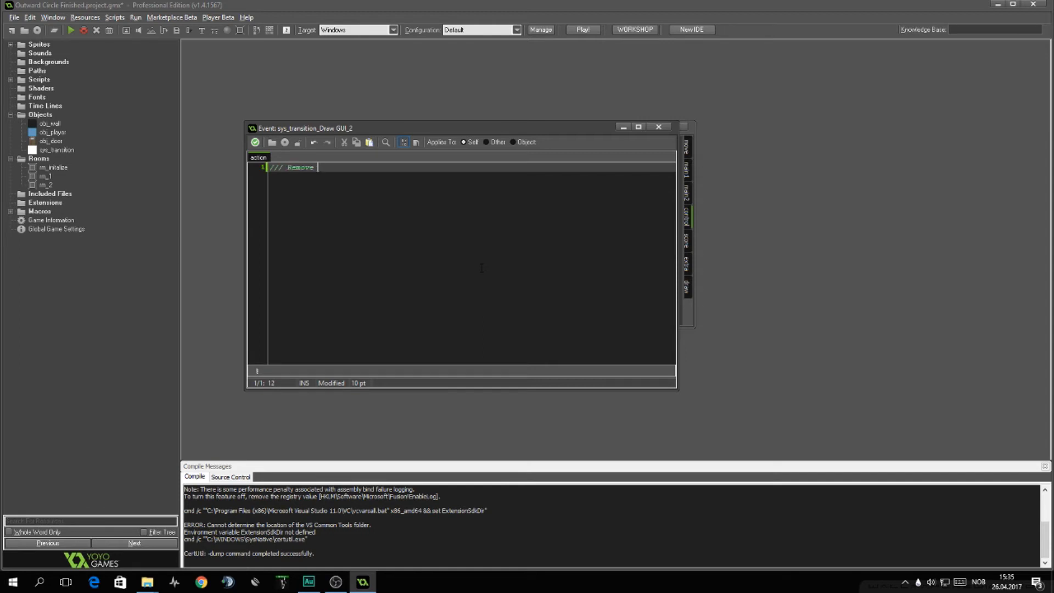
pyautogui.write('Transition')
pyautogui.write('if ')
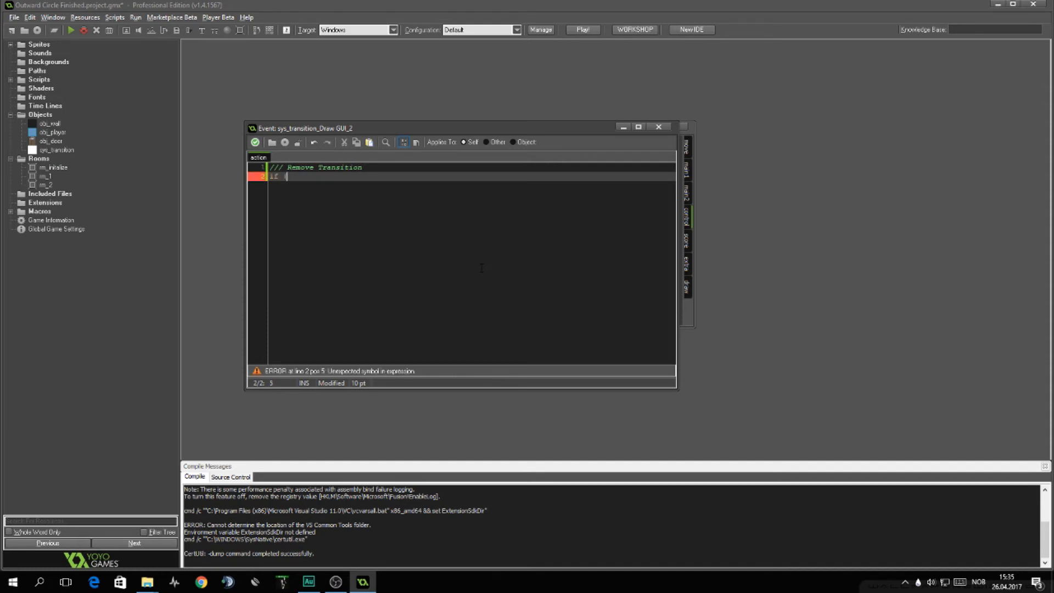
pyautogui.write('(subtracting) {')
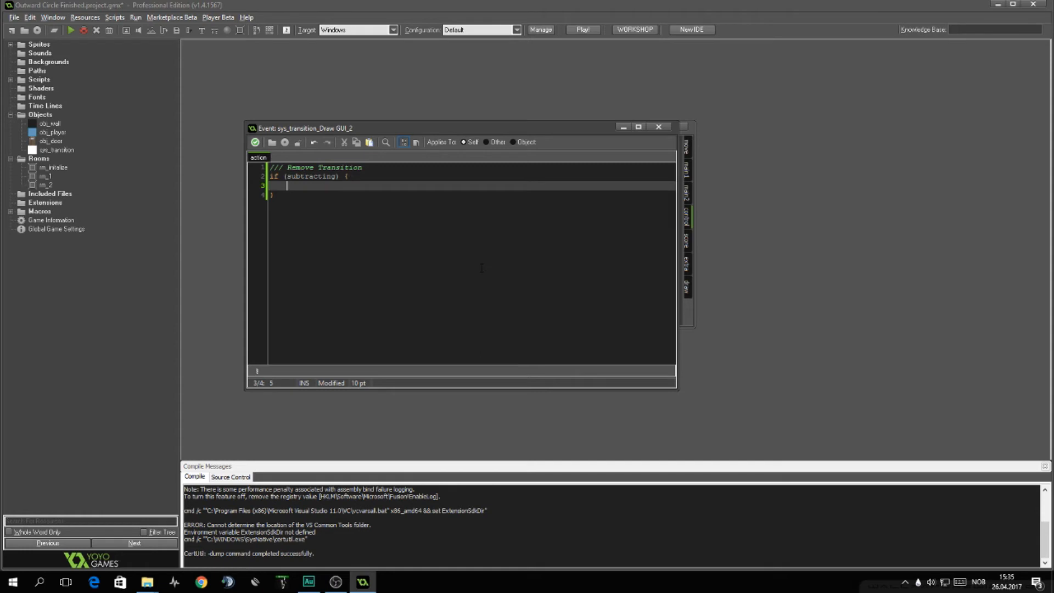
# Step: Inside it, check if (surface_exists(surf_circle))
pyautogui.write('if')
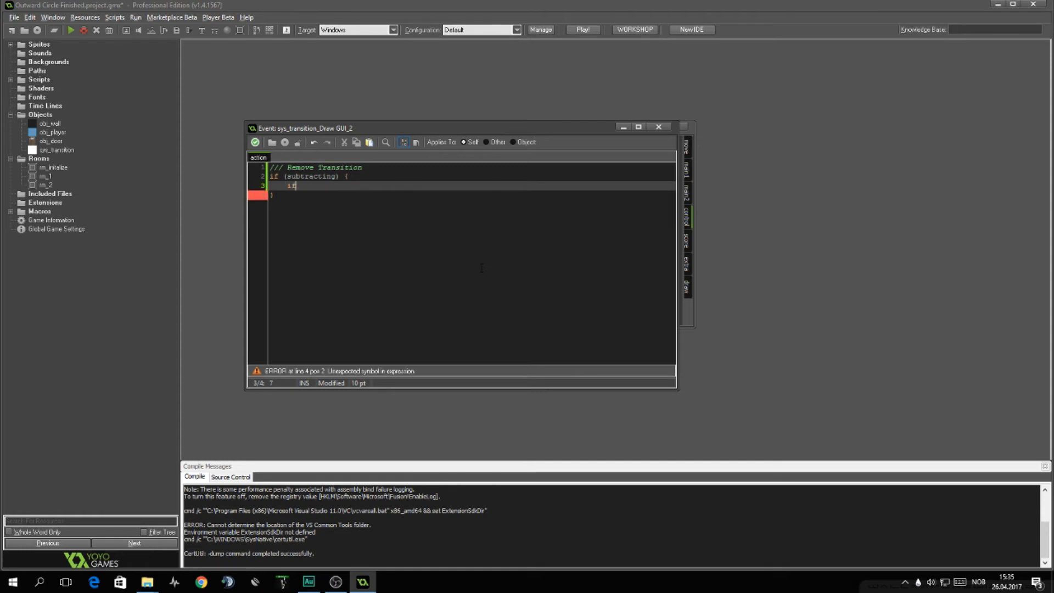
pyautogui.write('(')
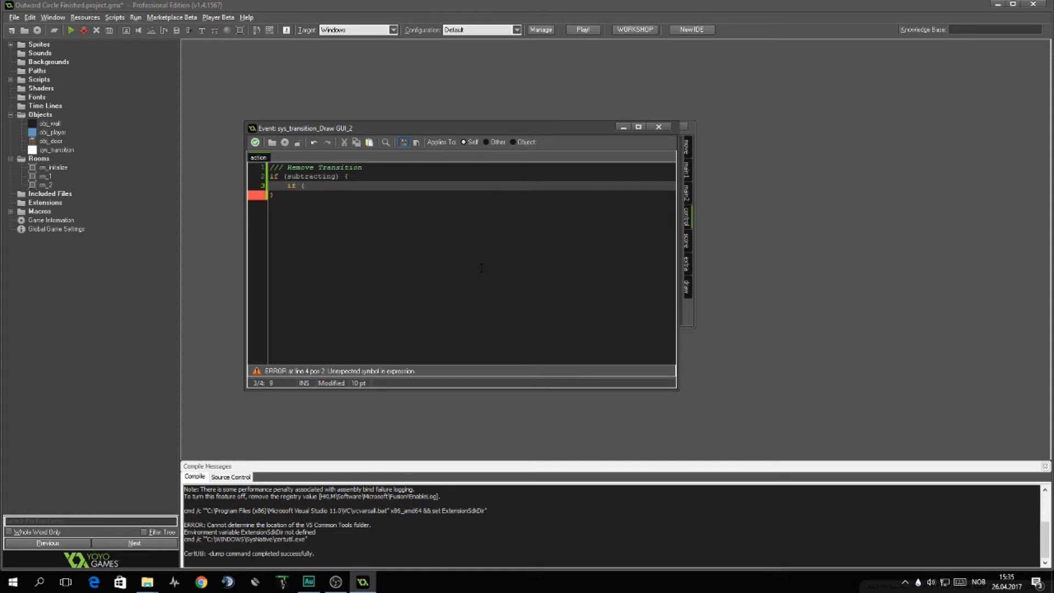
pyautogui.write('surface')
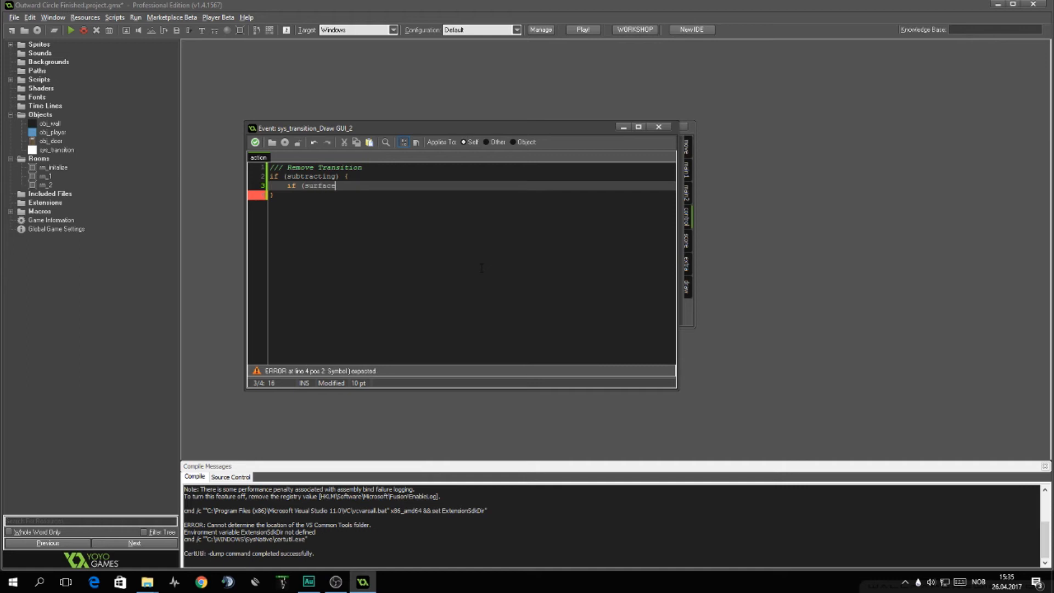
pyautogui.write('_')
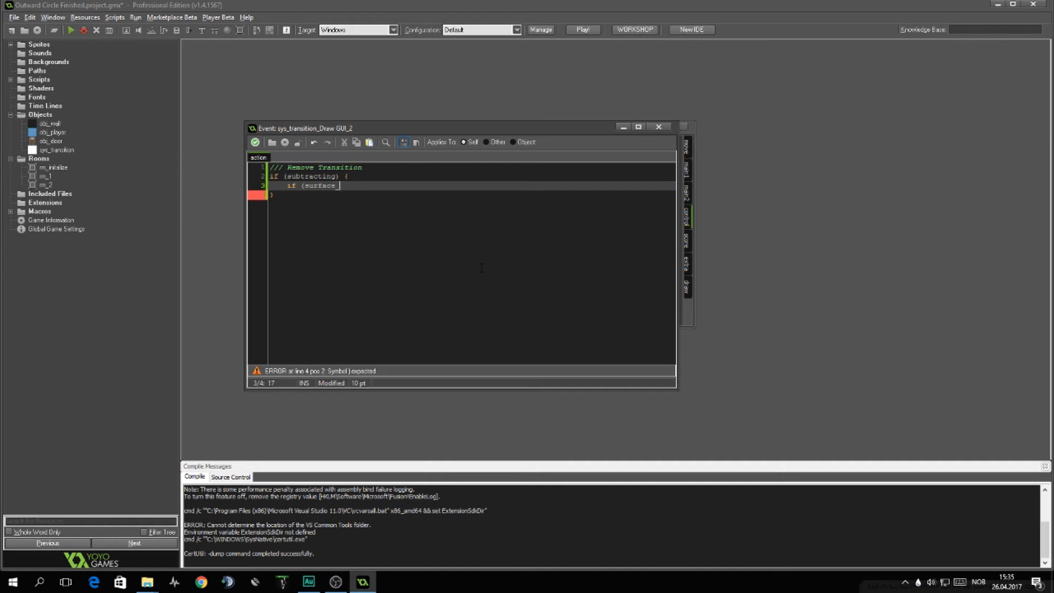
pyautogui.write('exists(surf_circle)) {')
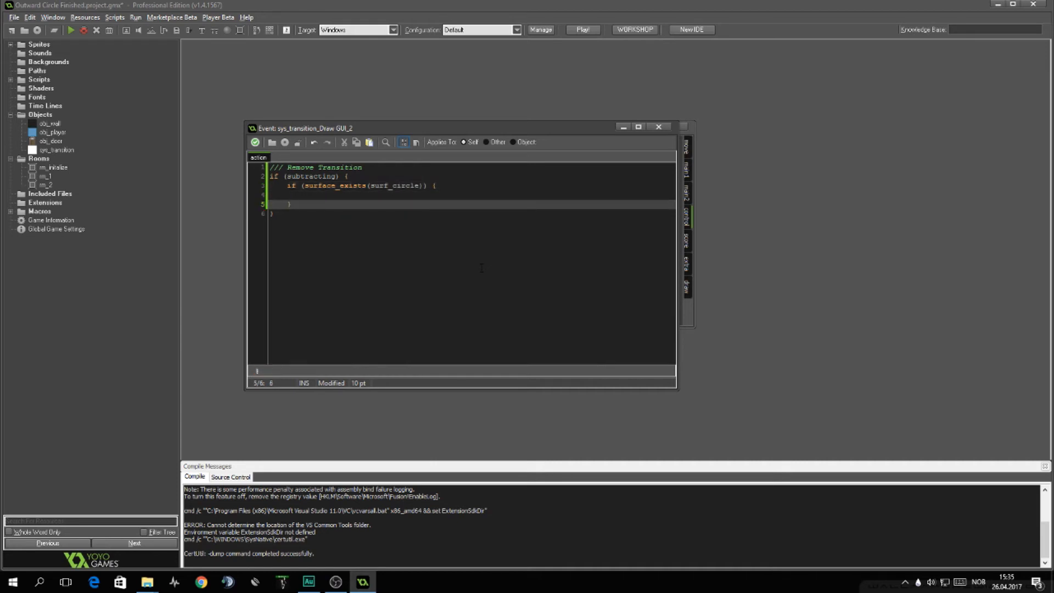
# Step: In the else branch, create surf_circle with surface_create(width, ...)
pyautogui.write('else {')
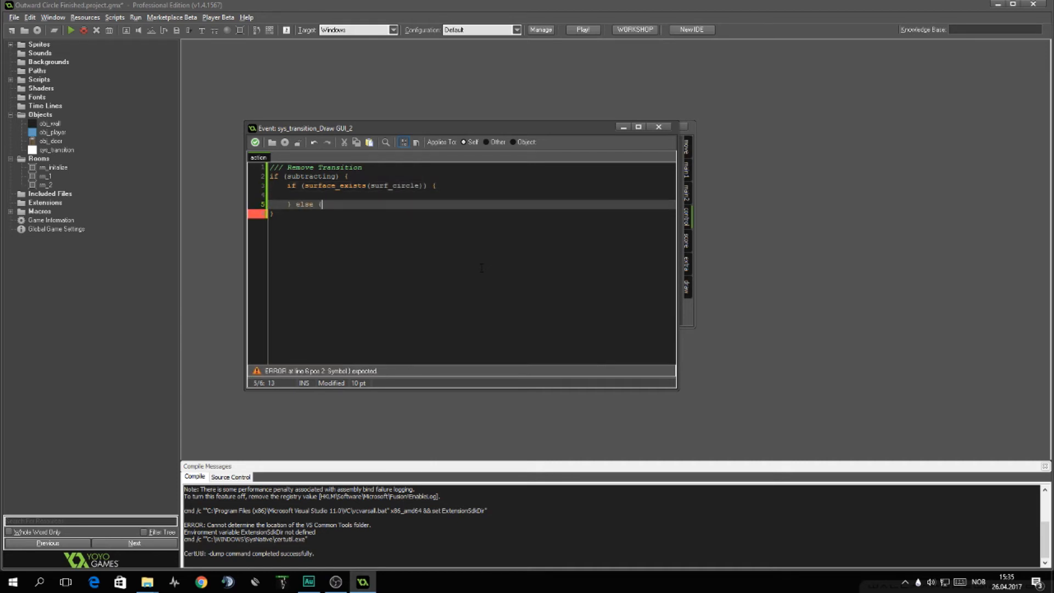
pyautogui.write('surf_c')
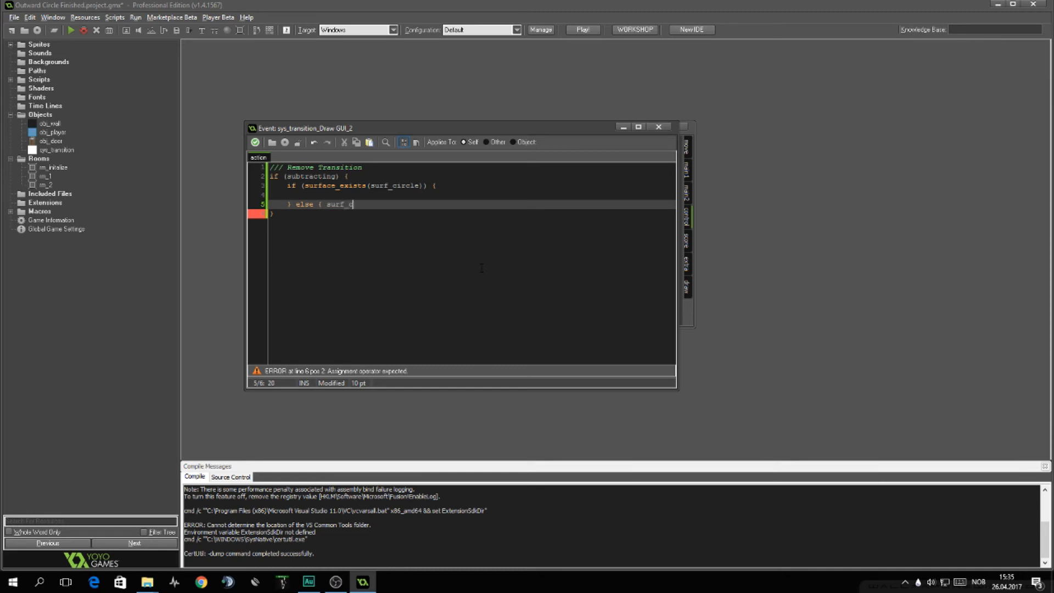
pyautogui.write('ircle = surface')
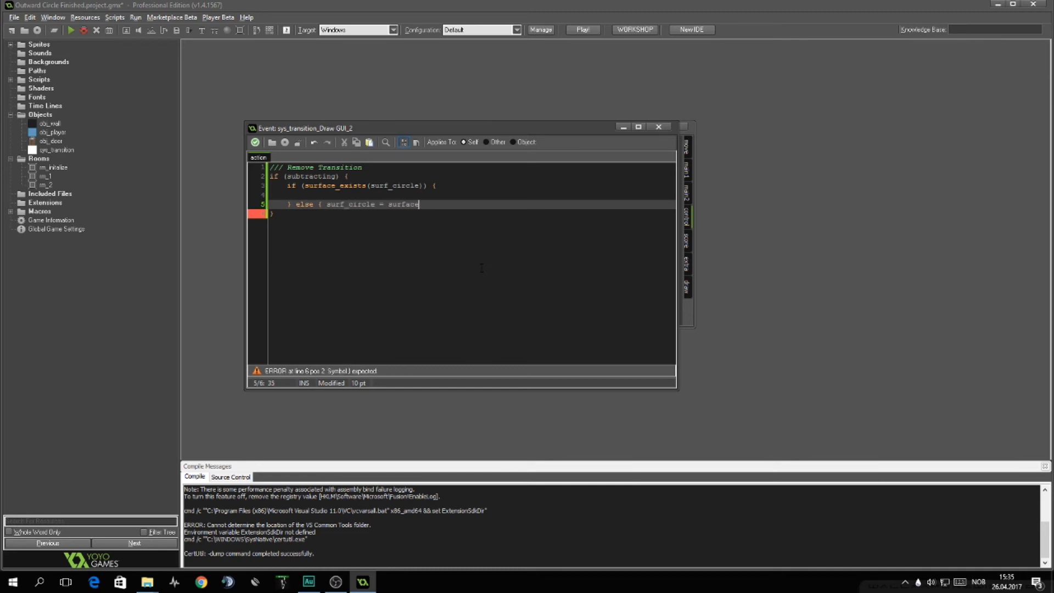
pyautogui.write('_create(width, height);')
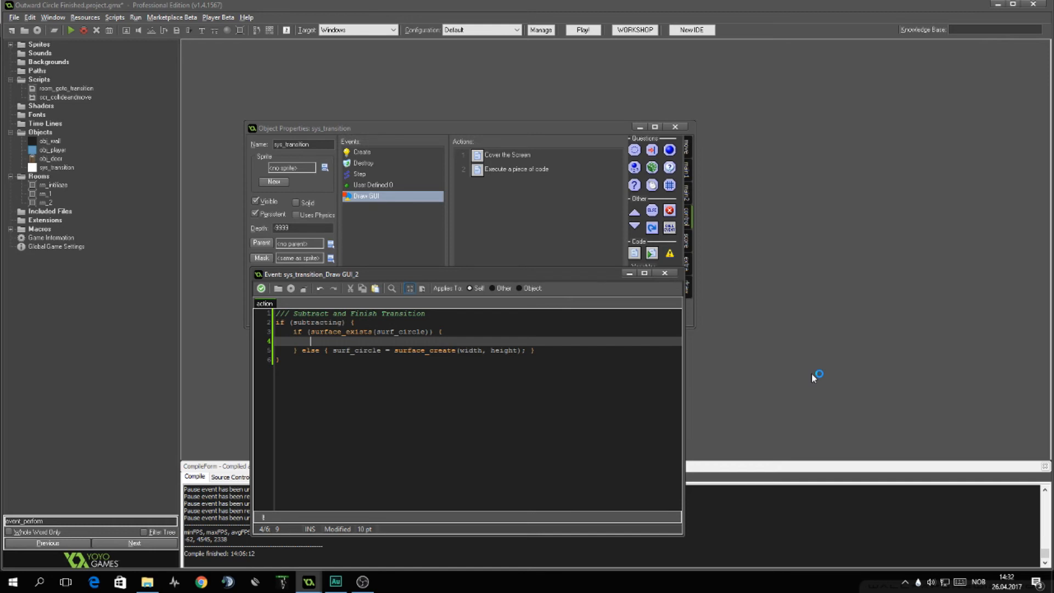
pyautogui.moveTo(812, 377)
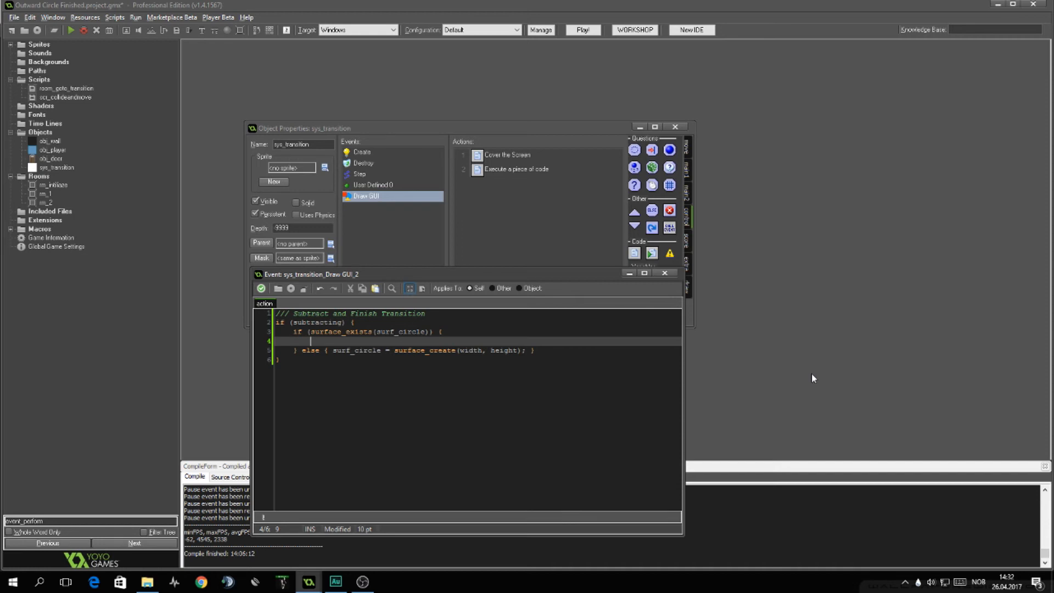
# Step: Target surf_circle, set the colour and draw a full-screen rectangle (0, 0, width, height, false)
pyautogui.write('draw_set_color(c_black);')
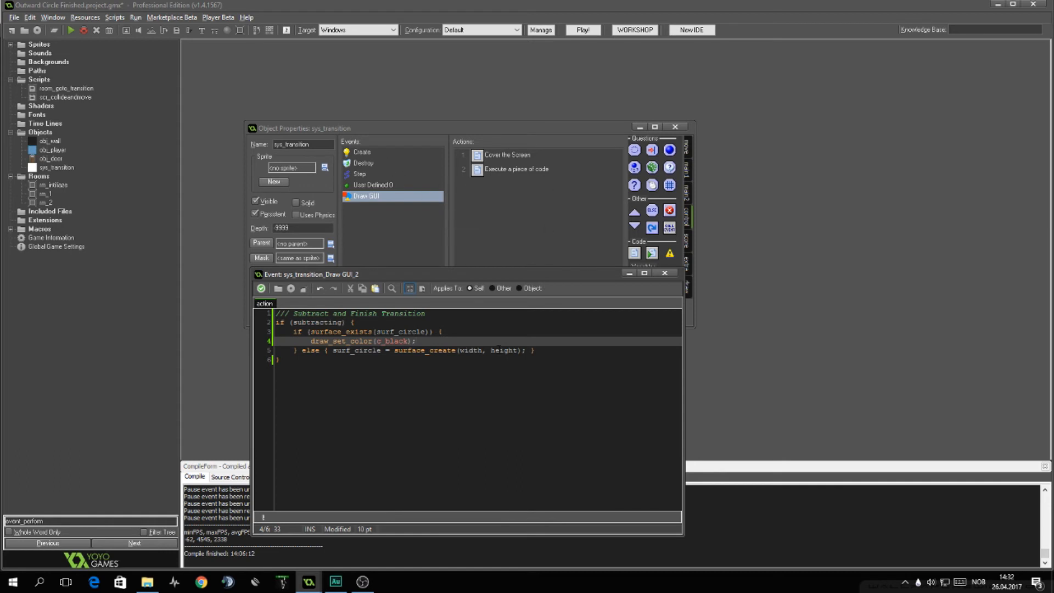
pyautogui.write('dra')
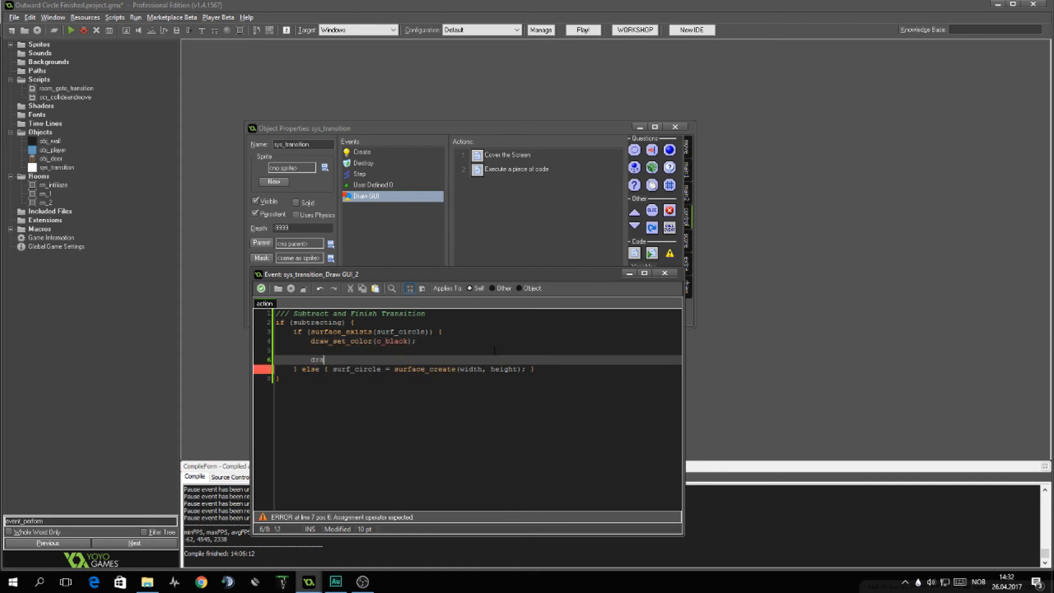
pyautogui.write('surface_set_target(')
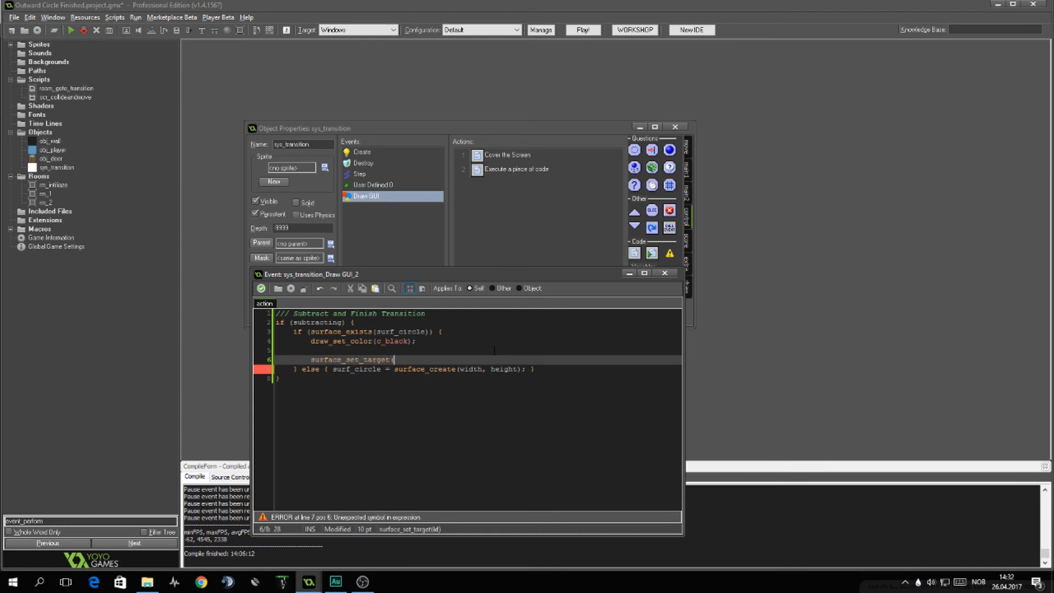
pyautogui.write('surf_circle);')
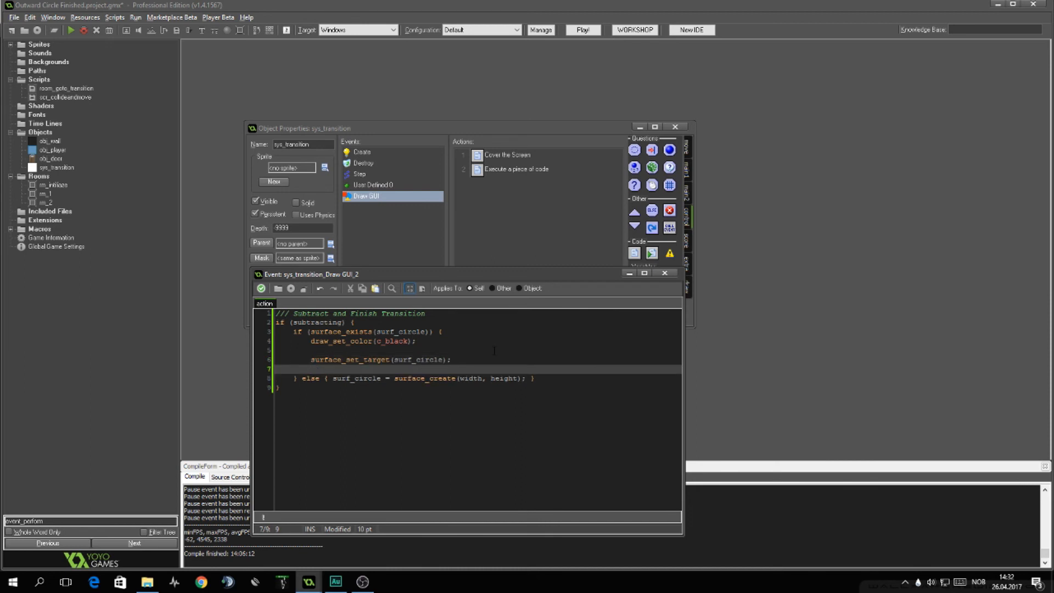
pyautogui.write('draw_re')
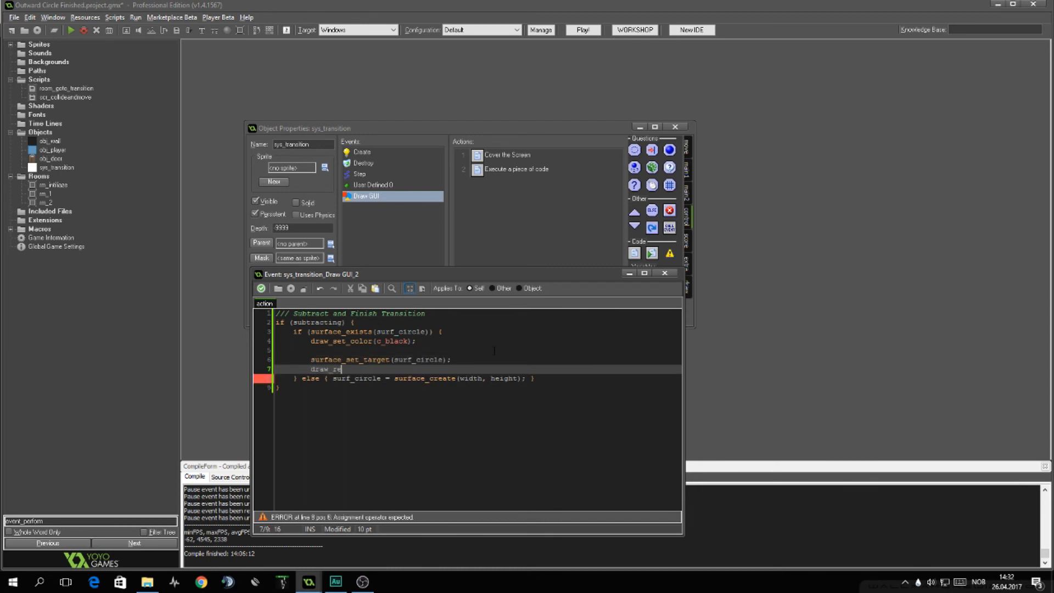
pyautogui.write('ctangle(0, 0,')
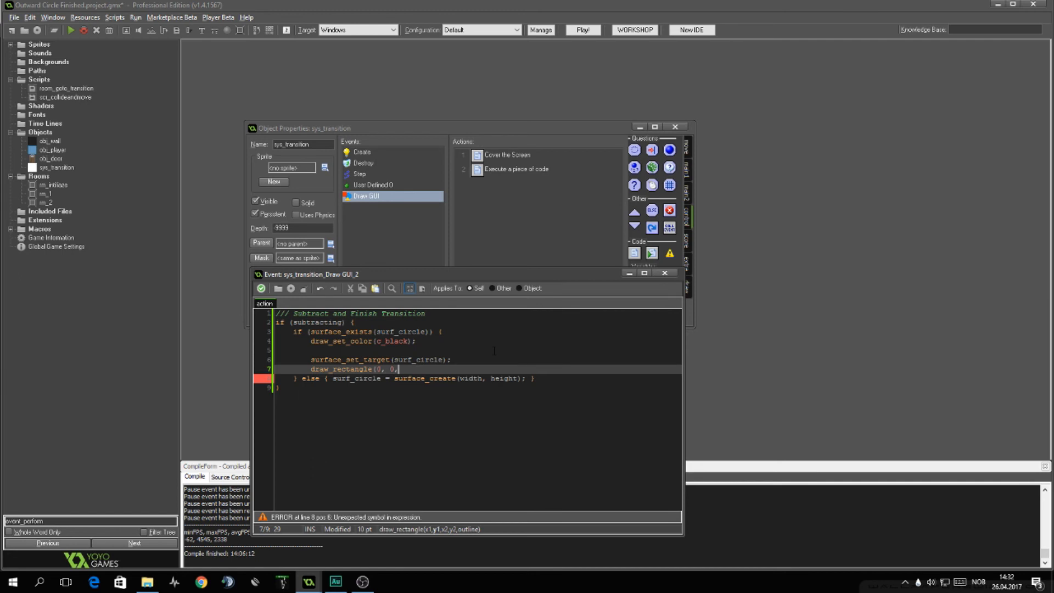
pyautogui.write('width, heigh')
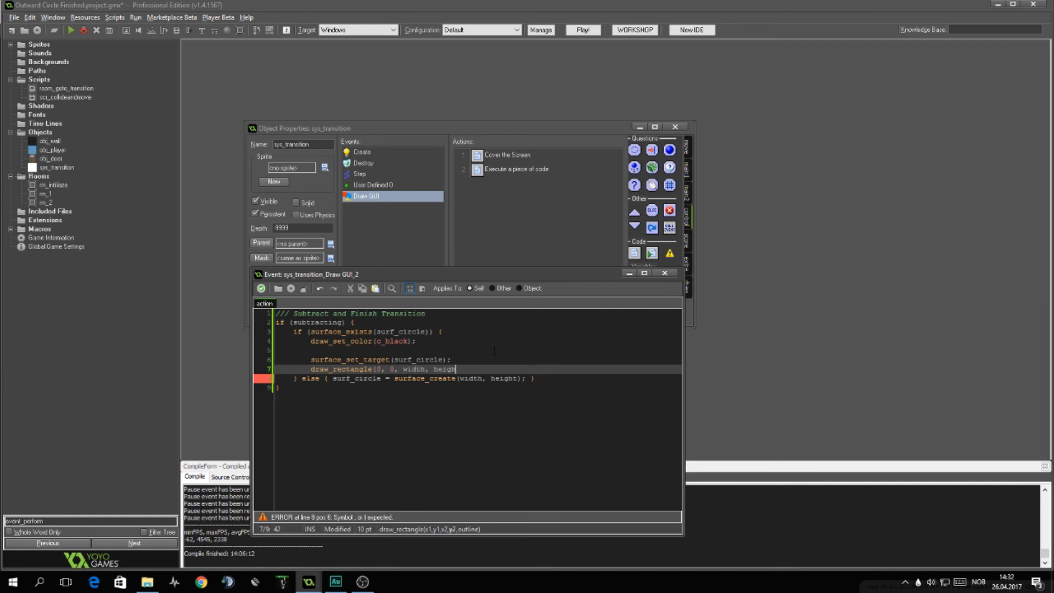
pyautogui.write(', false);')
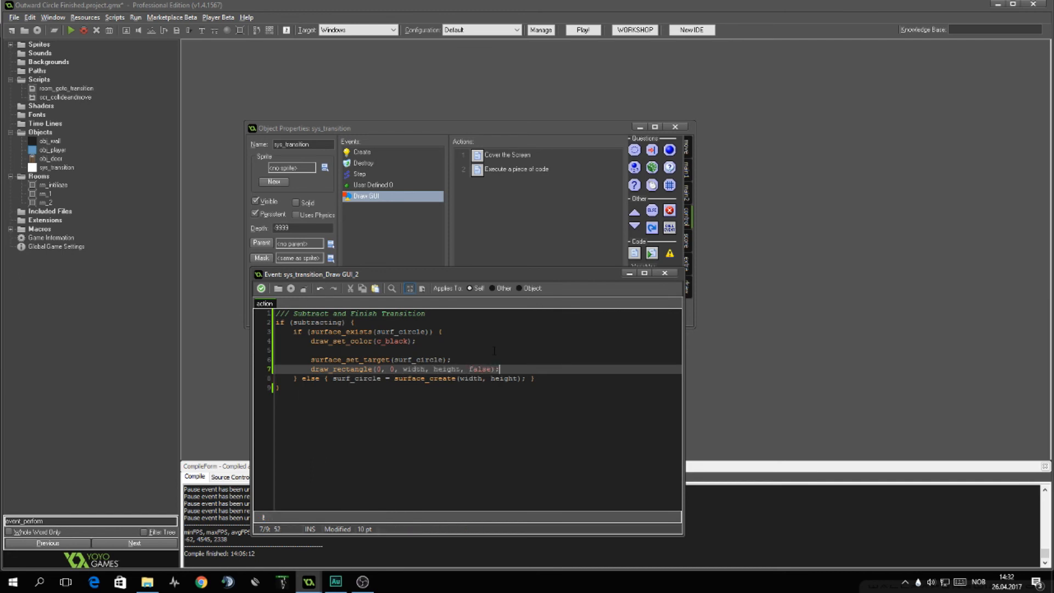
# Step: Switch to bm_subtract blending and cut a circle at width/2, height/2 with radius rad_subtract
pyautogui.write('draw_set')
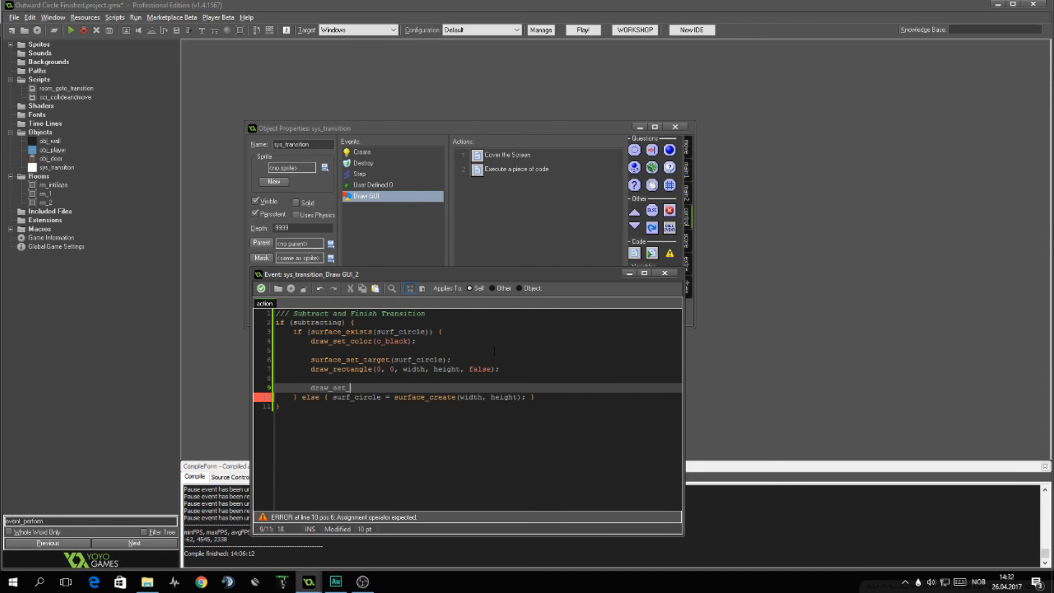
pyautogui.write('_blend_mode(')
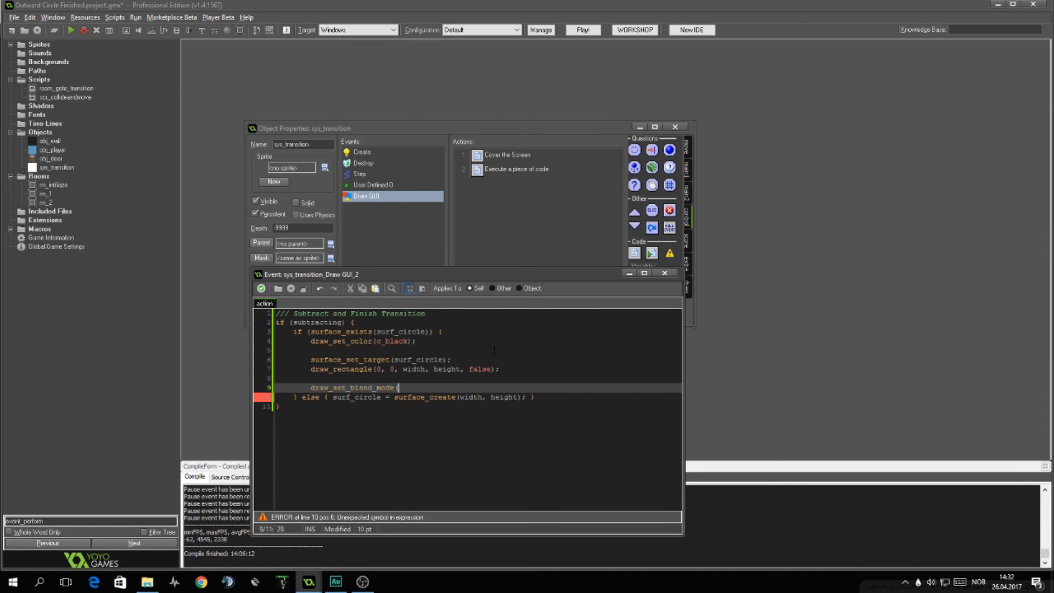
pyautogui.write('bm_subtract);')
pyautogui.write('ds')
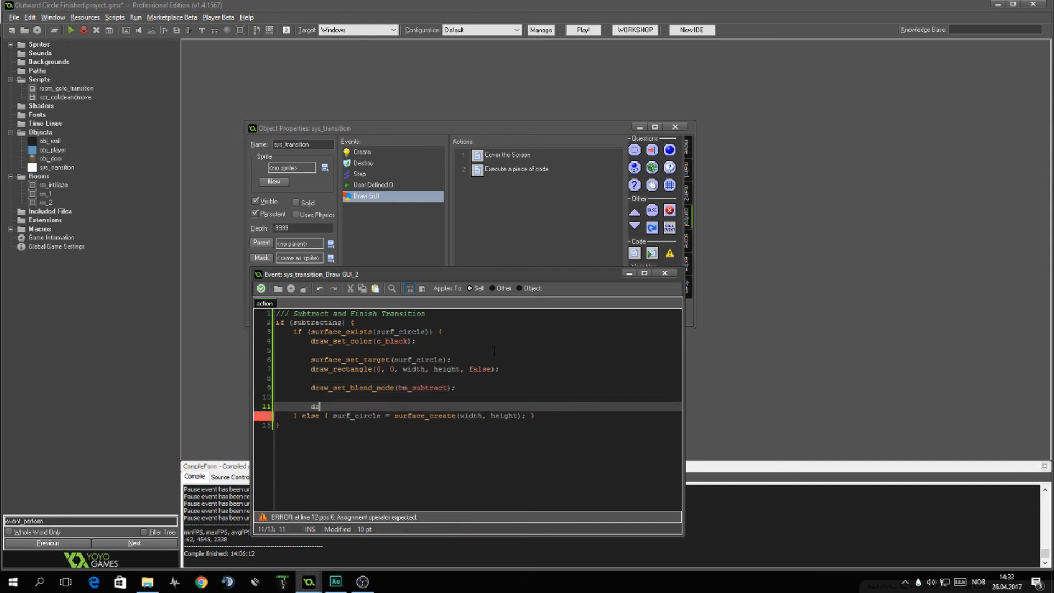
pyautogui.press('Backspace')
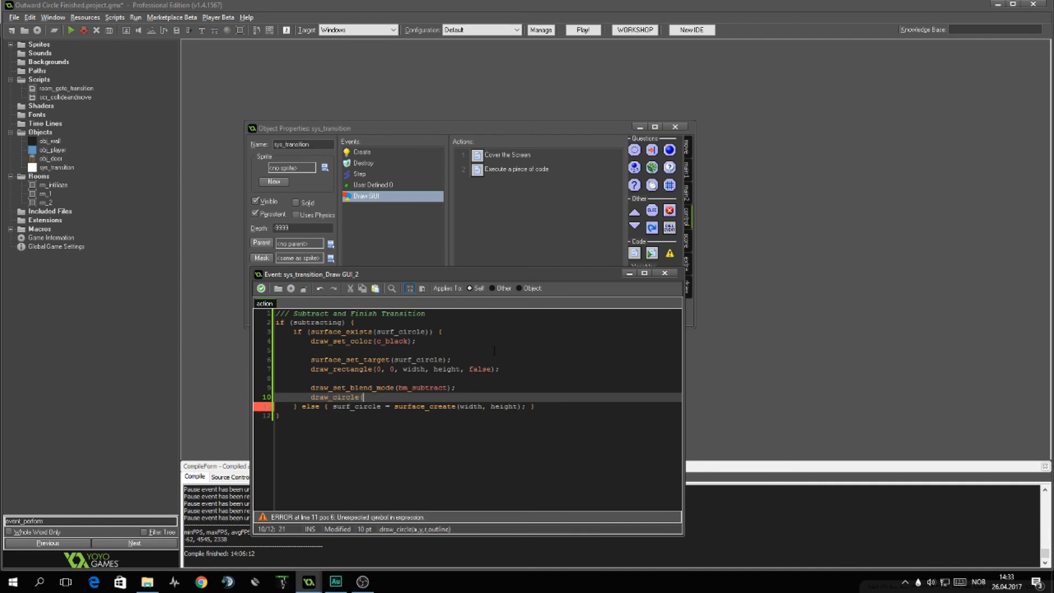
pyautogui.write('width / 2,')
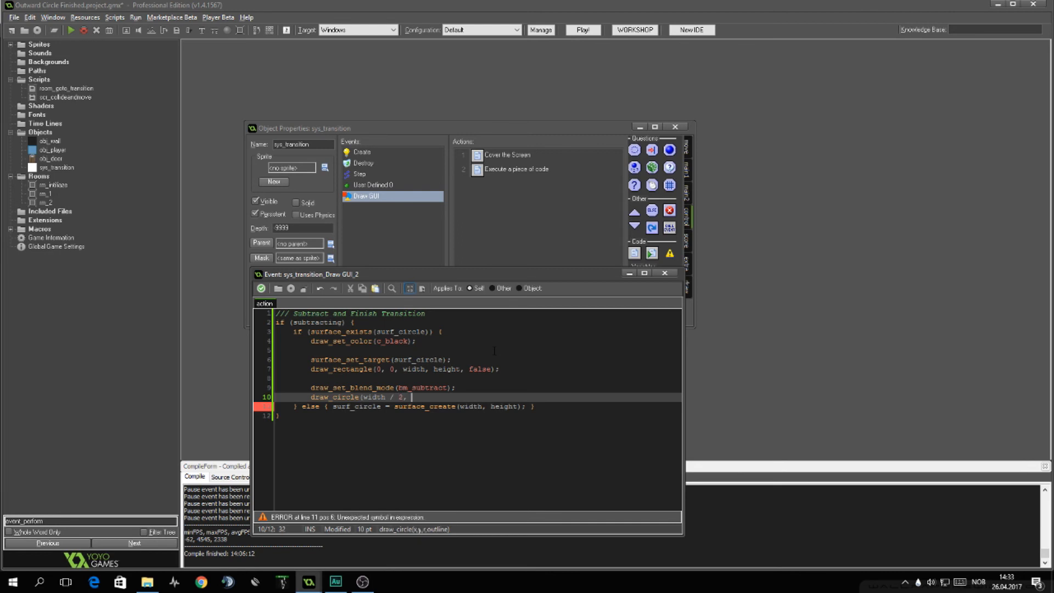
pyautogui.write('height / 2')
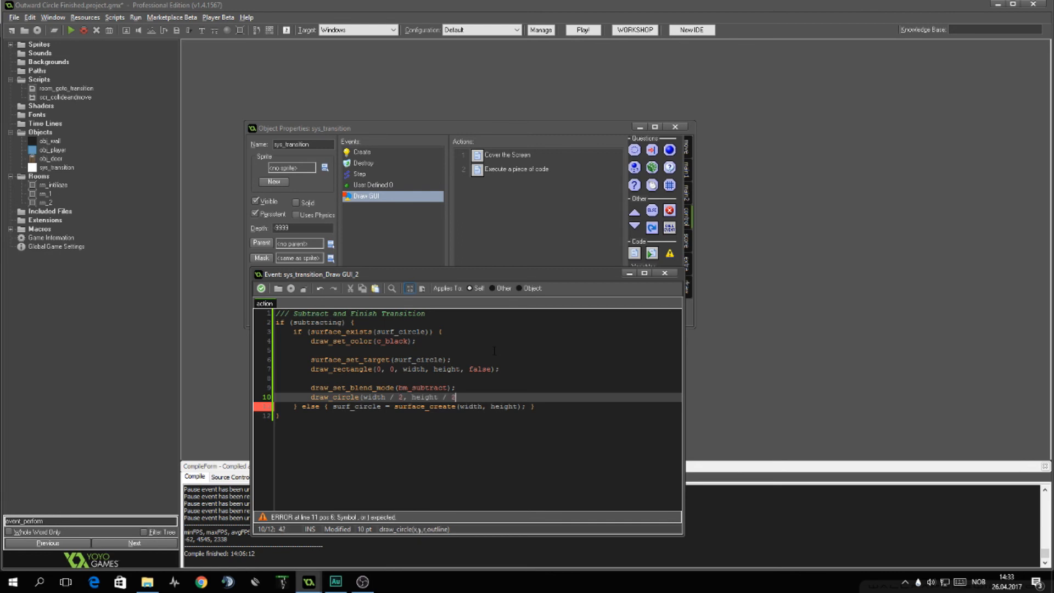
pyautogui.write('rad')
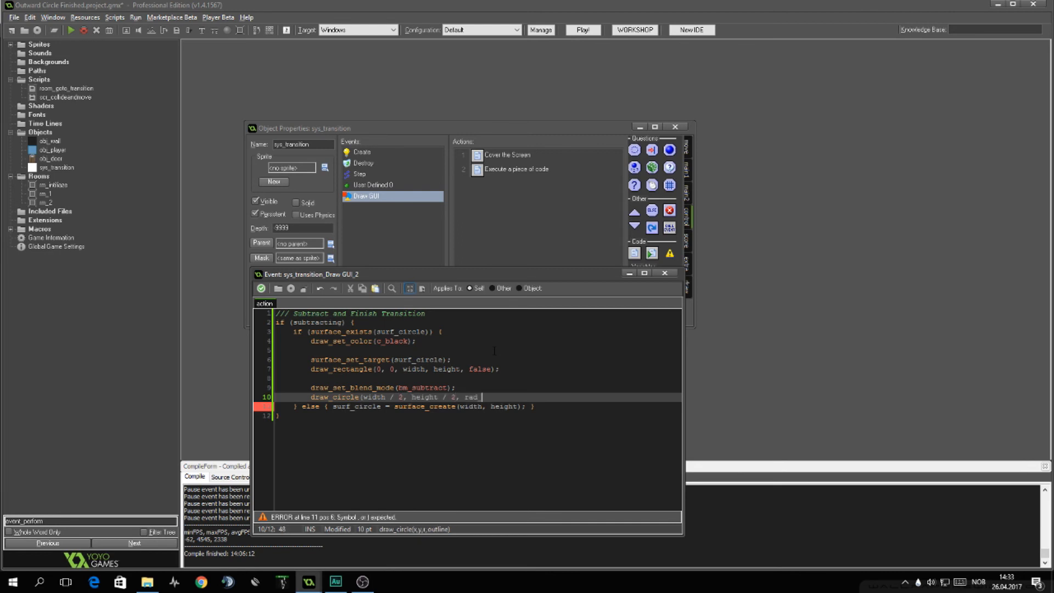
pyautogui.write('_subtra')
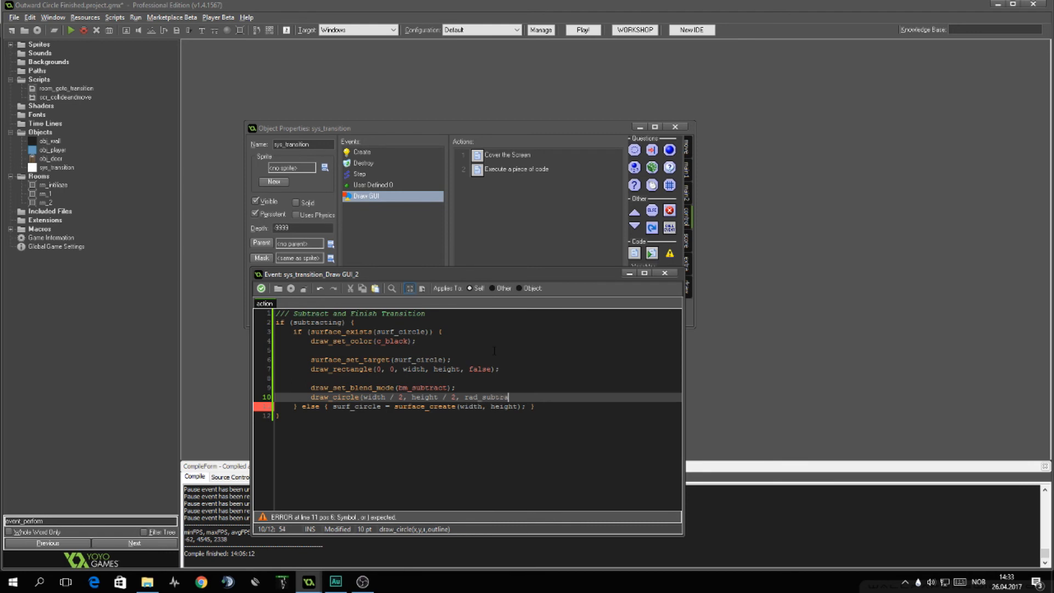
pyautogui.write(', false);')
pyautogui.write('draw')
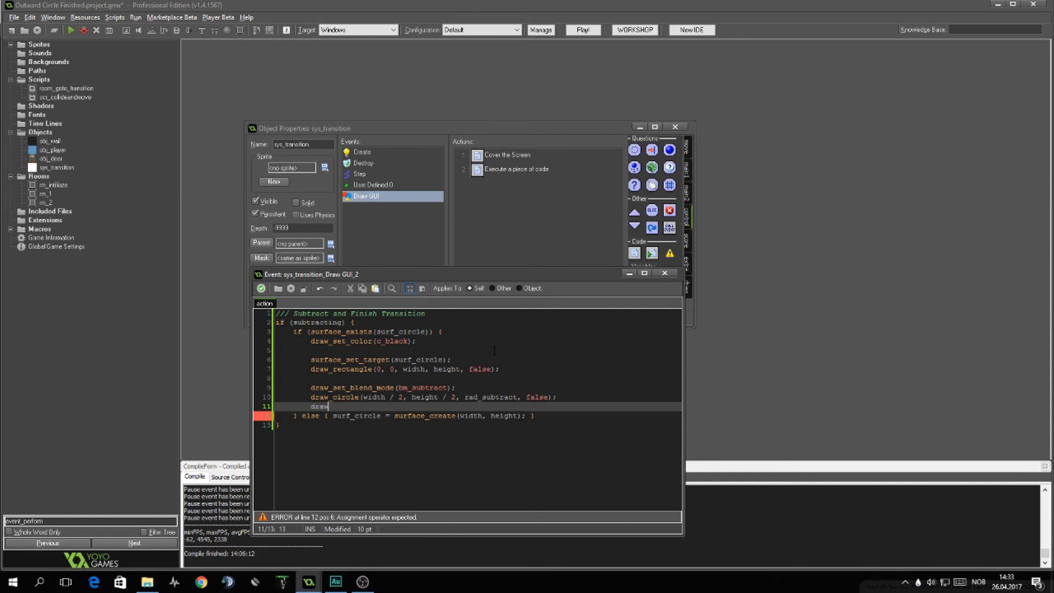
# Step: Restore bm_normal blending, reset the surface target and draw surf_circle at 0, 0
pyautogui.write('_set_blendMo')
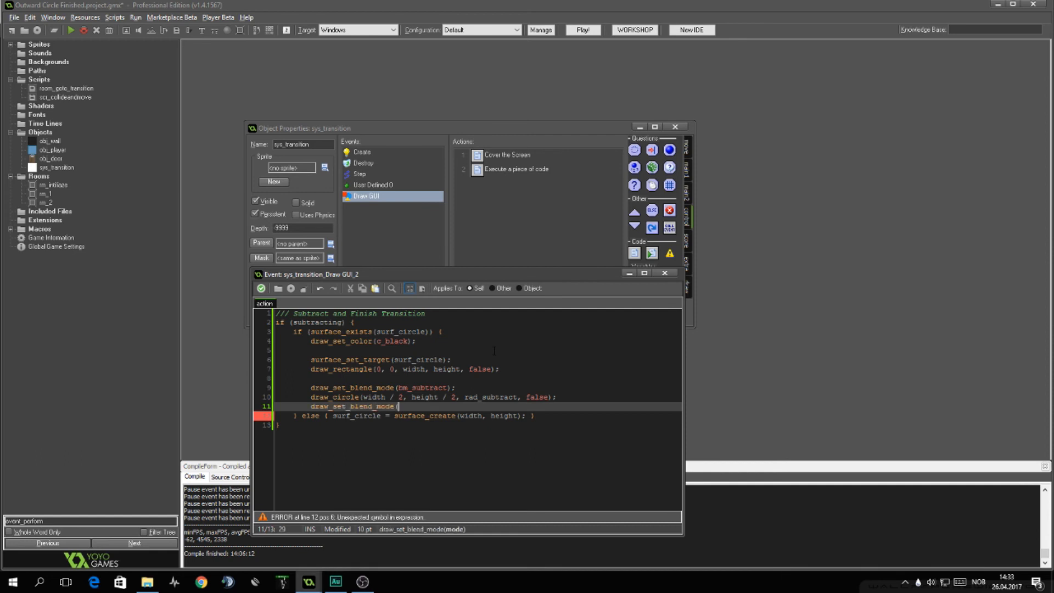
pyautogui.write('bm_normal);')
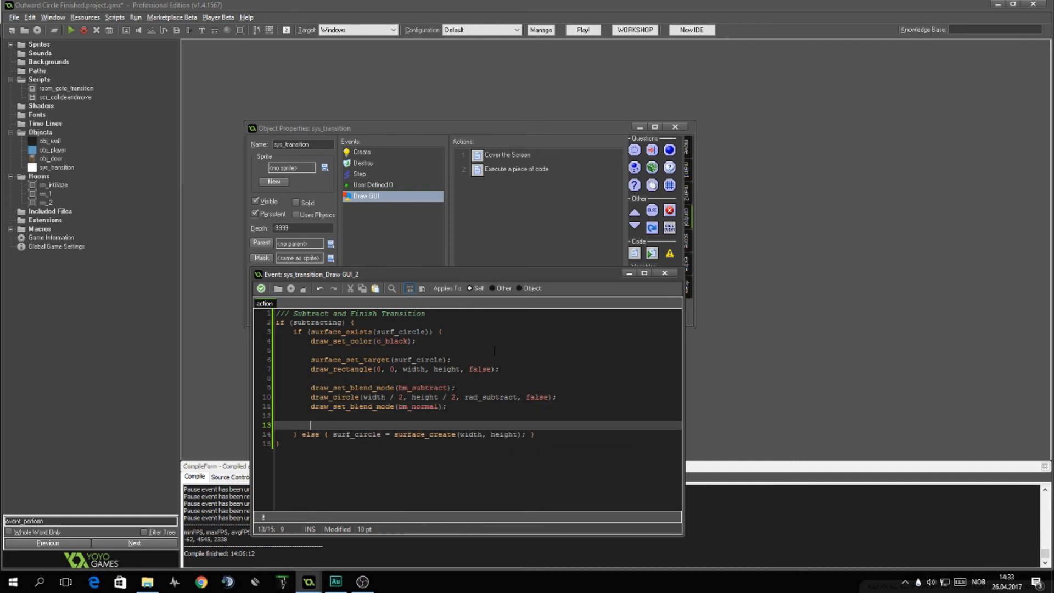
pyautogui.write('surface_s')
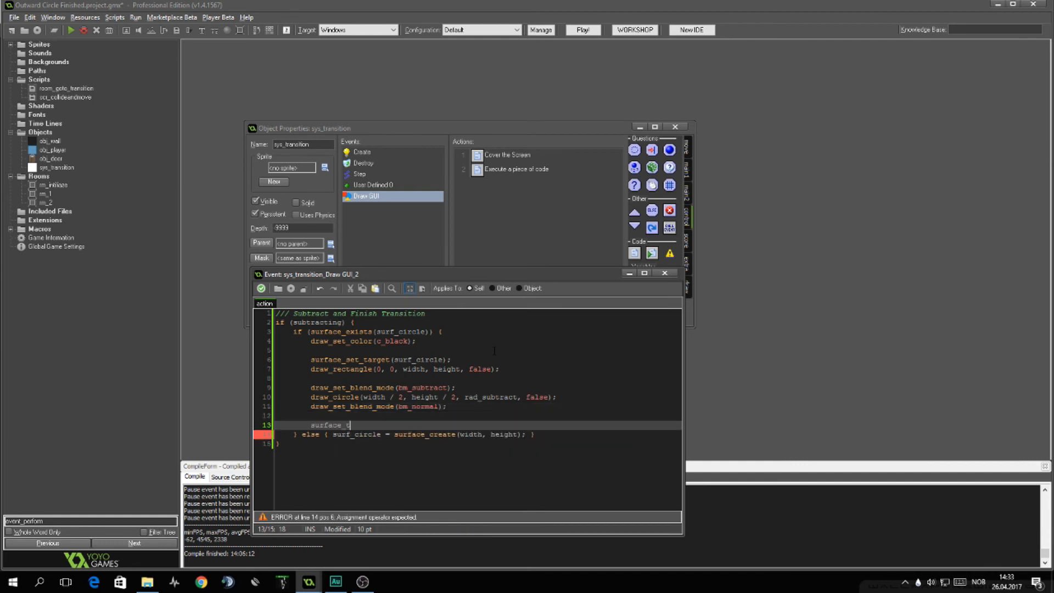
pyautogui.write('reset_target();')
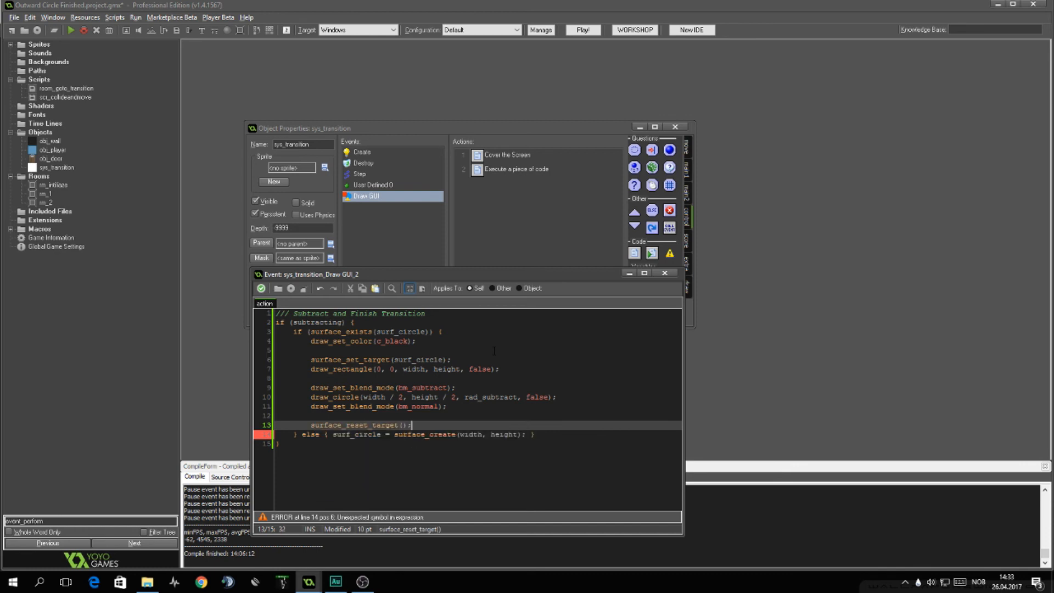
pyautogui.write('draw_se')
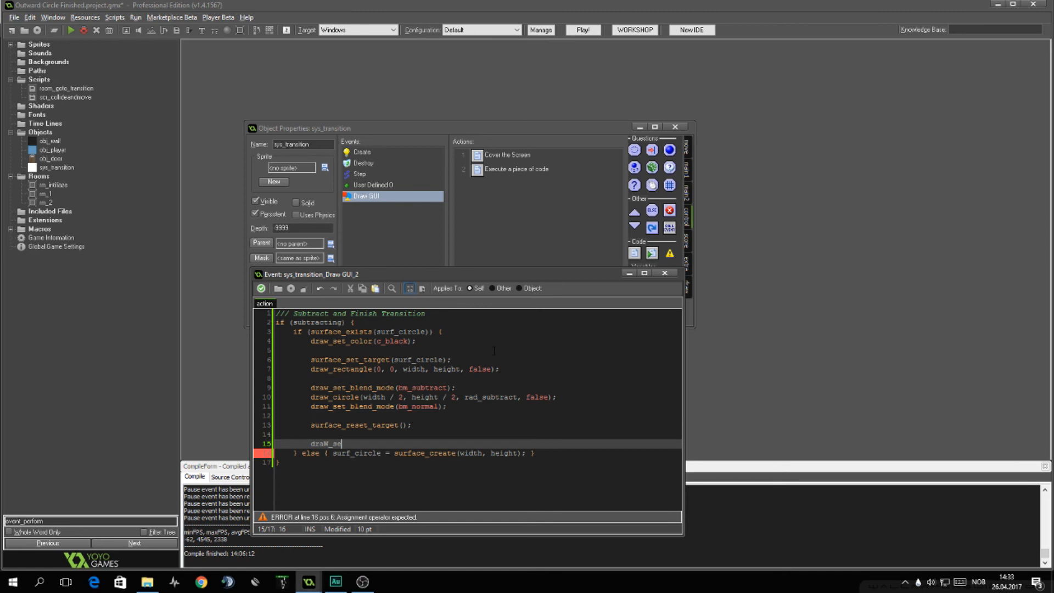
pyautogui.write('urface')
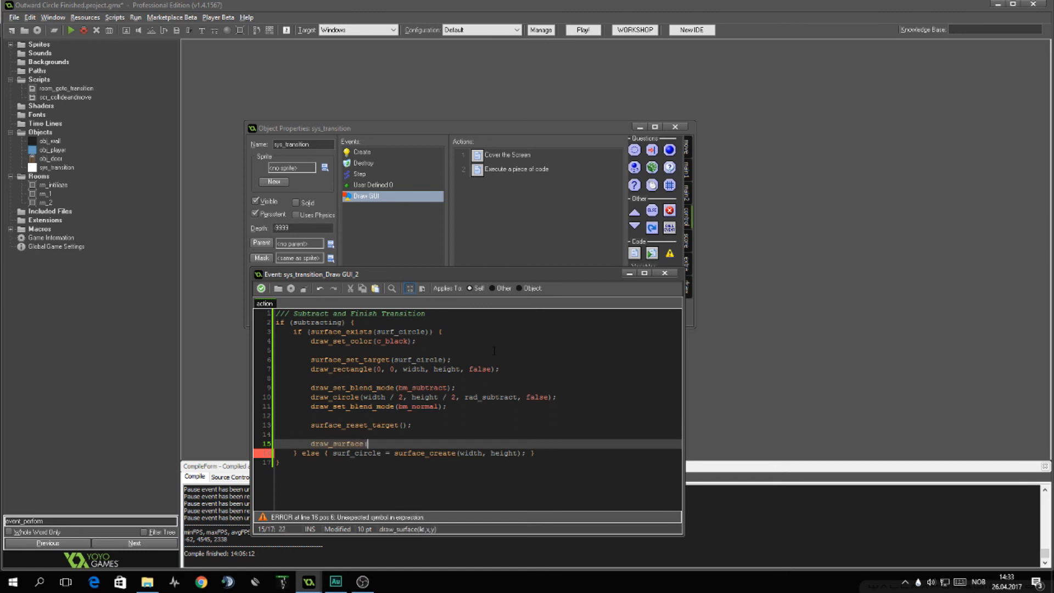
pyautogui.write('(surf_circle, 0,')
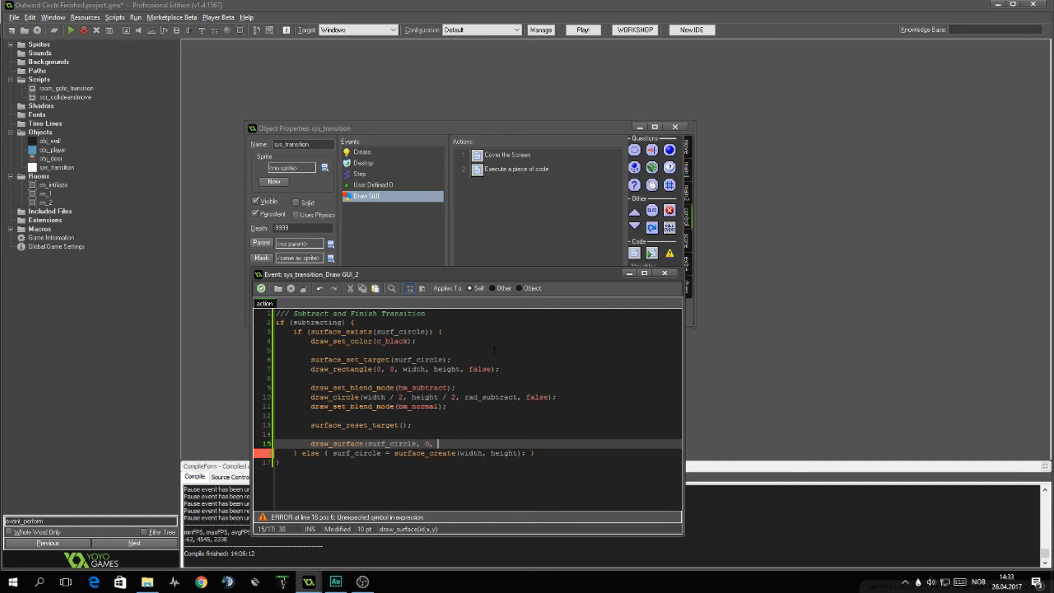
pyautogui.write('0);')
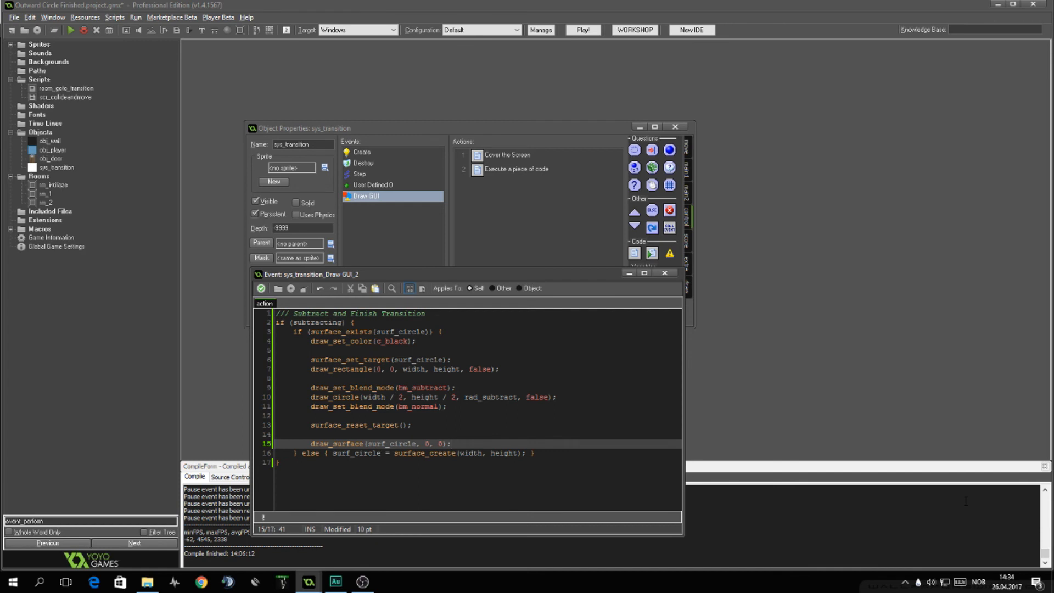
pyautogui.moveTo(253, 276)
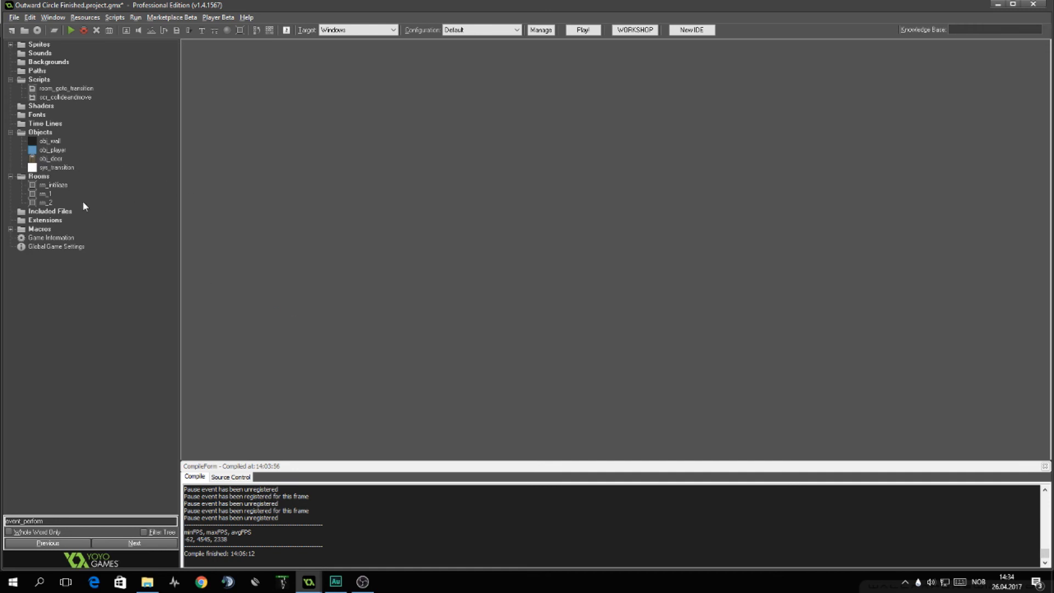
# Step: Peek at room rm_1 and close it again
pyautogui.doubleClick(48, 193)
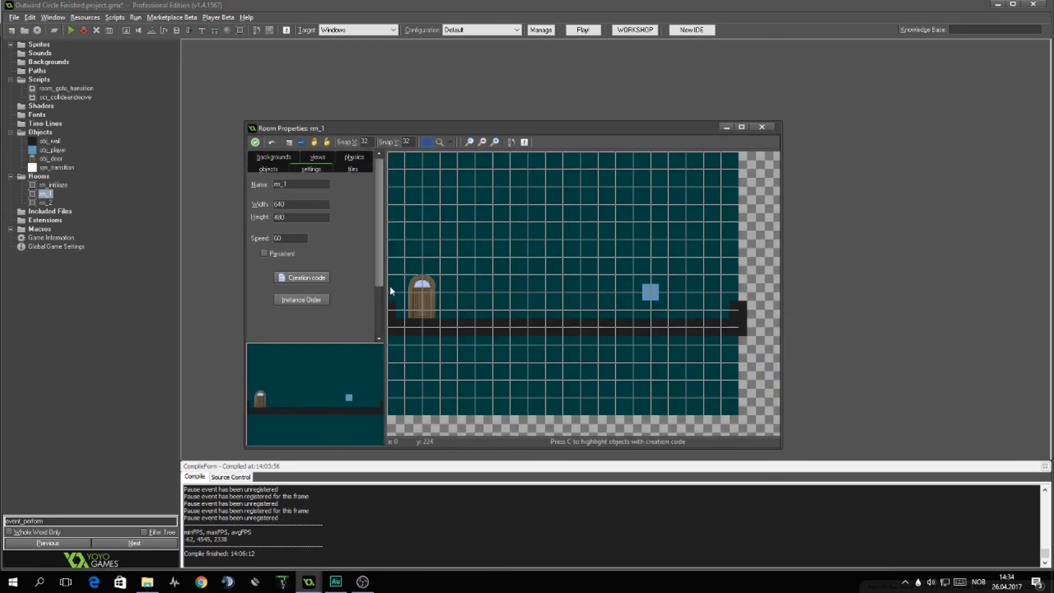
pyautogui.click(762, 126)
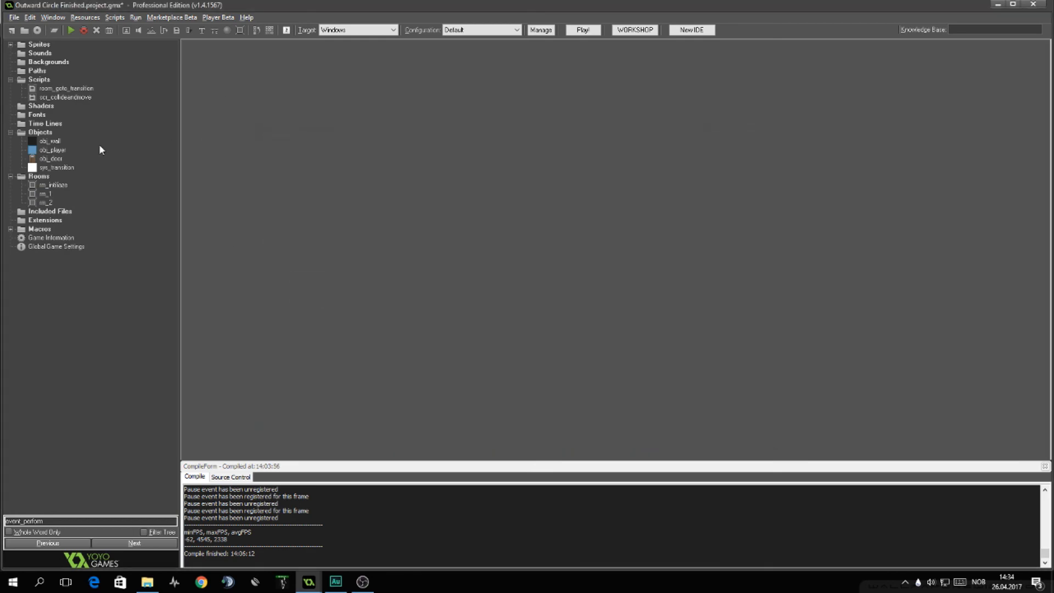
# Step: In obj_door's Step code, change the room_goto_transition length from 30 to 60
pyautogui.doubleClick(50, 158)
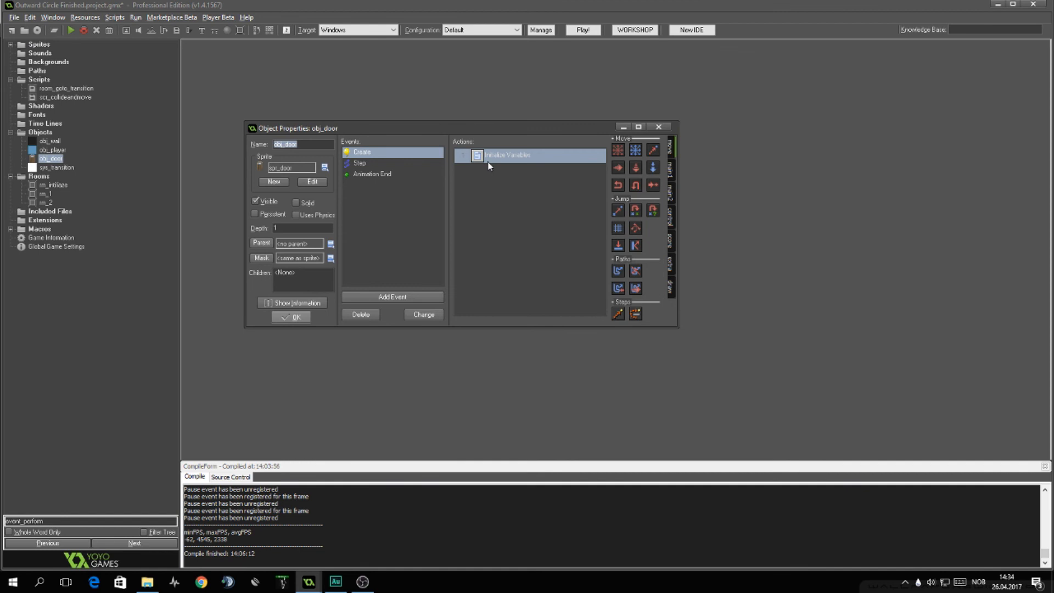
pyautogui.doubleClick(507, 155)
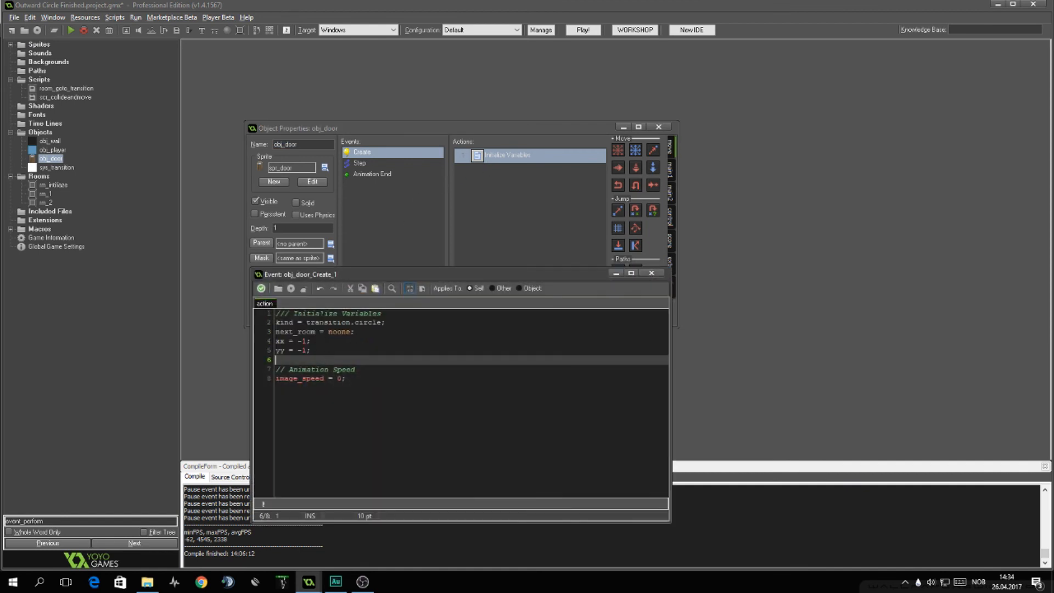
pyautogui.click(360, 163)
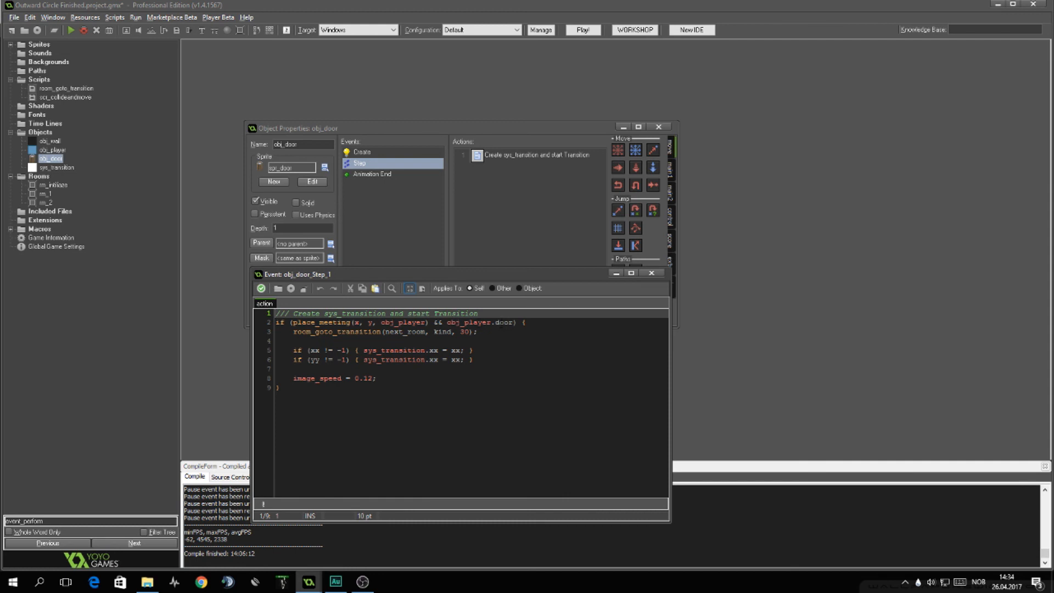
pyautogui.click(498, 322)
pyautogui.write('6')
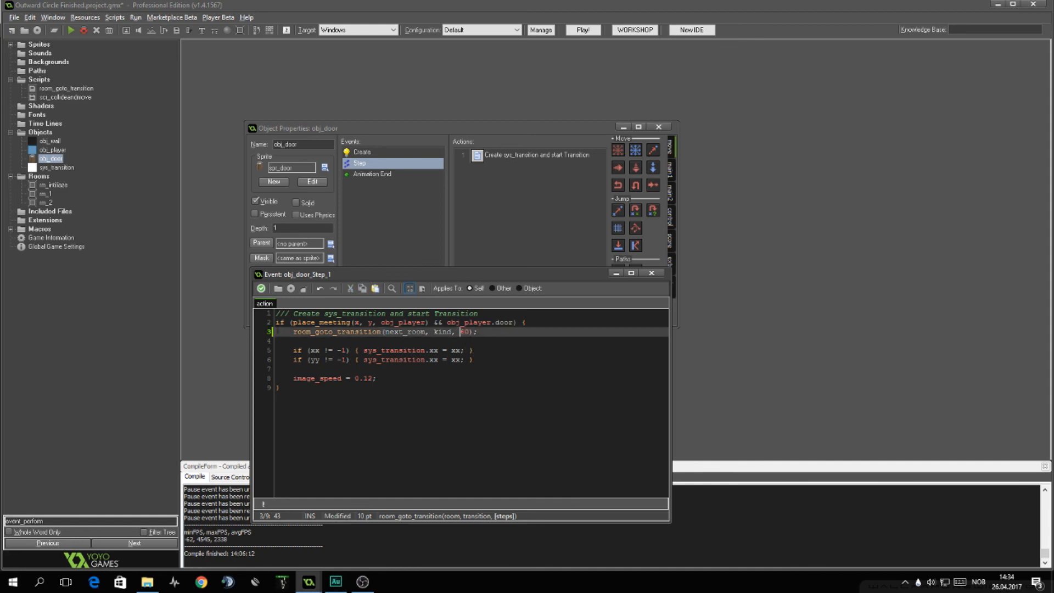
pyautogui.doubleClick(66, 88)
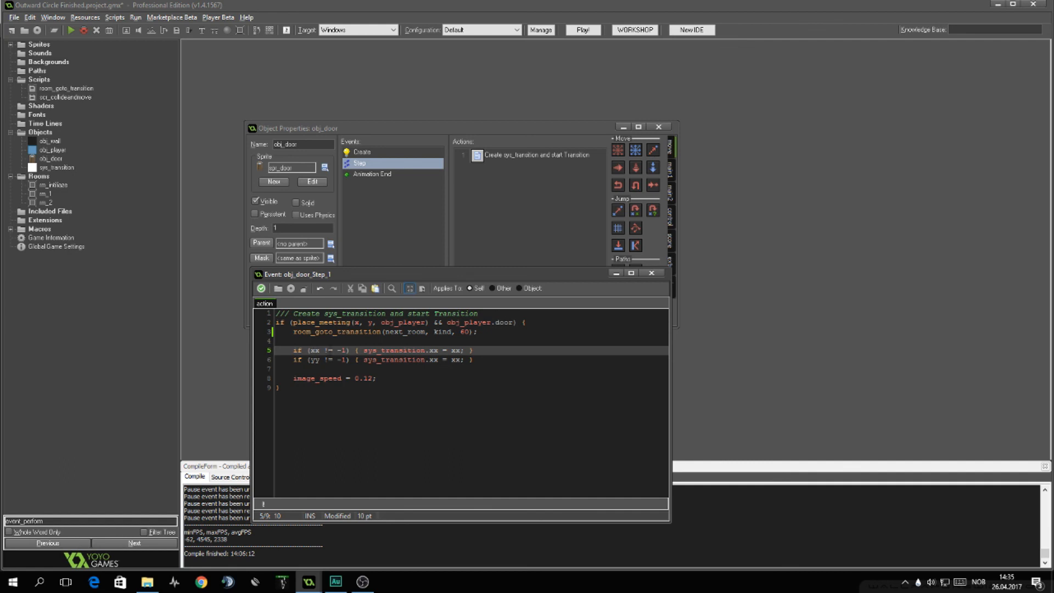
# Step: Fix line 6 so it reads sys_transition.yy = yy
pyautogui.doubleClick(393, 350)
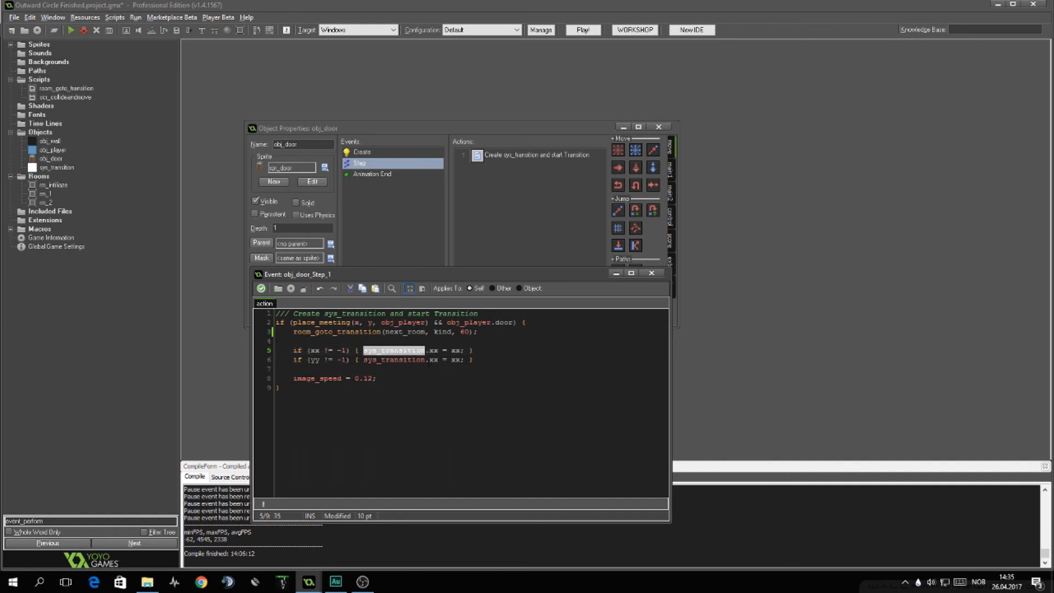
pyautogui.click(440, 360)
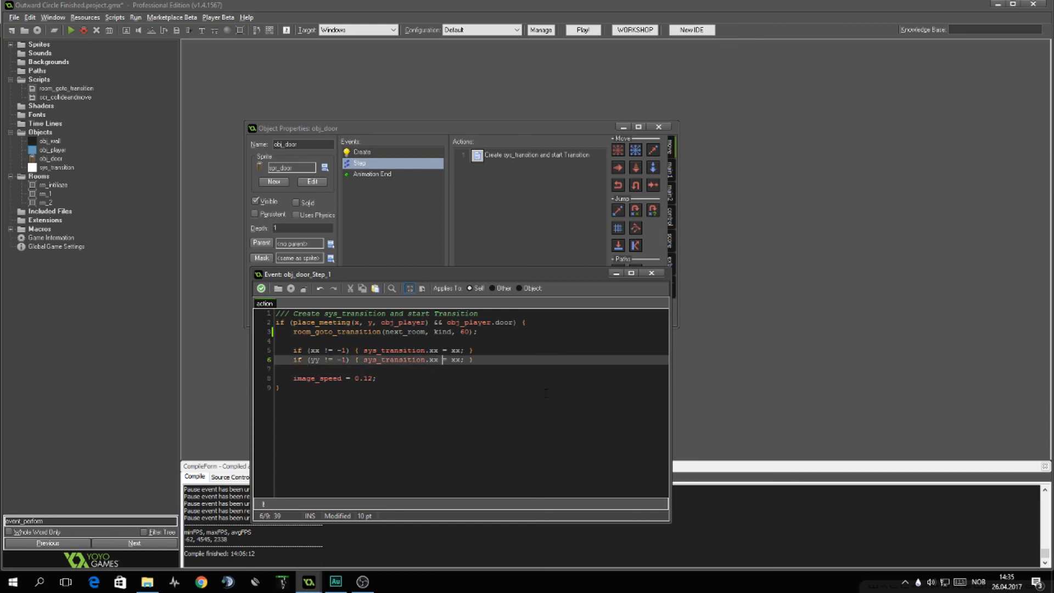
pyautogui.write('yy')
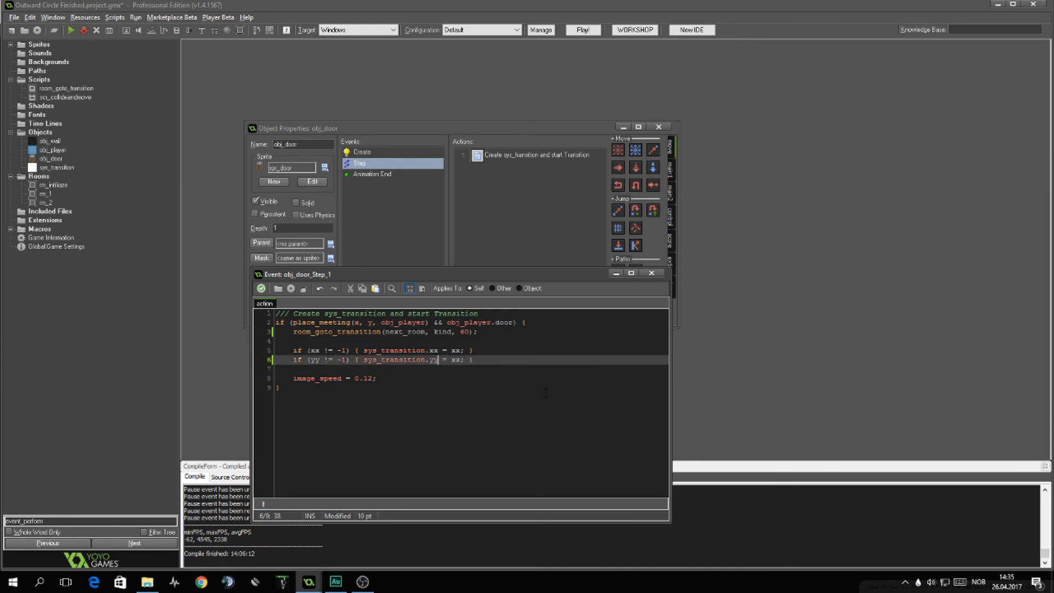
pyautogui.write('yy')
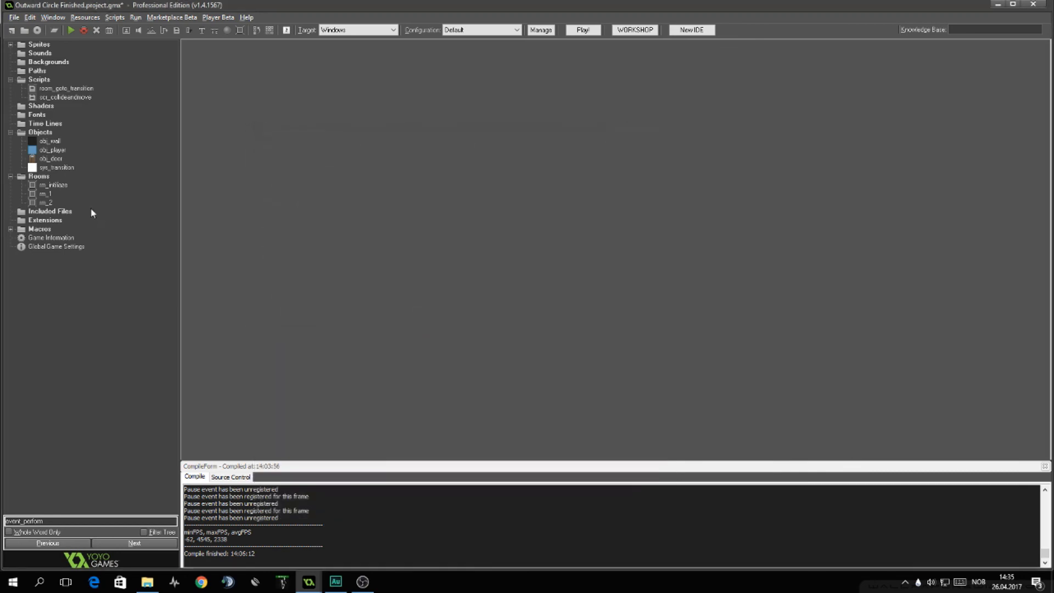
# Step: Open the rm_1 door instance's Creation Code to set next_room = rm_2
pyautogui.doubleClick(46, 193)
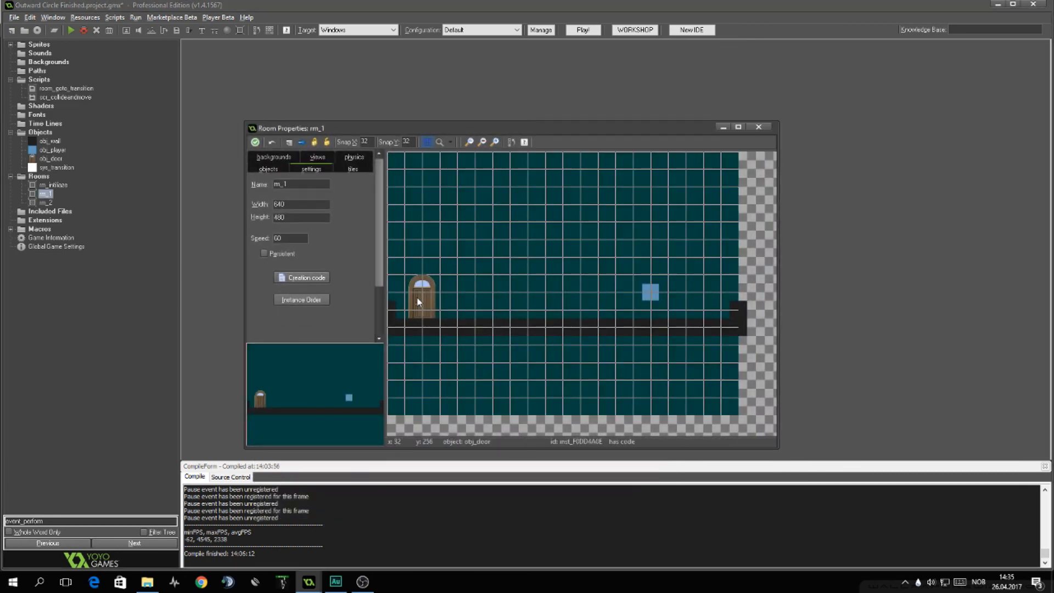
pyautogui.rightClick(418, 301)
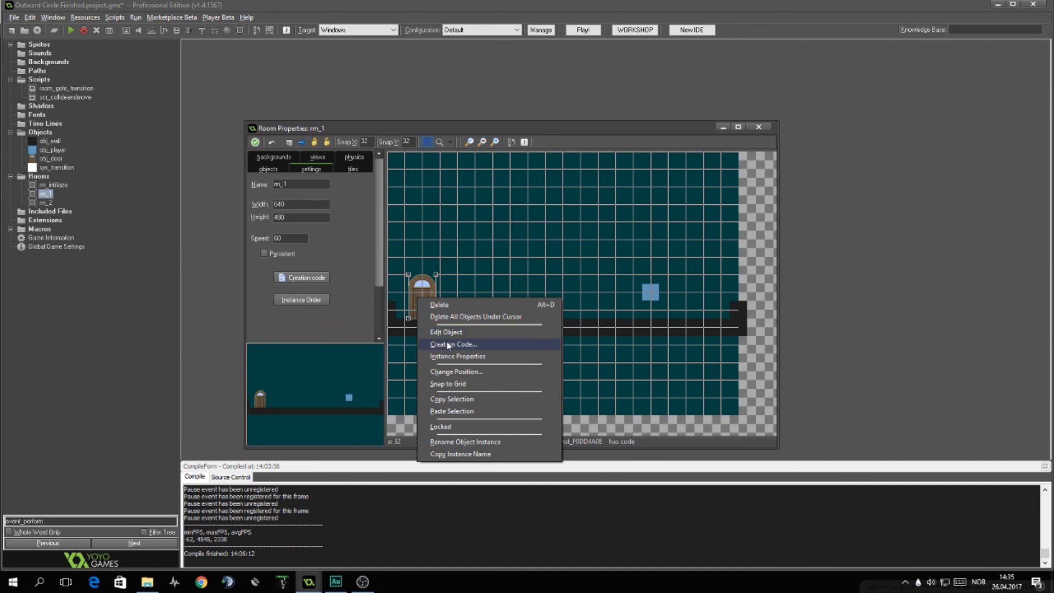
pyautogui.click(453, 344)
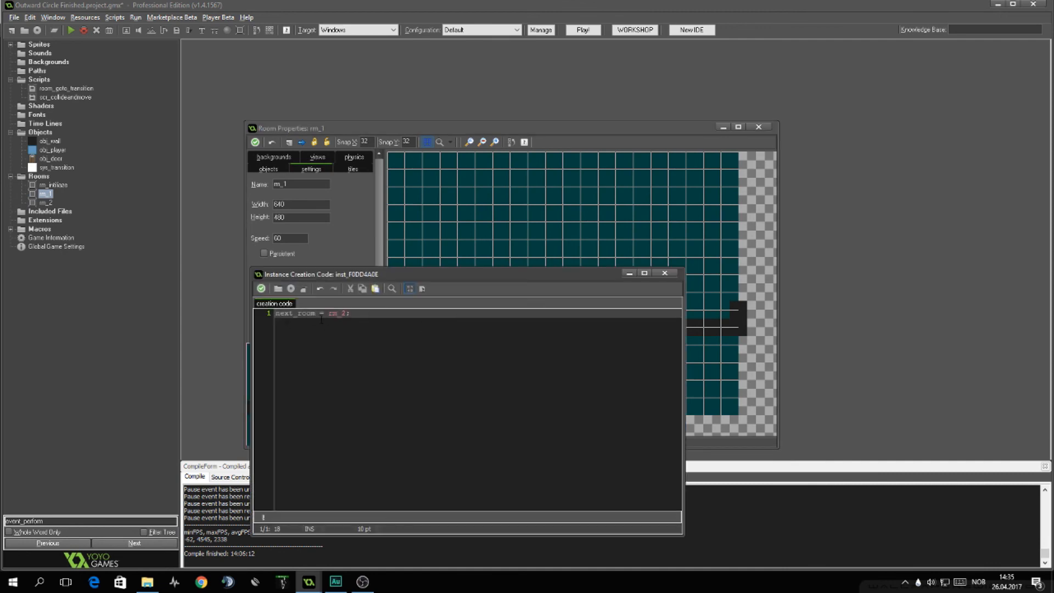
pyautogui.moveTo(381, 326)
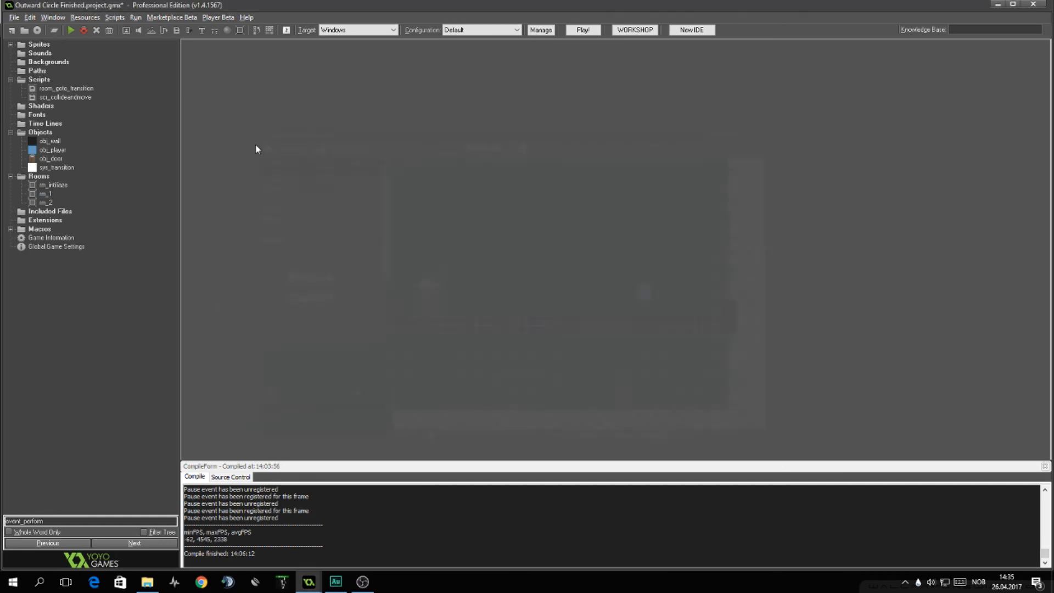
pyautogui.moveTo(387, 387)
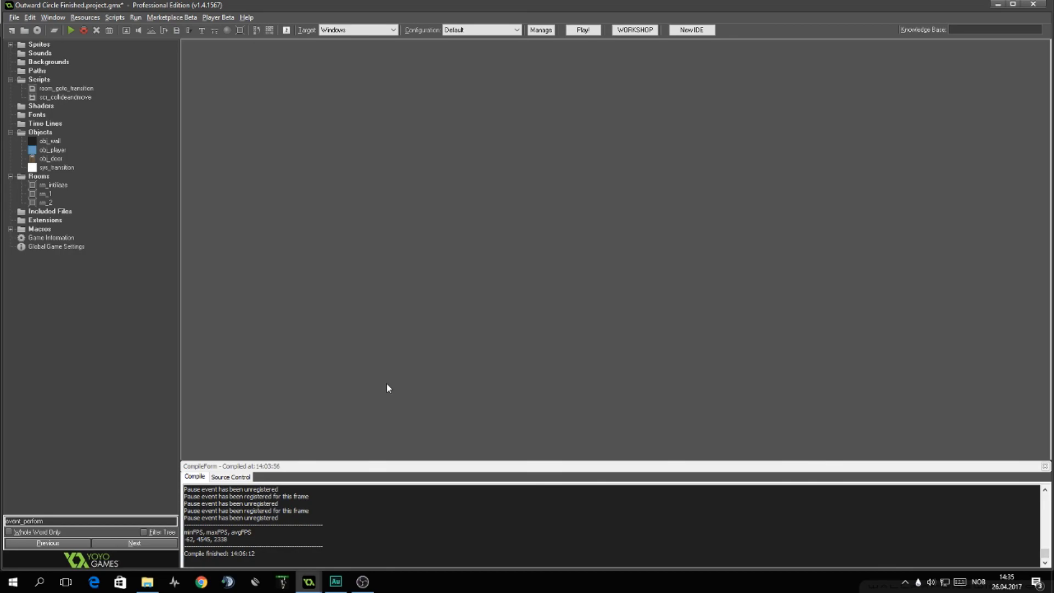
# Step: Run the game to test the door transition
pyautogui.click(582, 29)
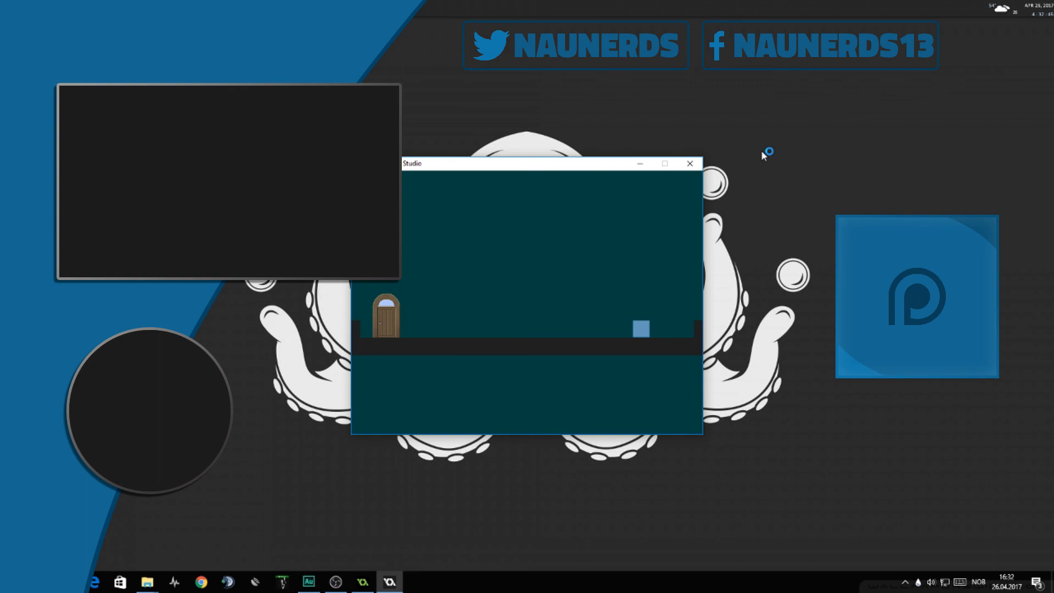
pyautogui.moveTo(763, 155)
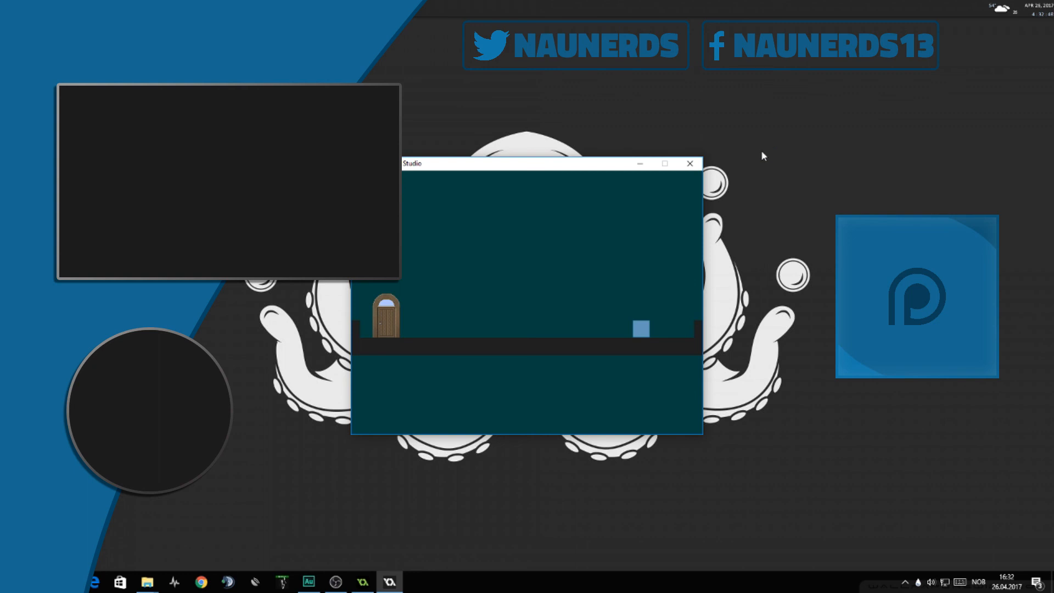